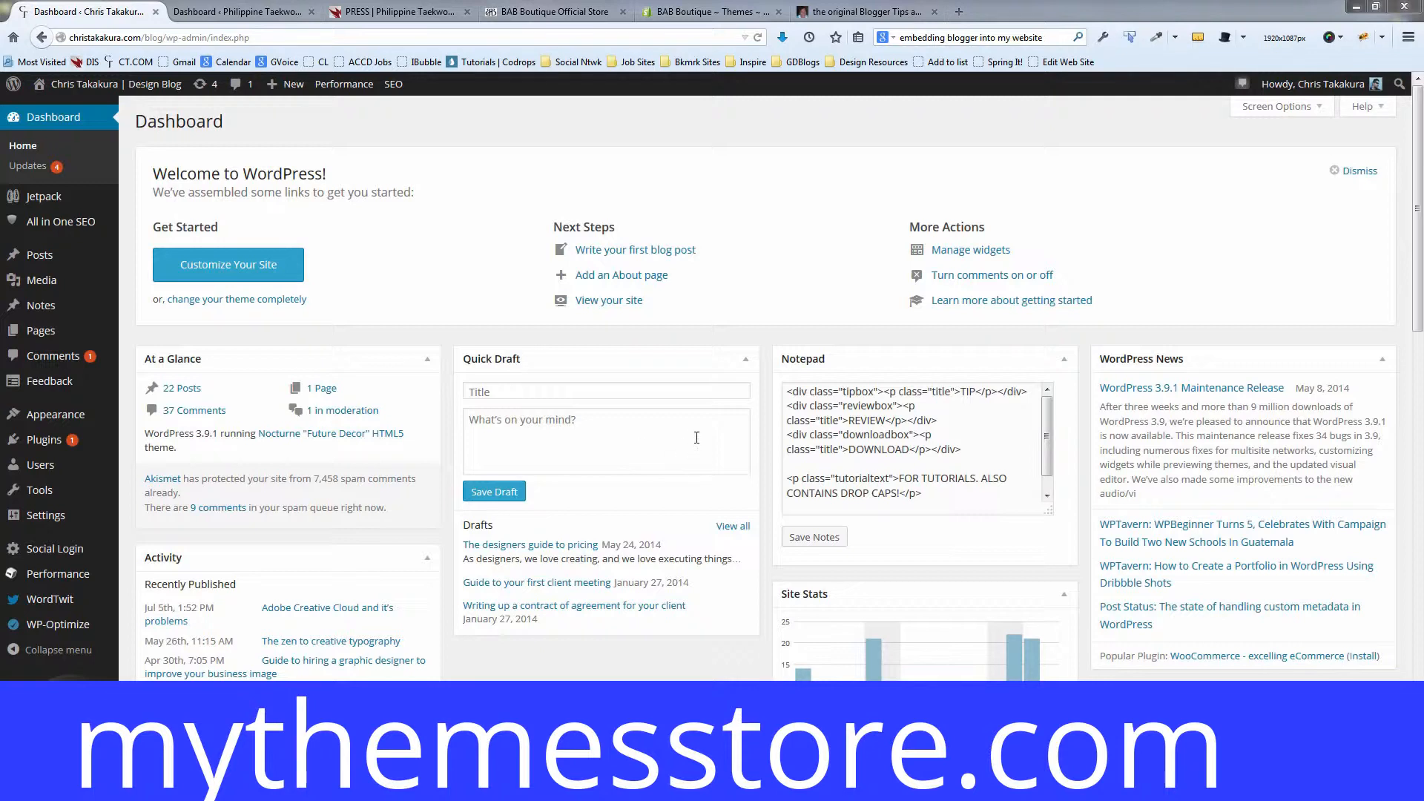
mouse_move(494, 287)
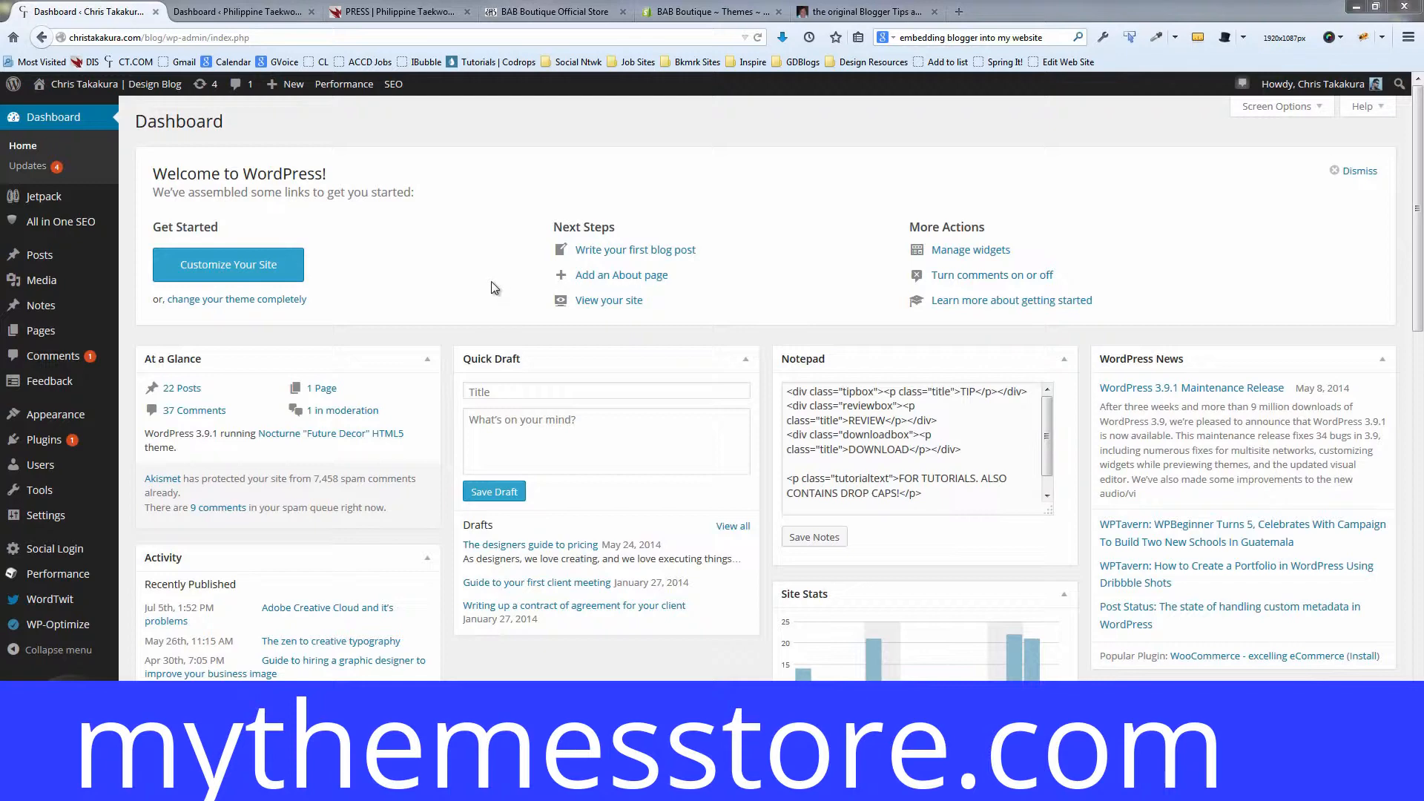
mouse_move(347, 316)
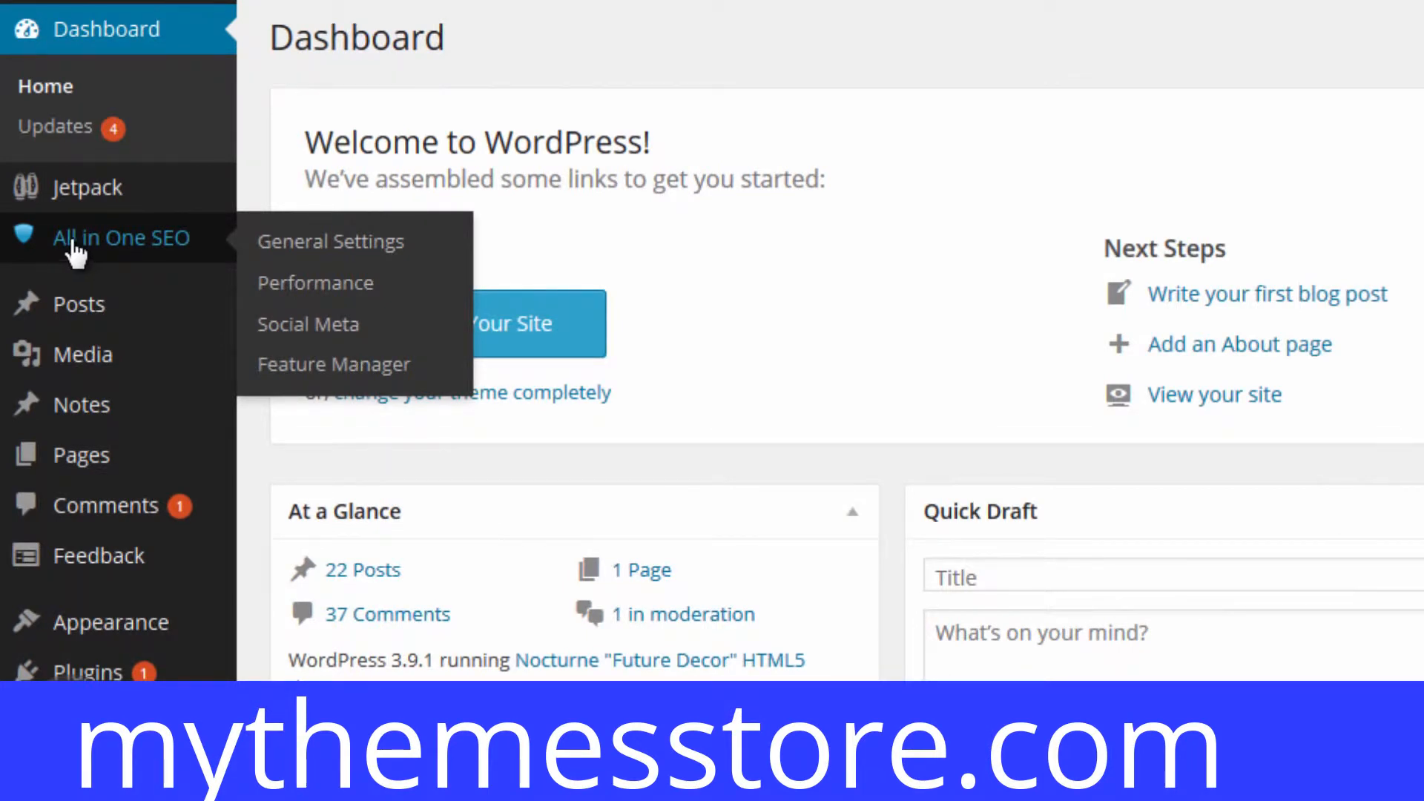
mouse_move(96, 248)
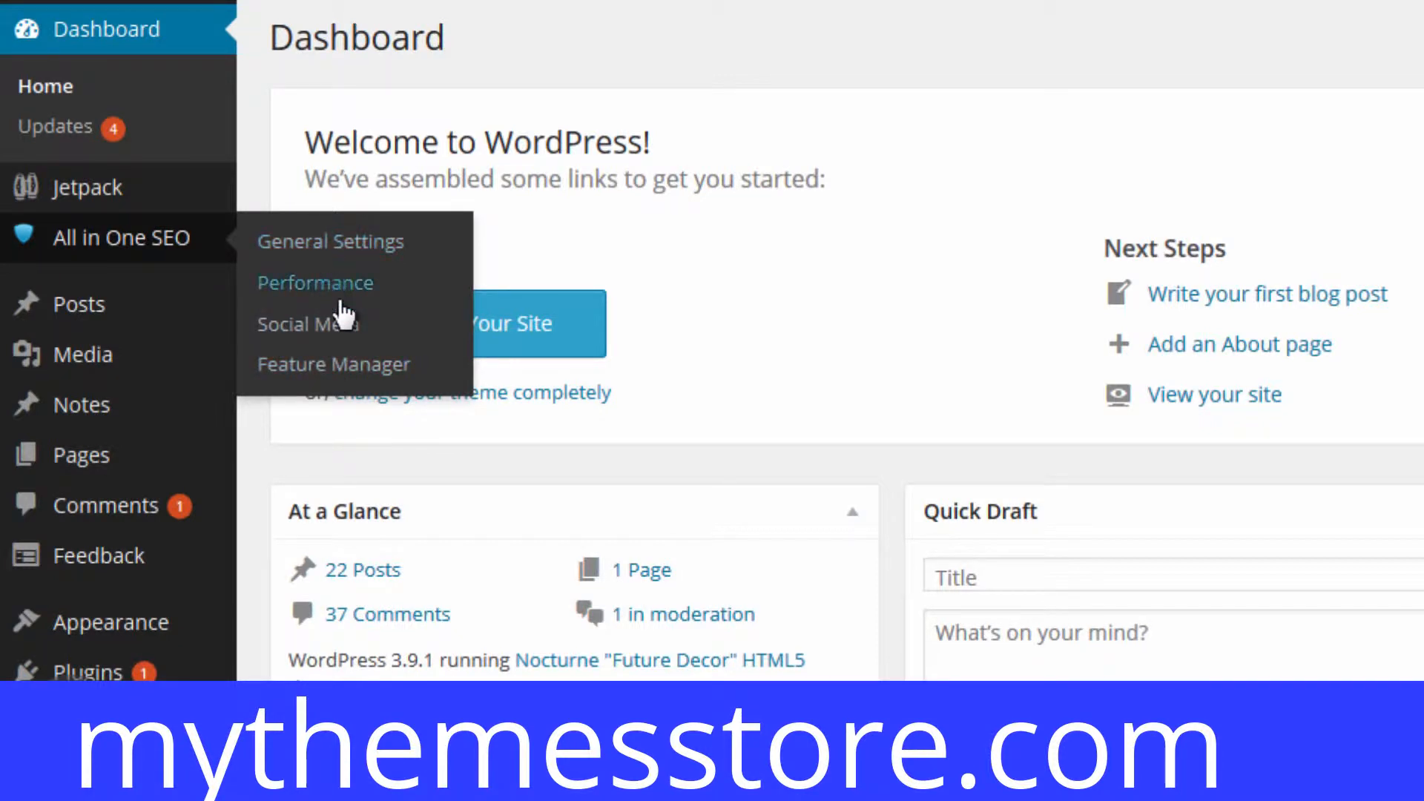
mouse_move(333, 364)
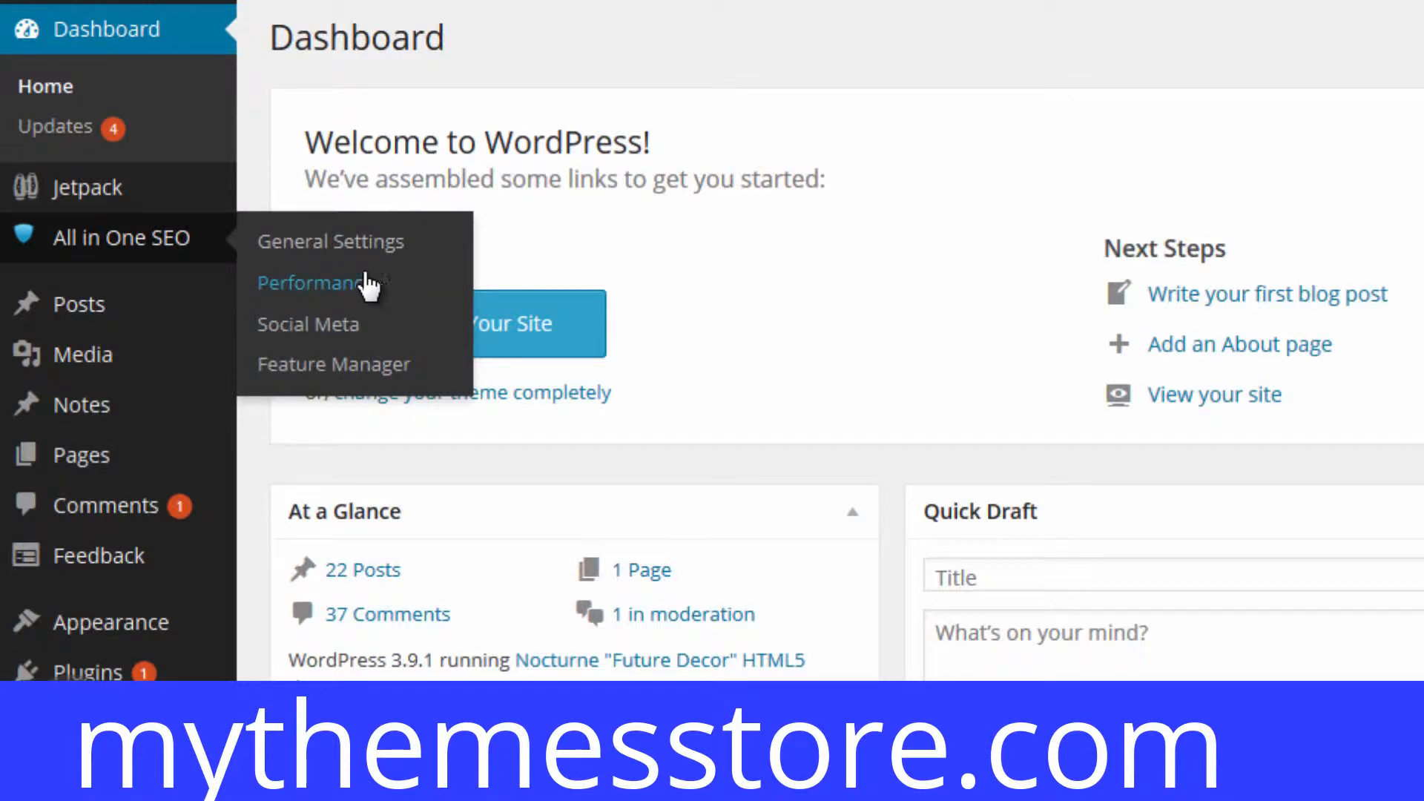
mouse_move(341, 250)
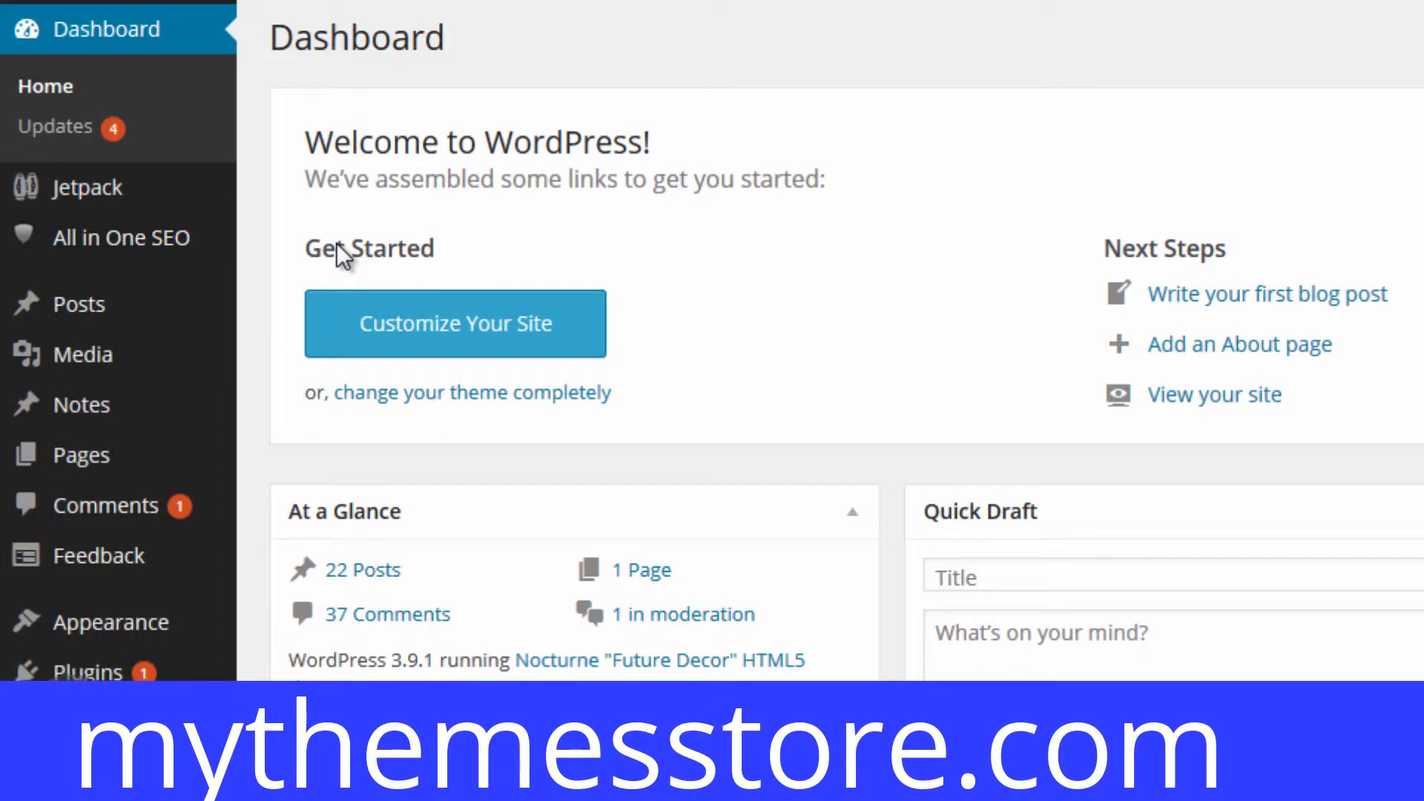
- Open All in One SEO General Settings and scroll to the Home Page Settings section
click(122, 238)
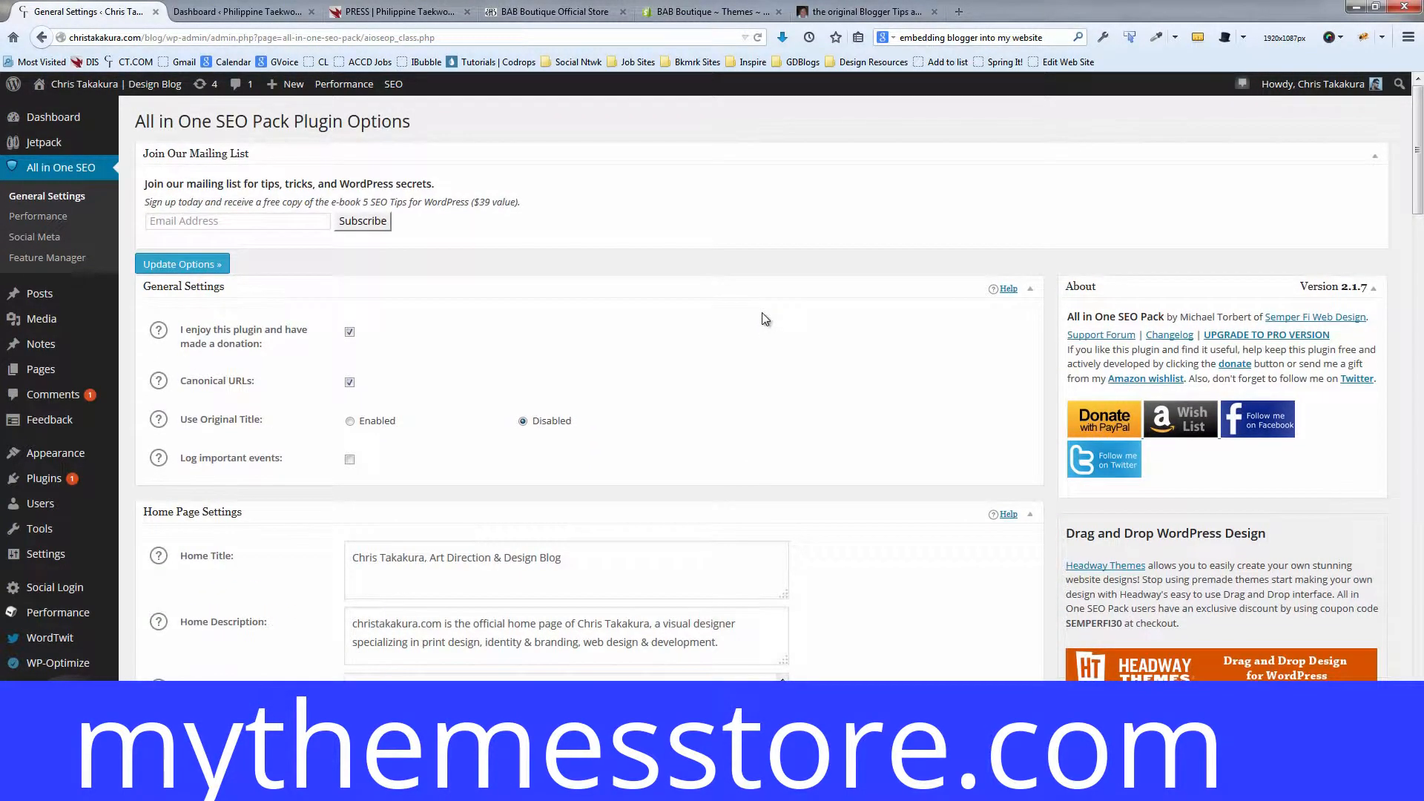
scroll(down, 3)
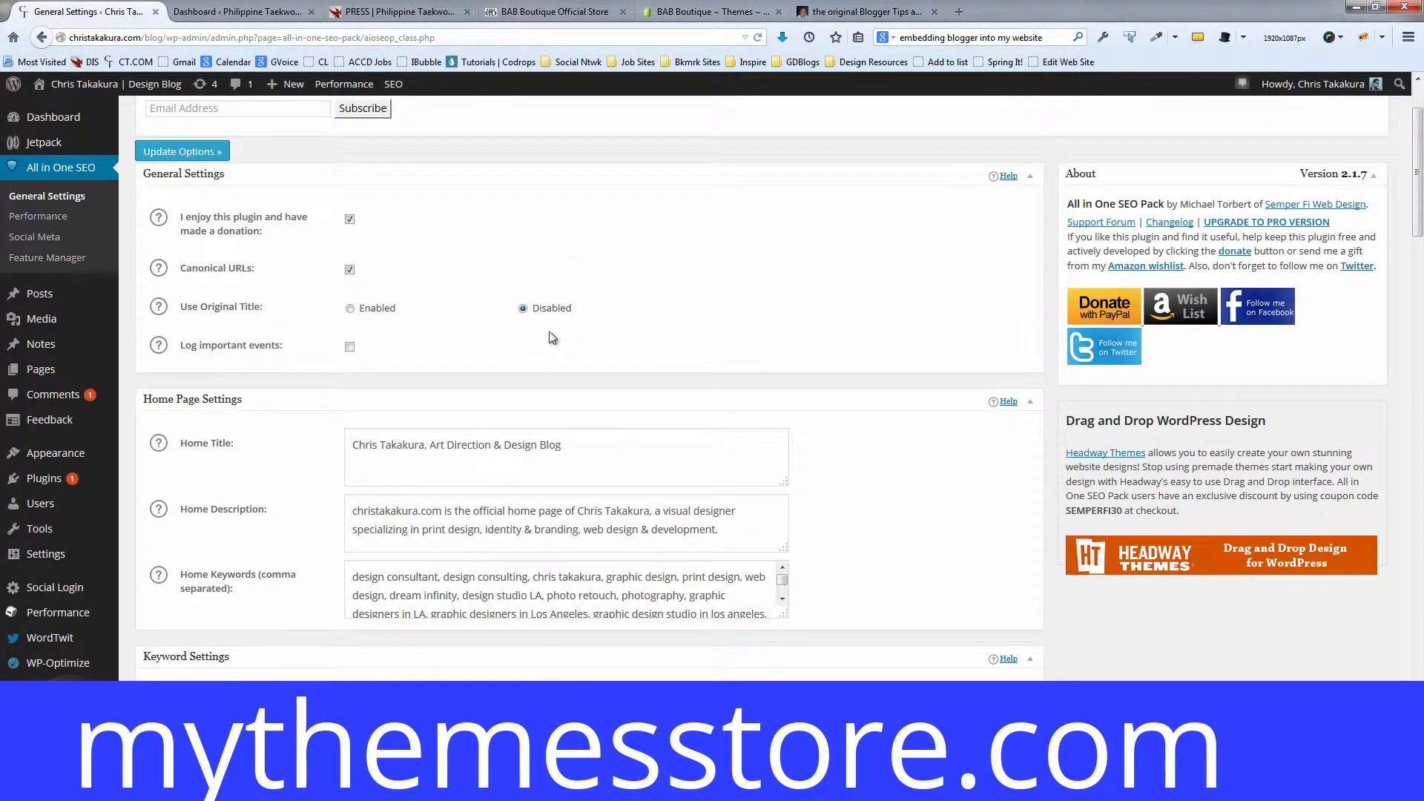
scroll(down, 3)
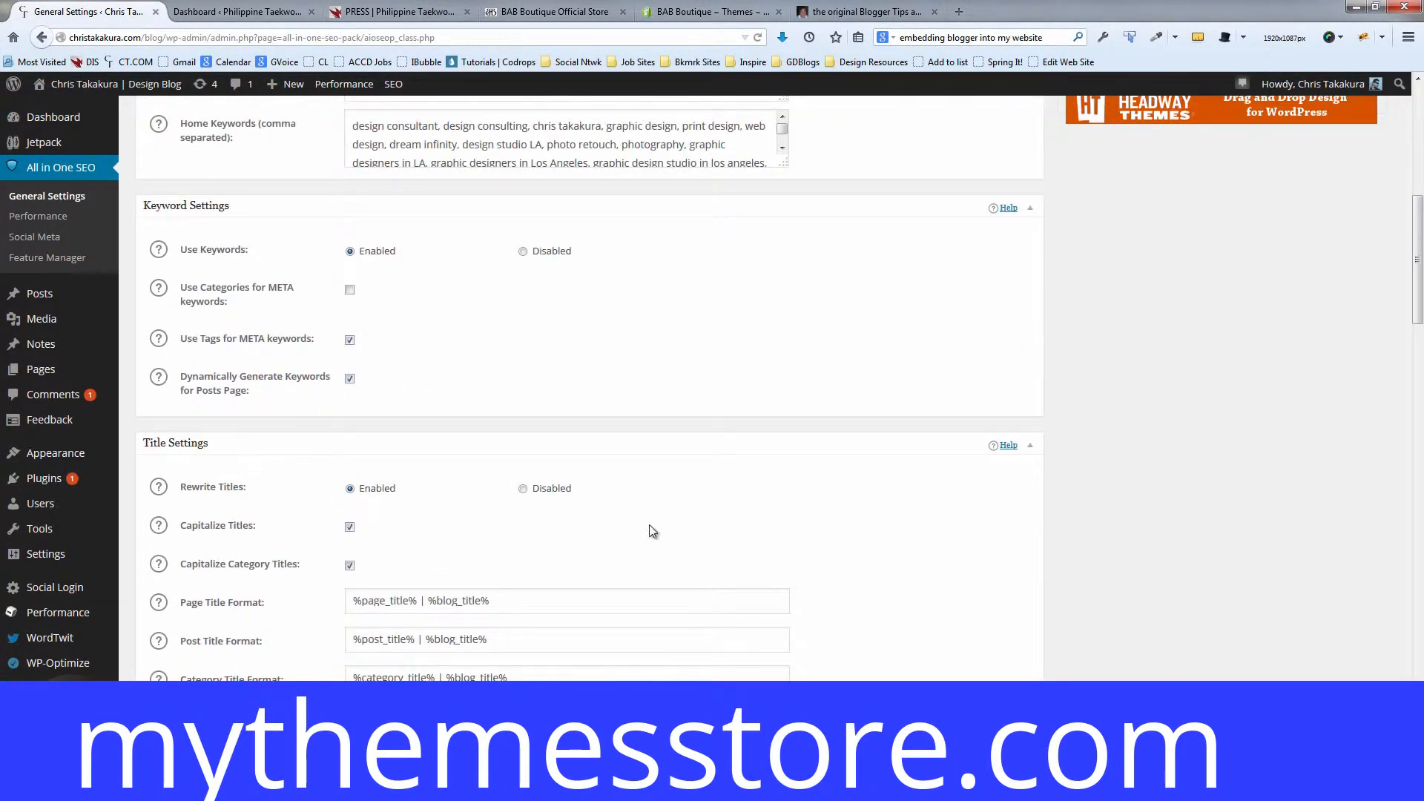
scroll(up, 3)
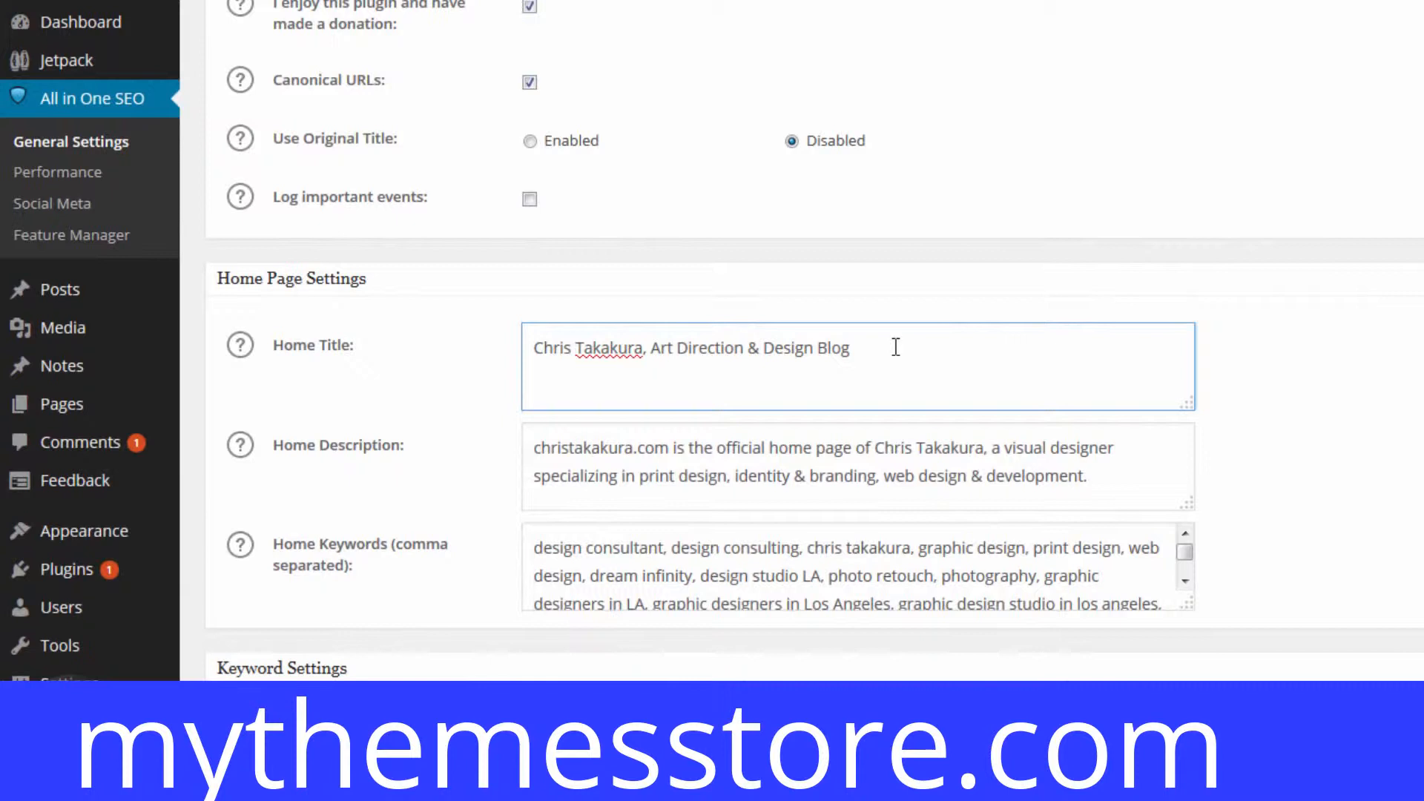
click(849, 348)
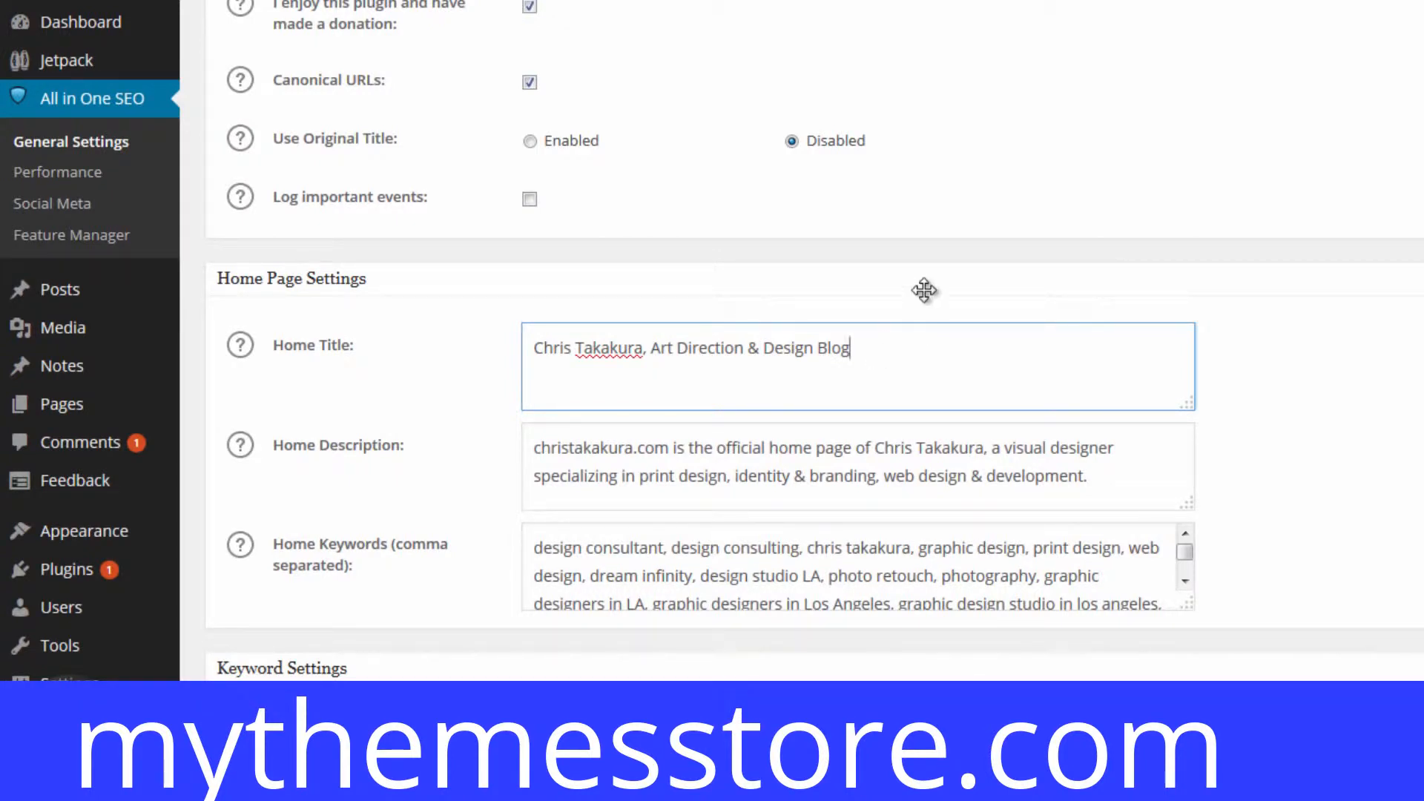
mouse_move(393, 308)
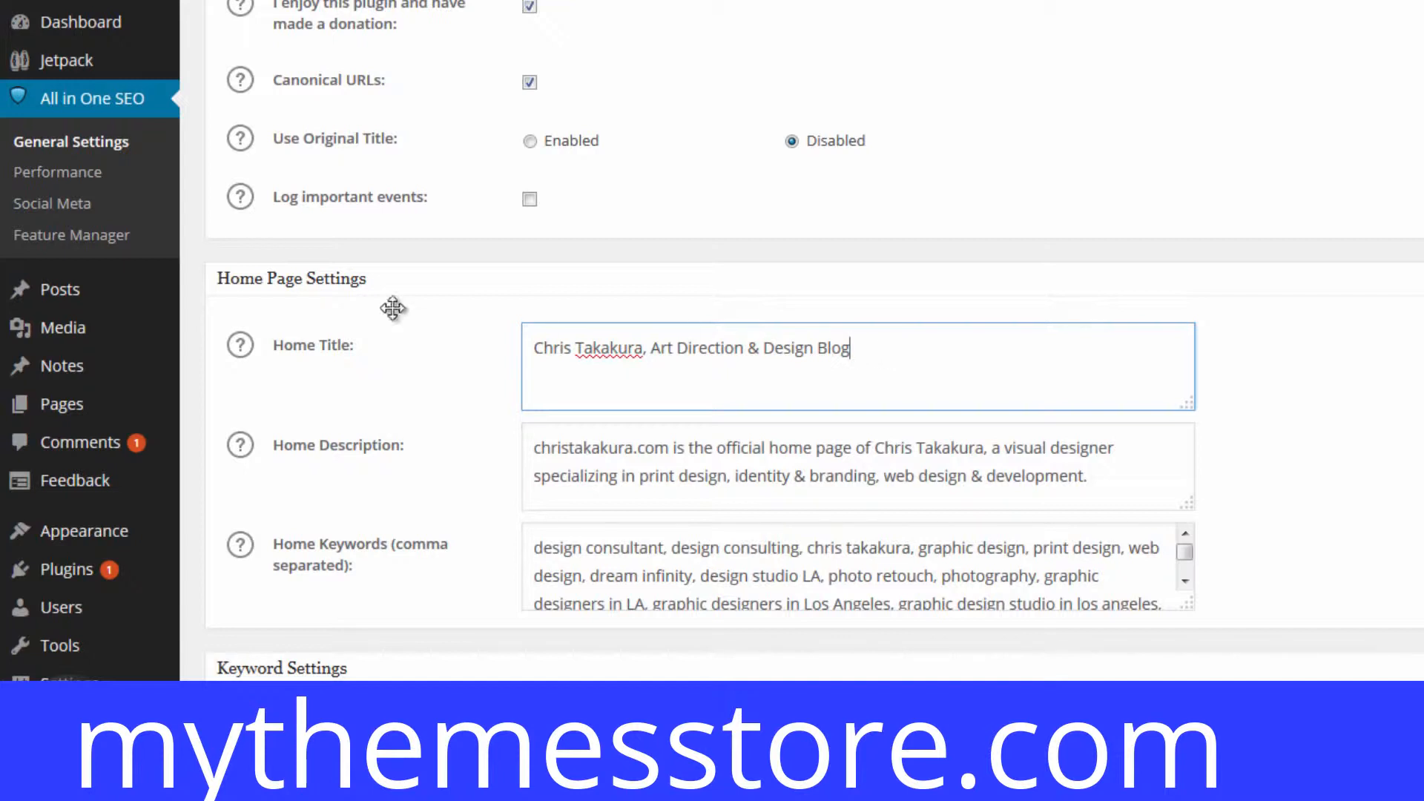
mouse_move(855, 348)
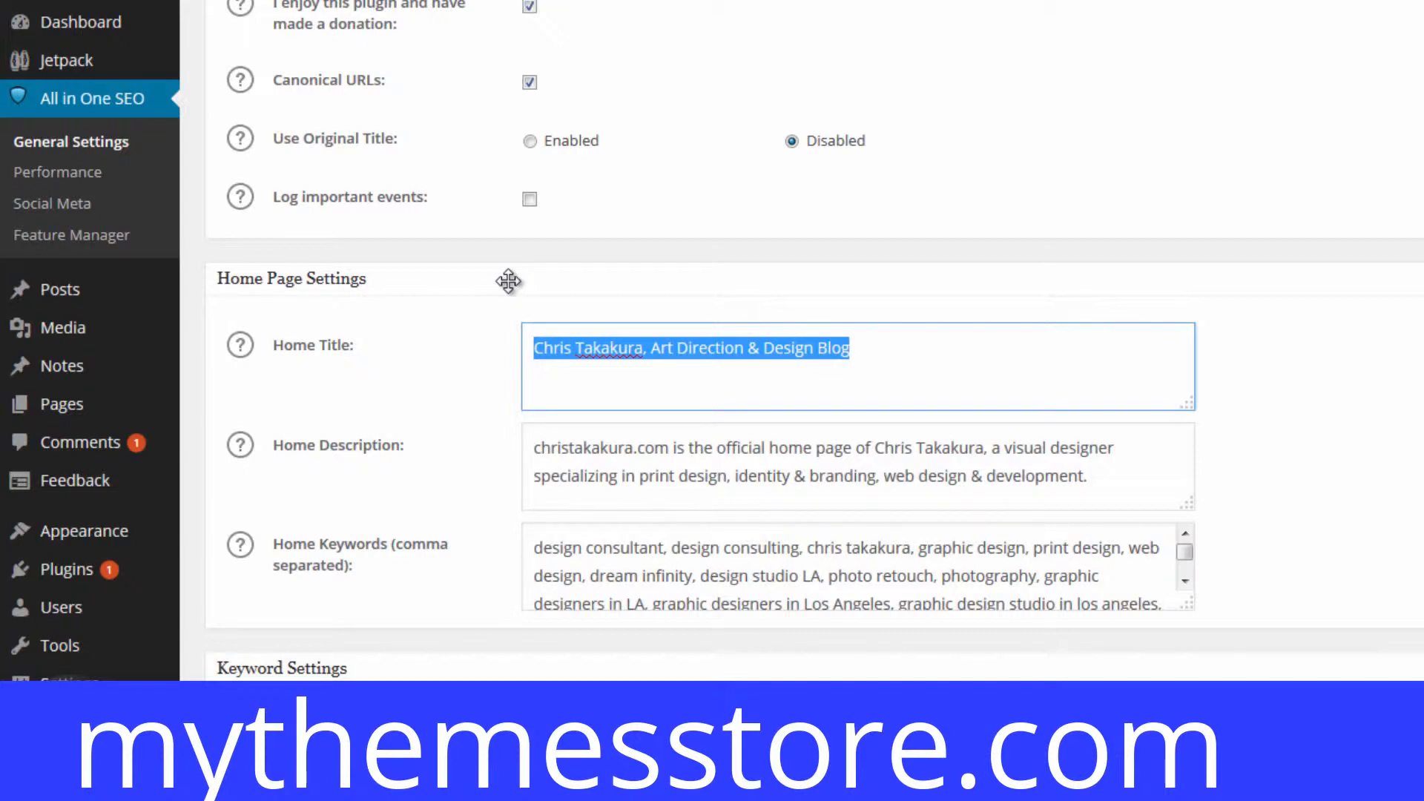
click(911, 347)
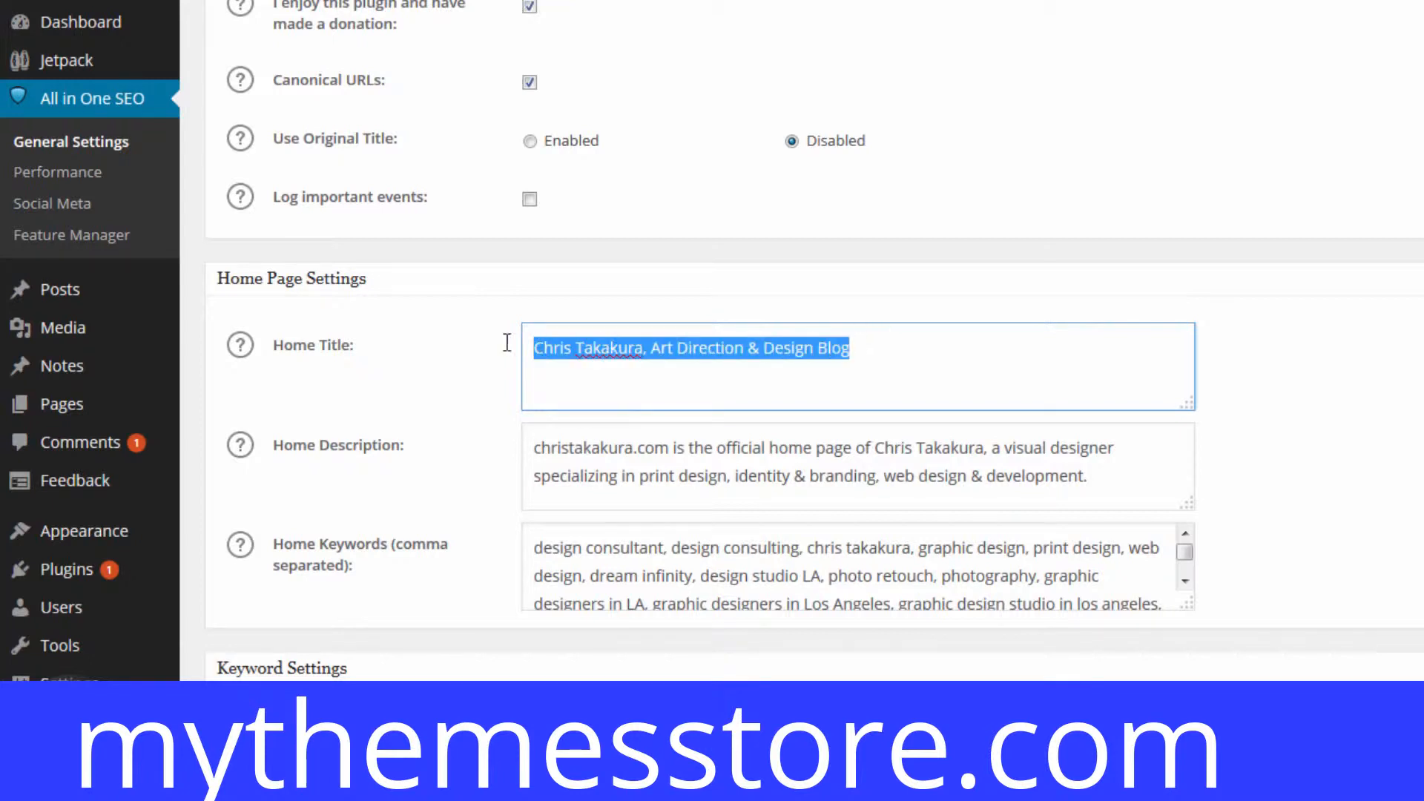
click(948, 348)
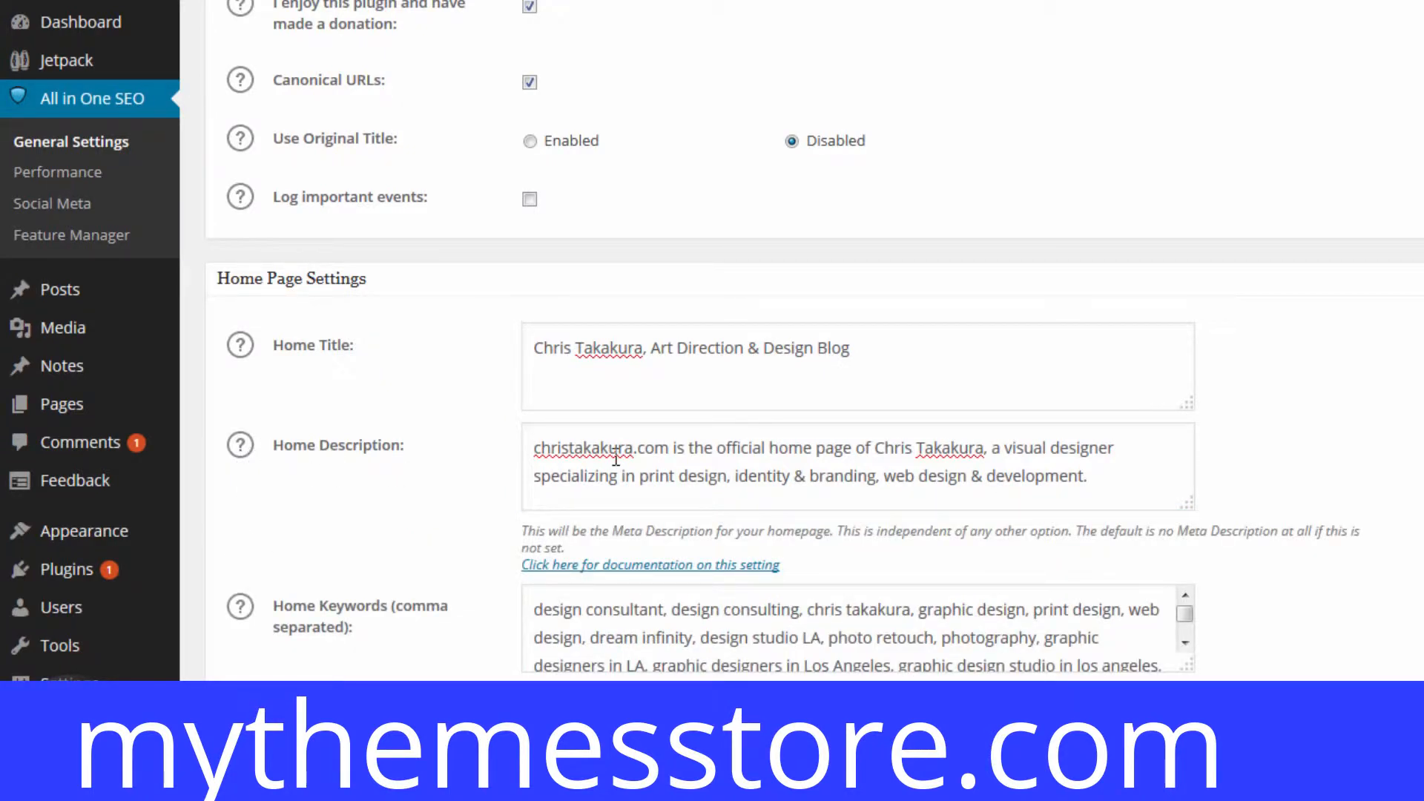
click(708, 460)
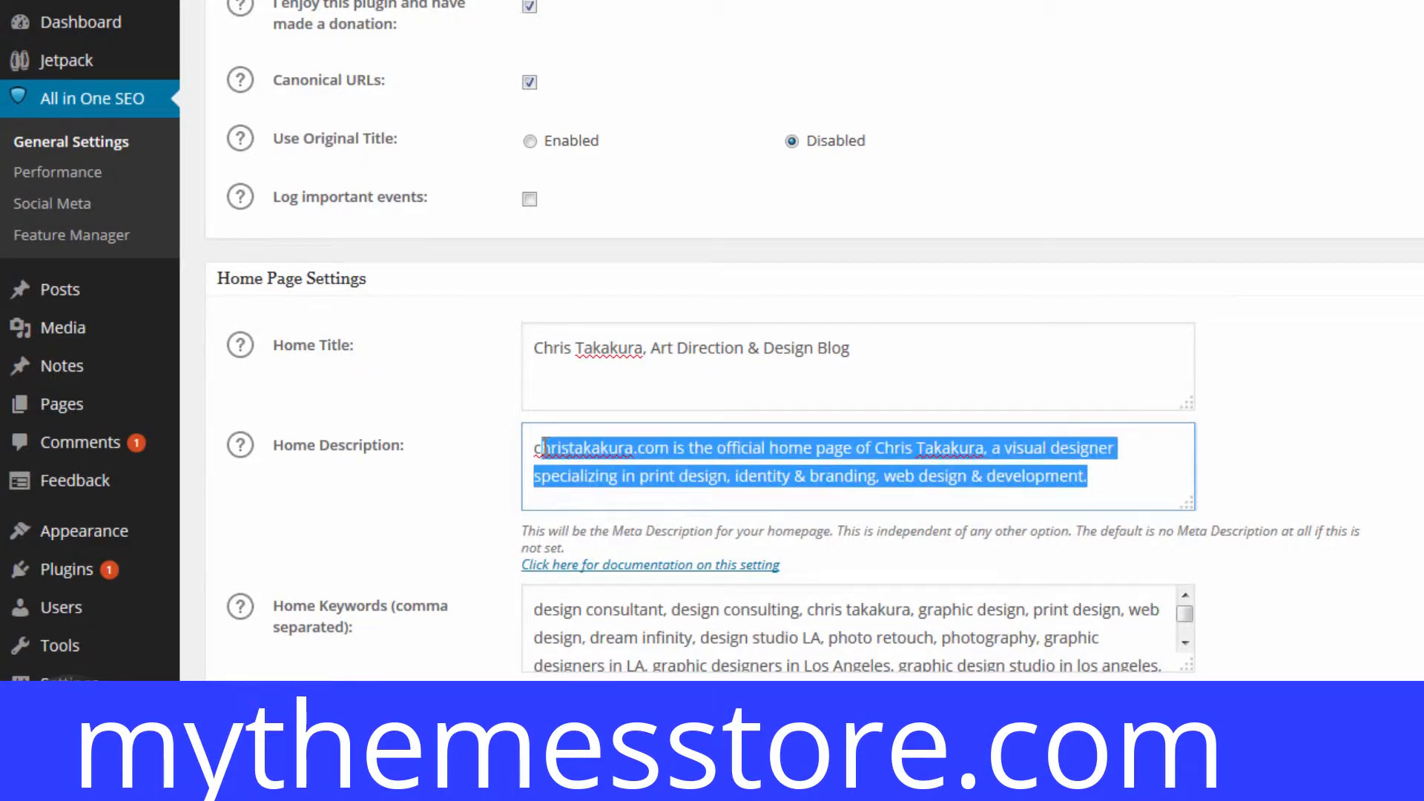
click(841, 486)
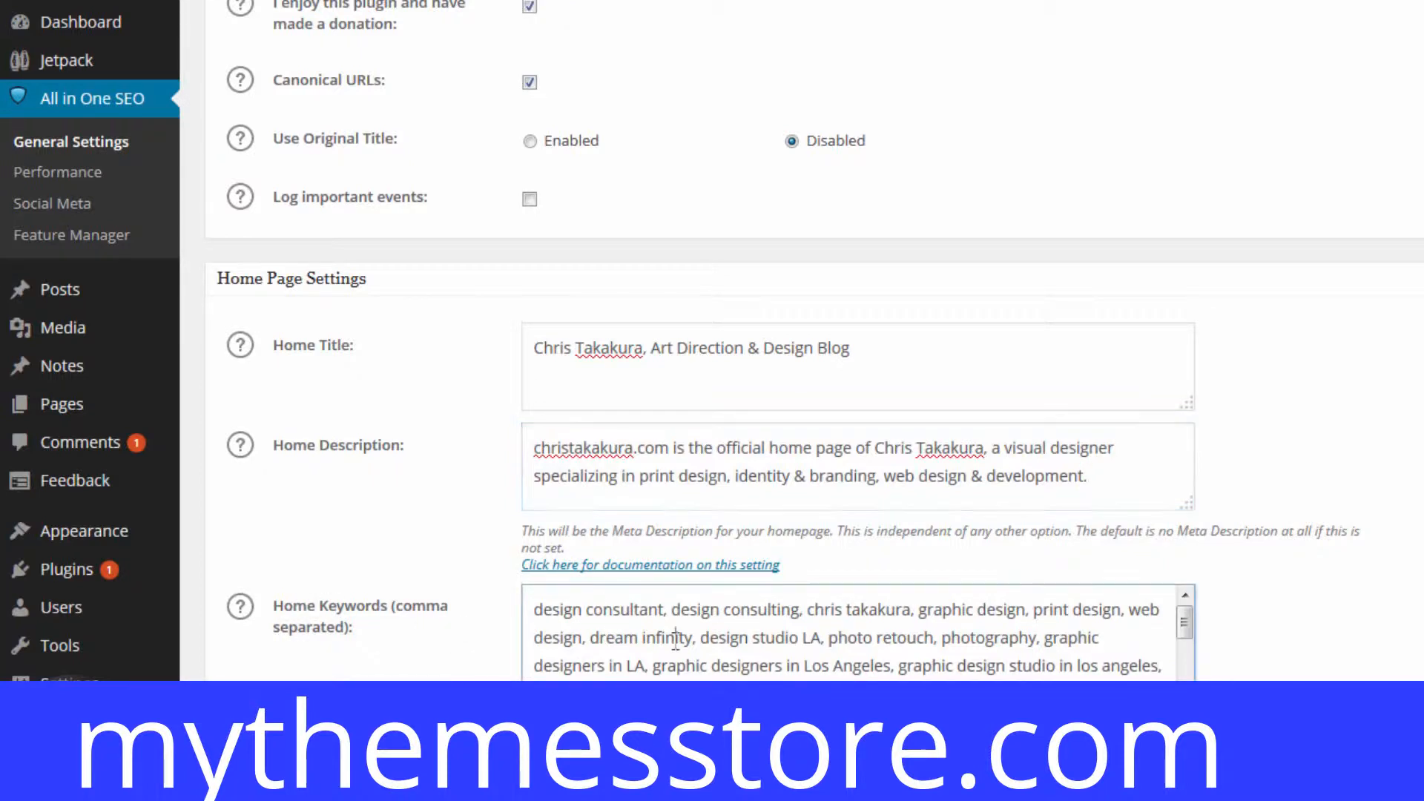
drag(534, 610, 954, 665)
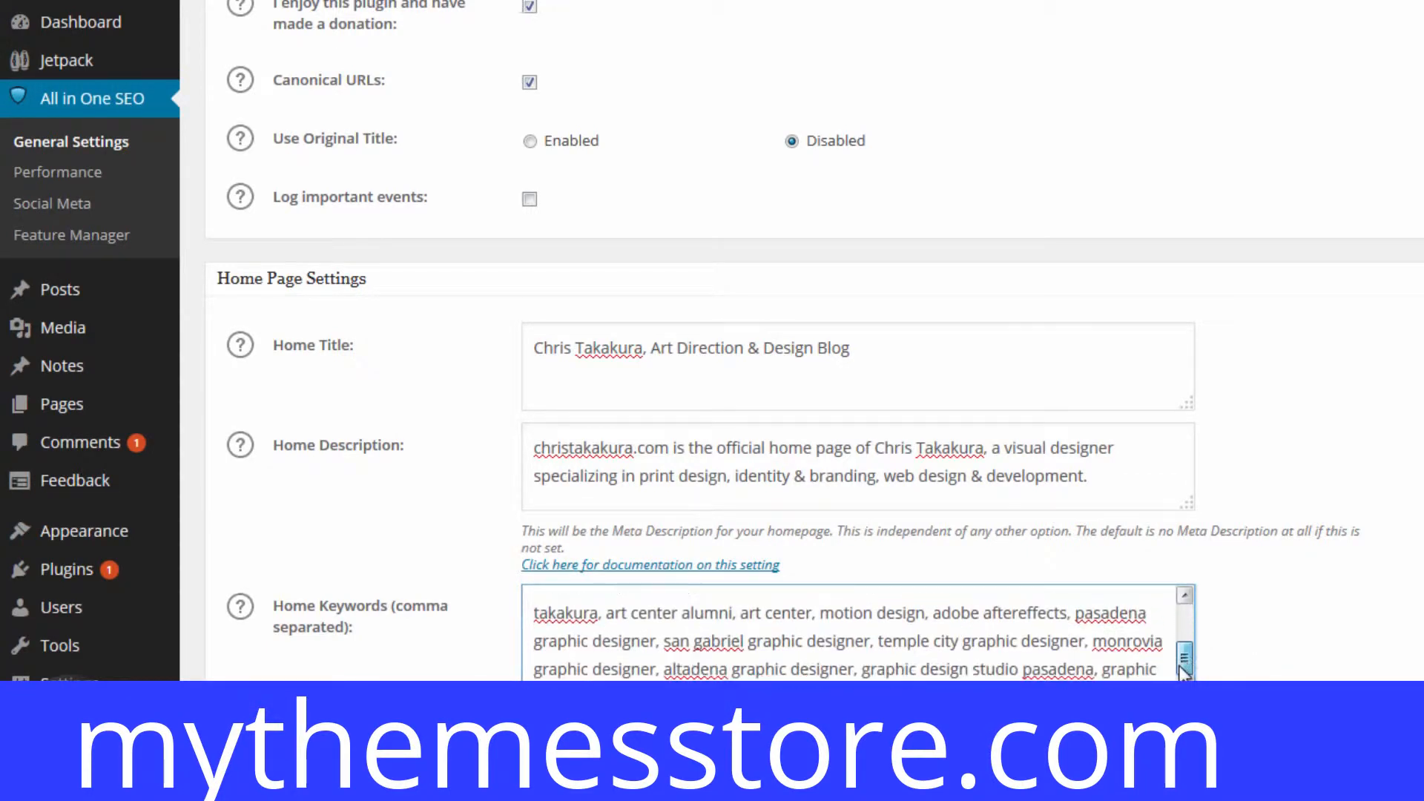
scroll(down, 3)
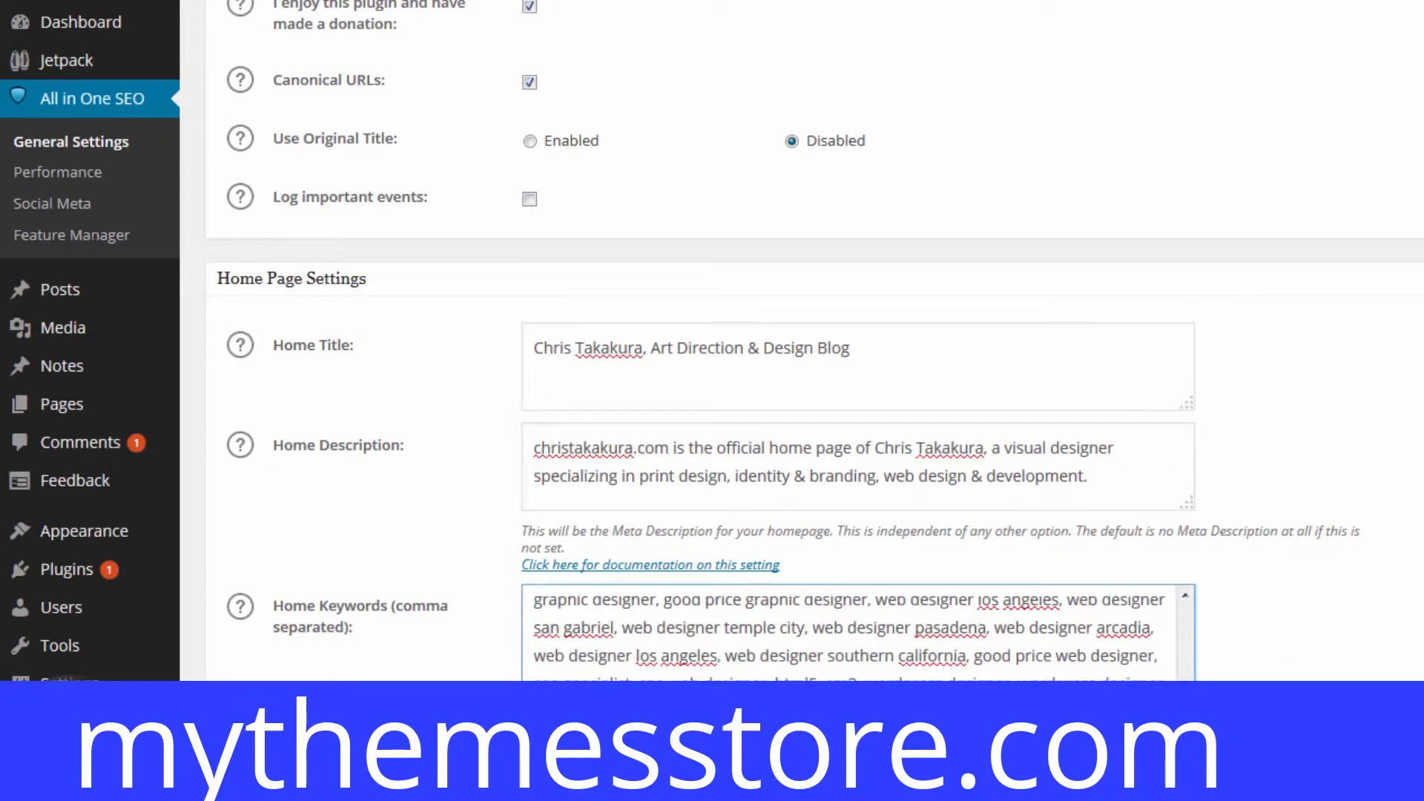
scroll(down, 3)
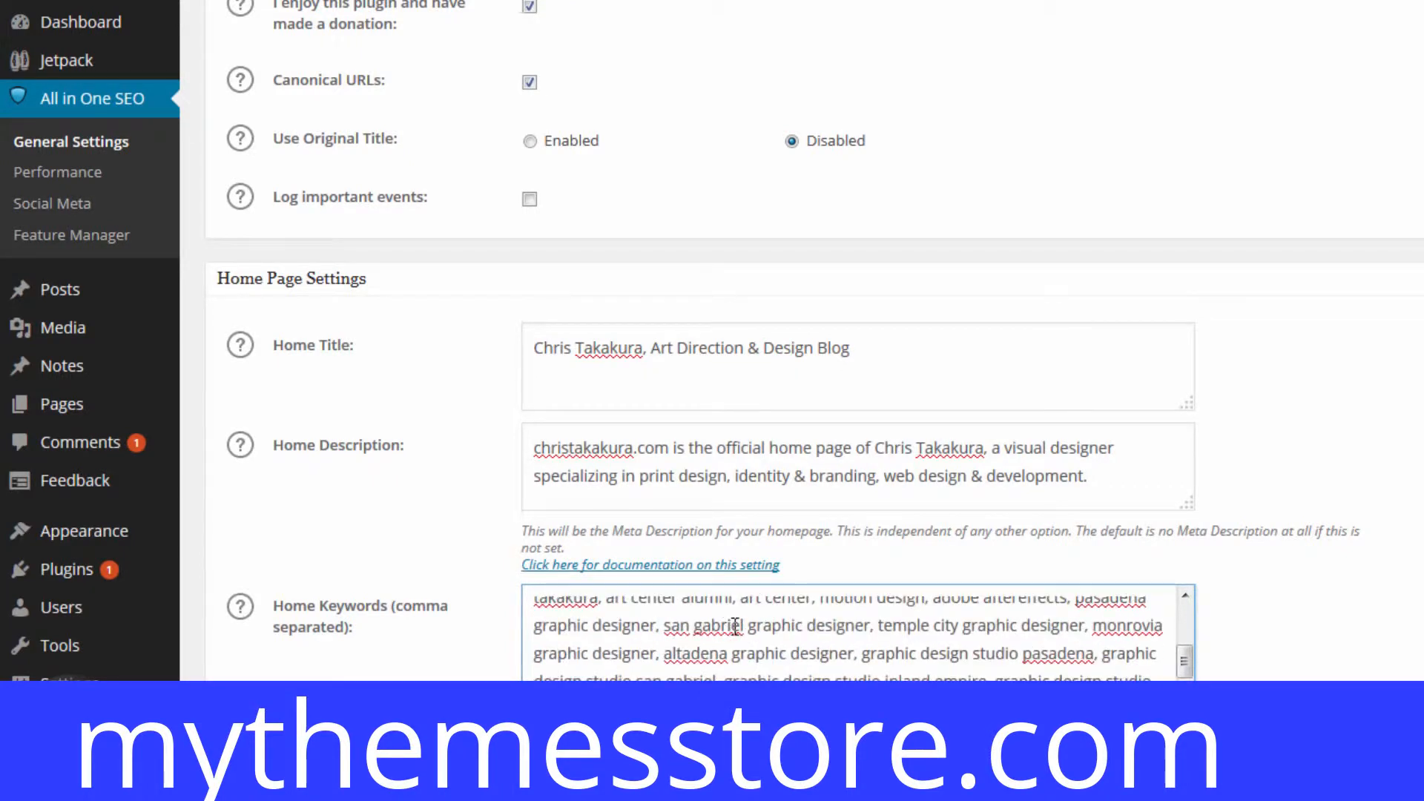
scroll(down, 3)
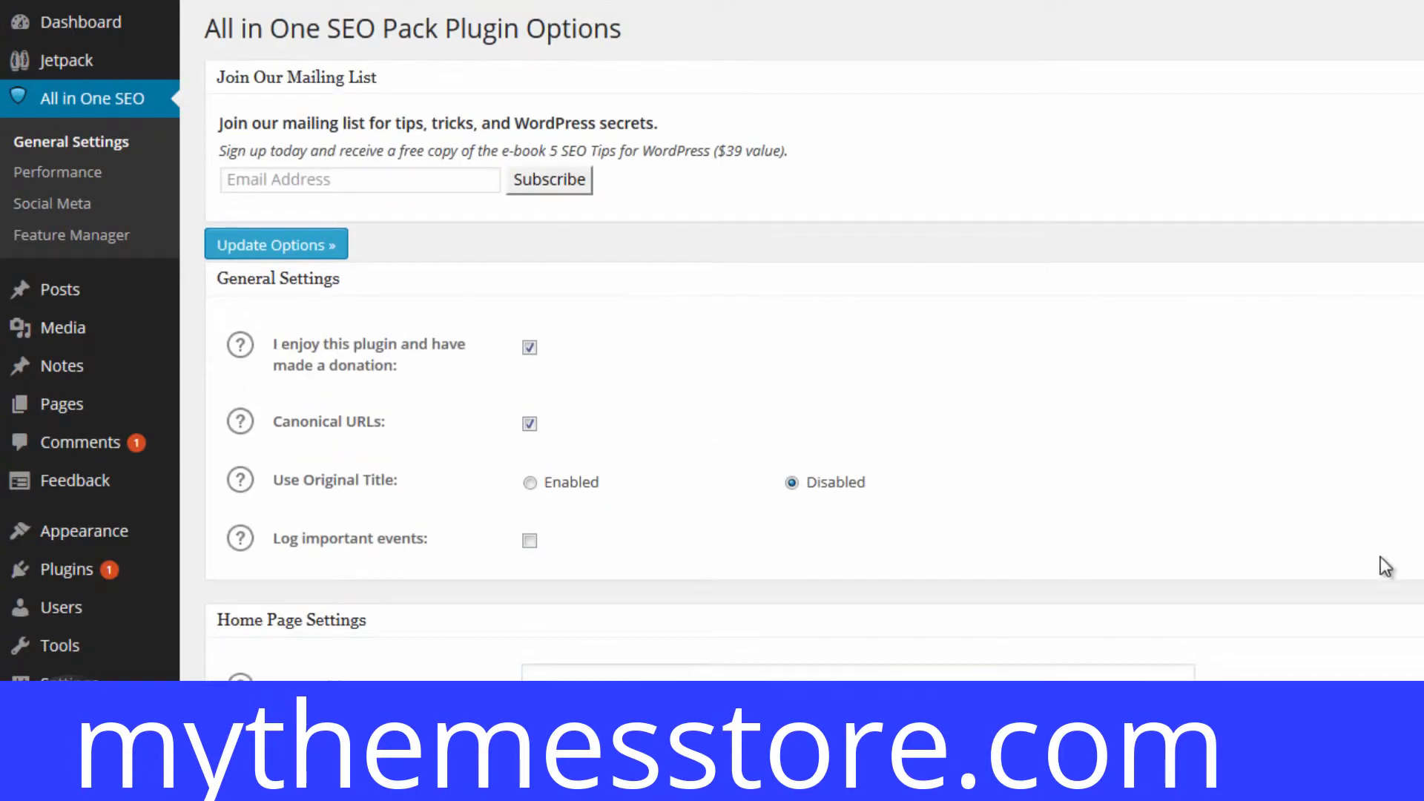
- Scroll down the All in One SEO Pack options page
scroll(down, 3)
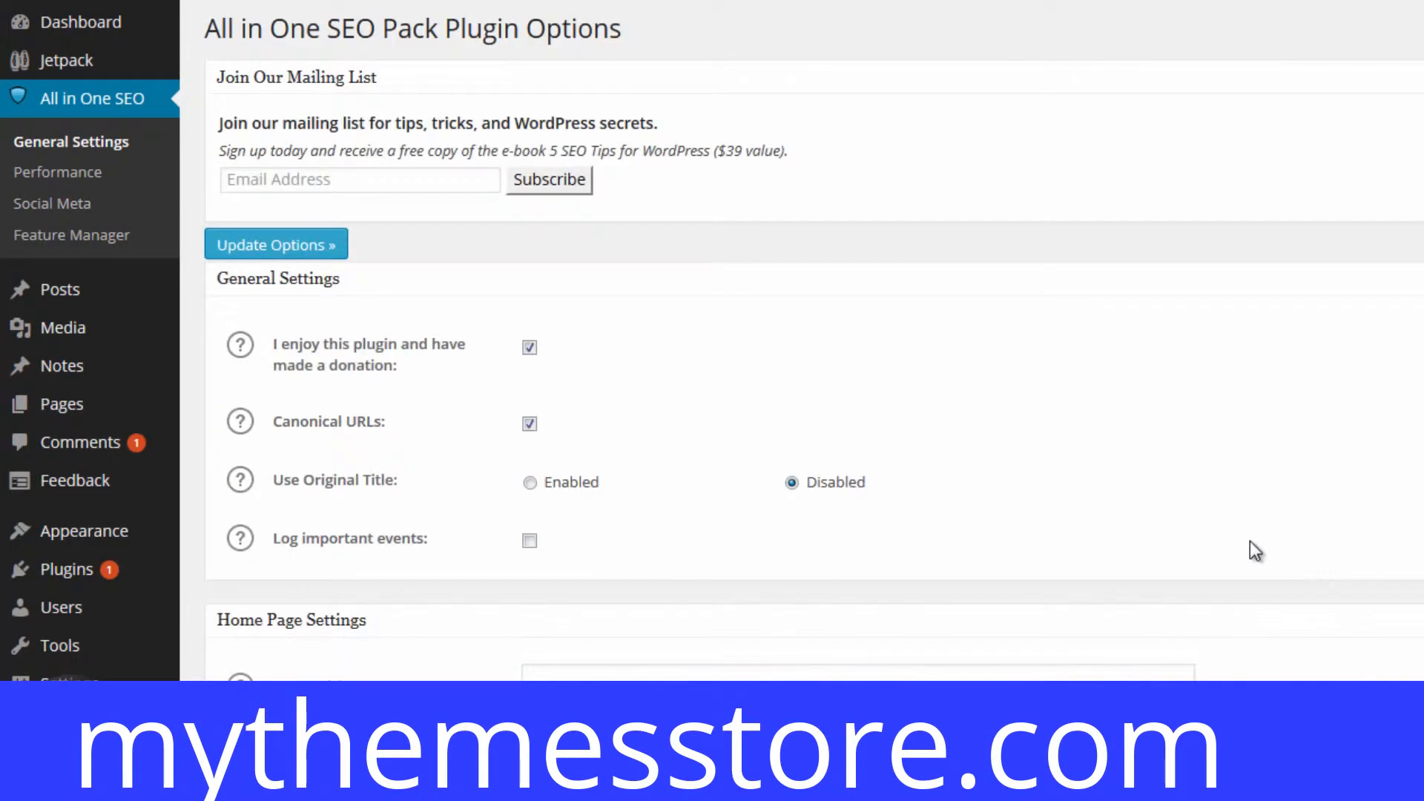
mouse_move(606, 267)
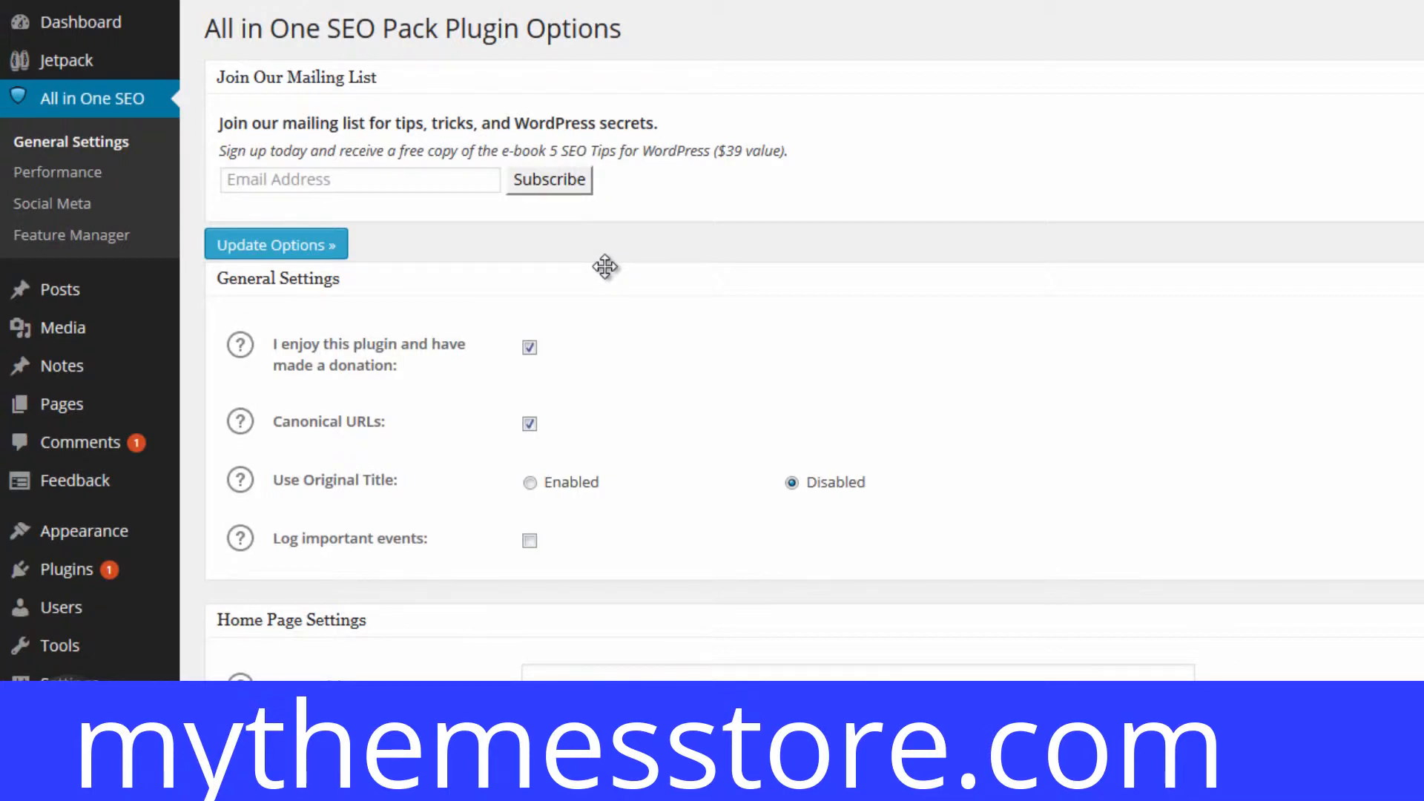
mouse_move(636, 267)
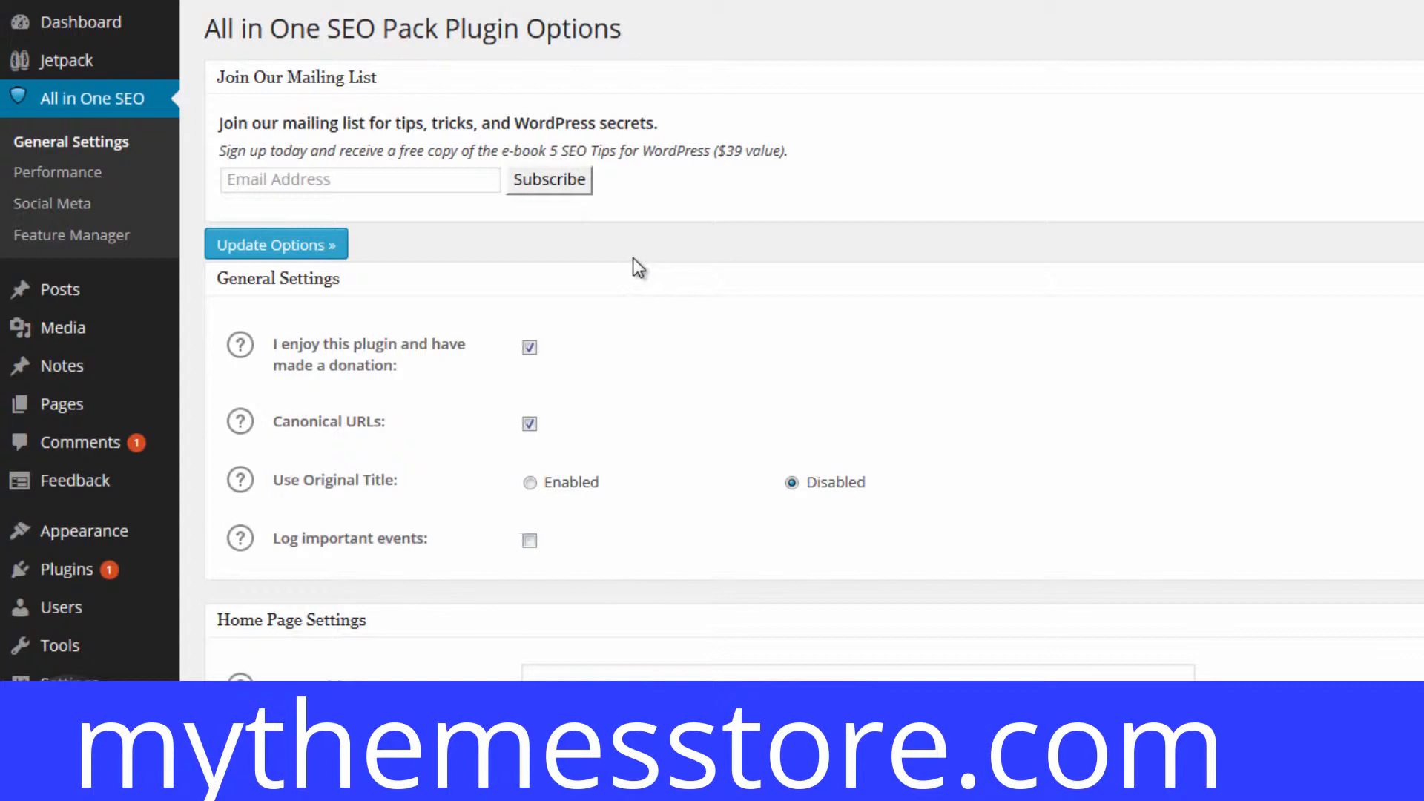
mouse_move(60, 289)
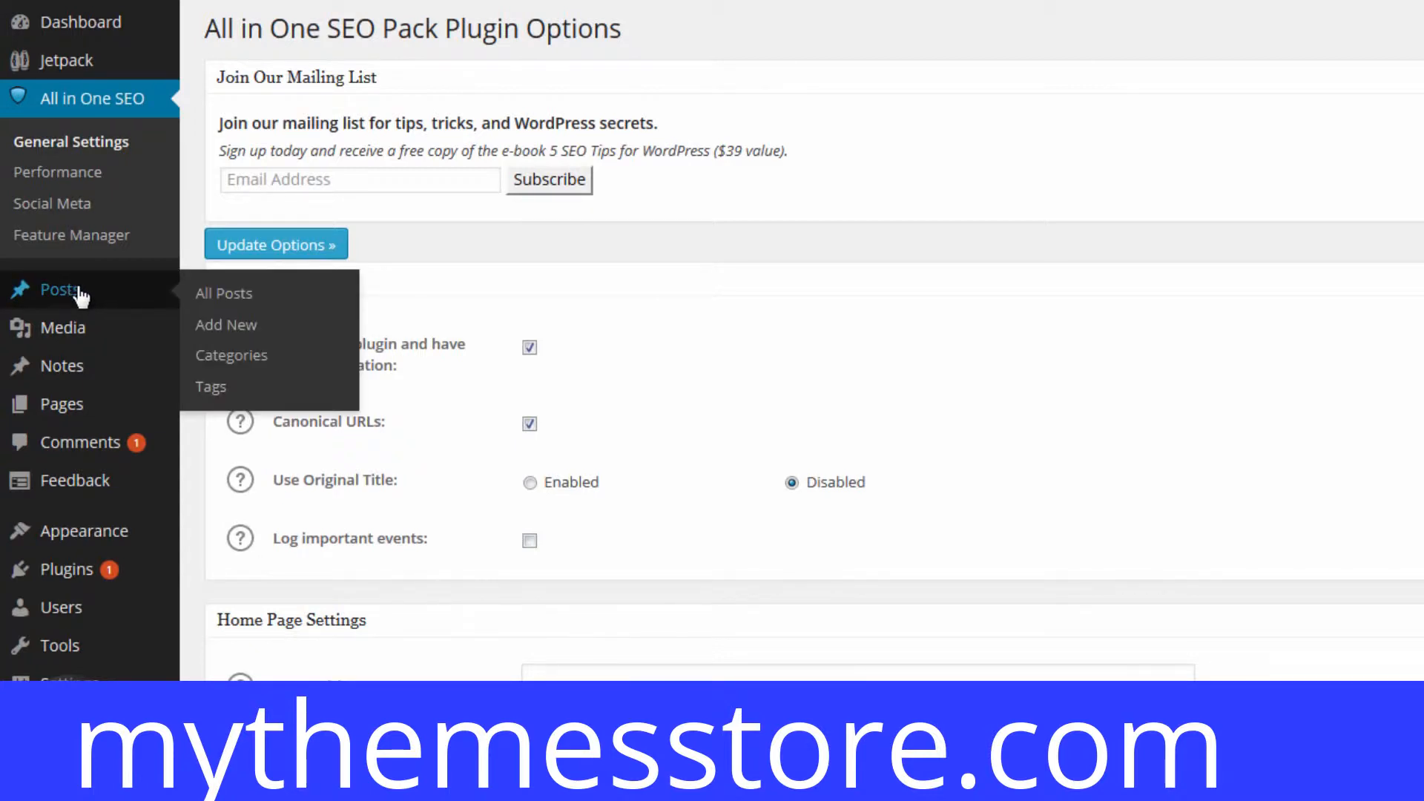
mouse_move(60, 288)
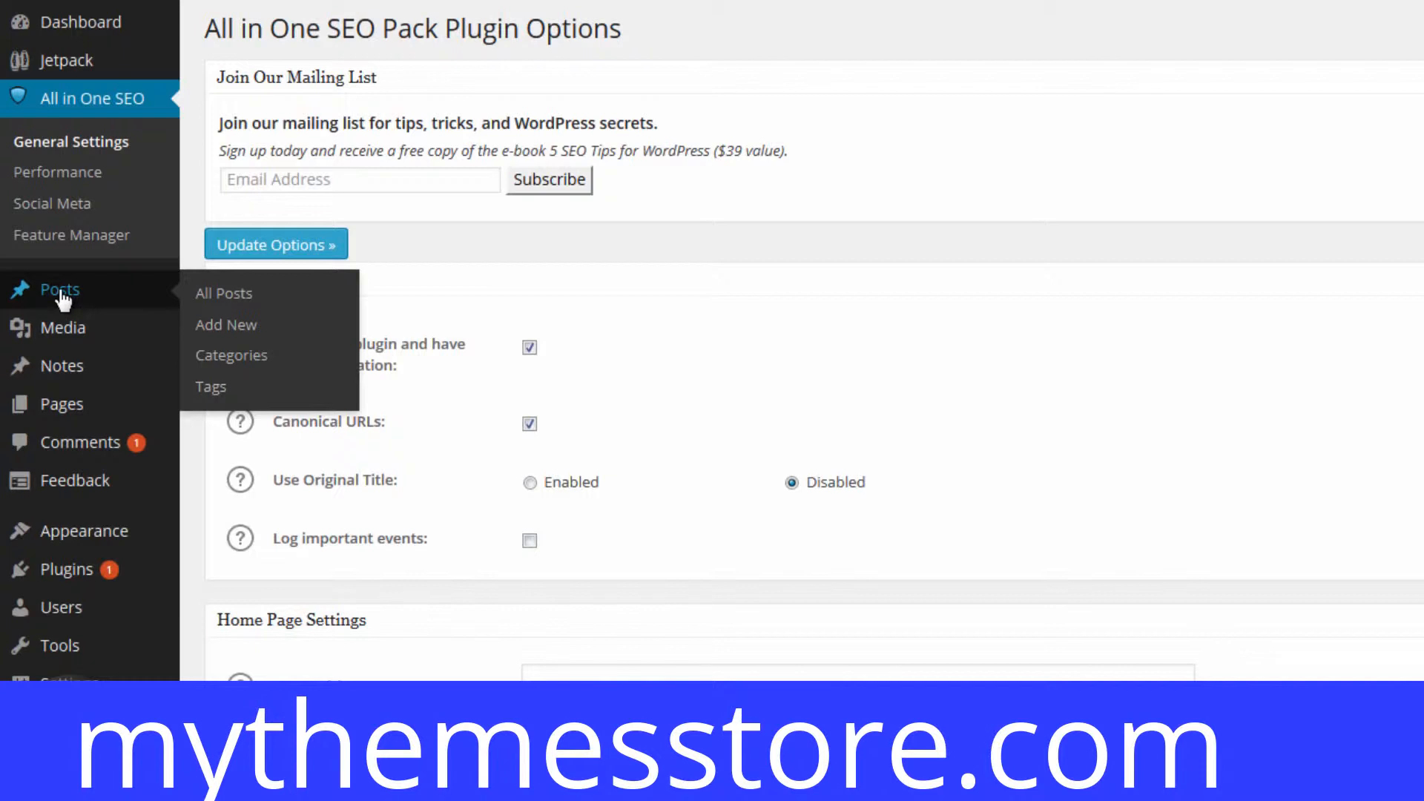
mouse_move(66, 298)
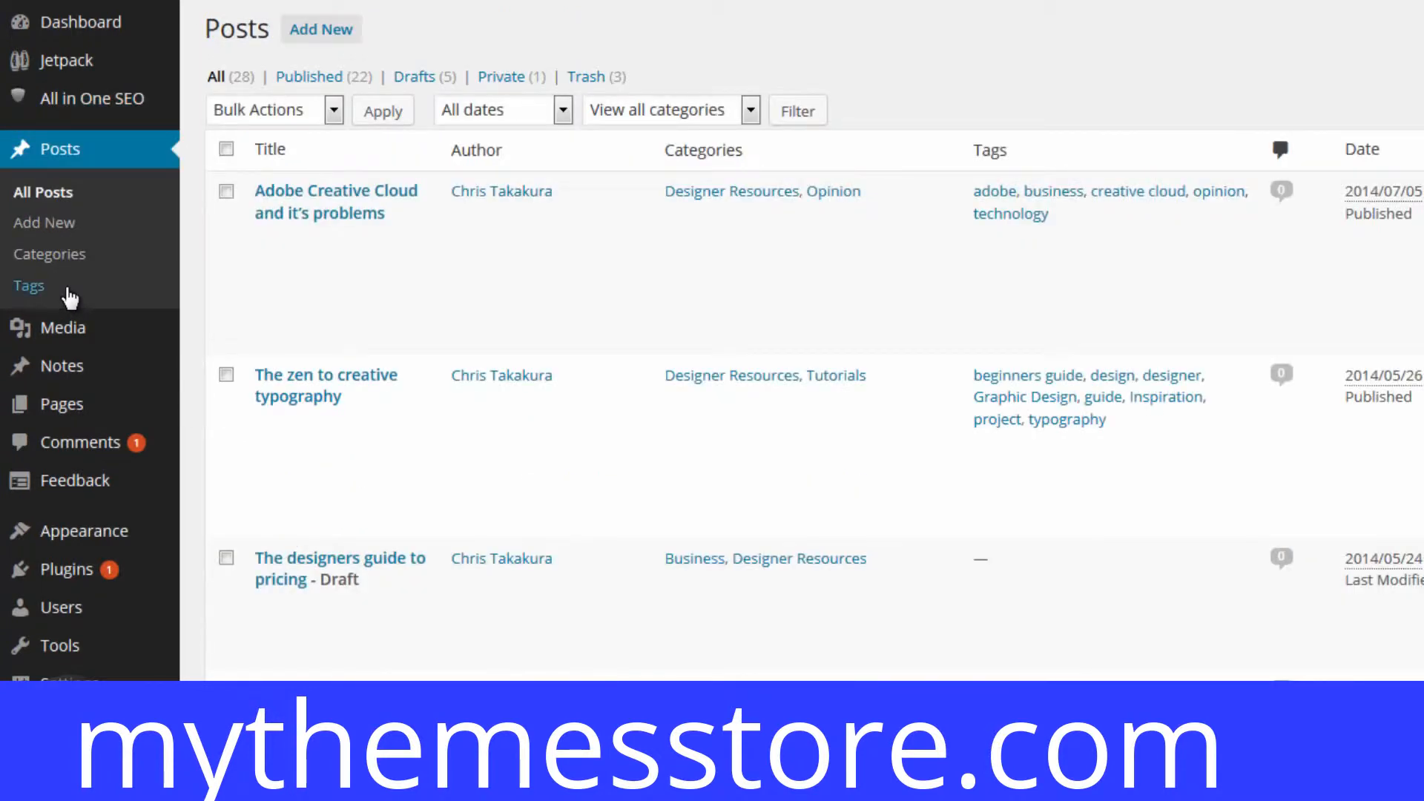
mouse_move(336, 202)
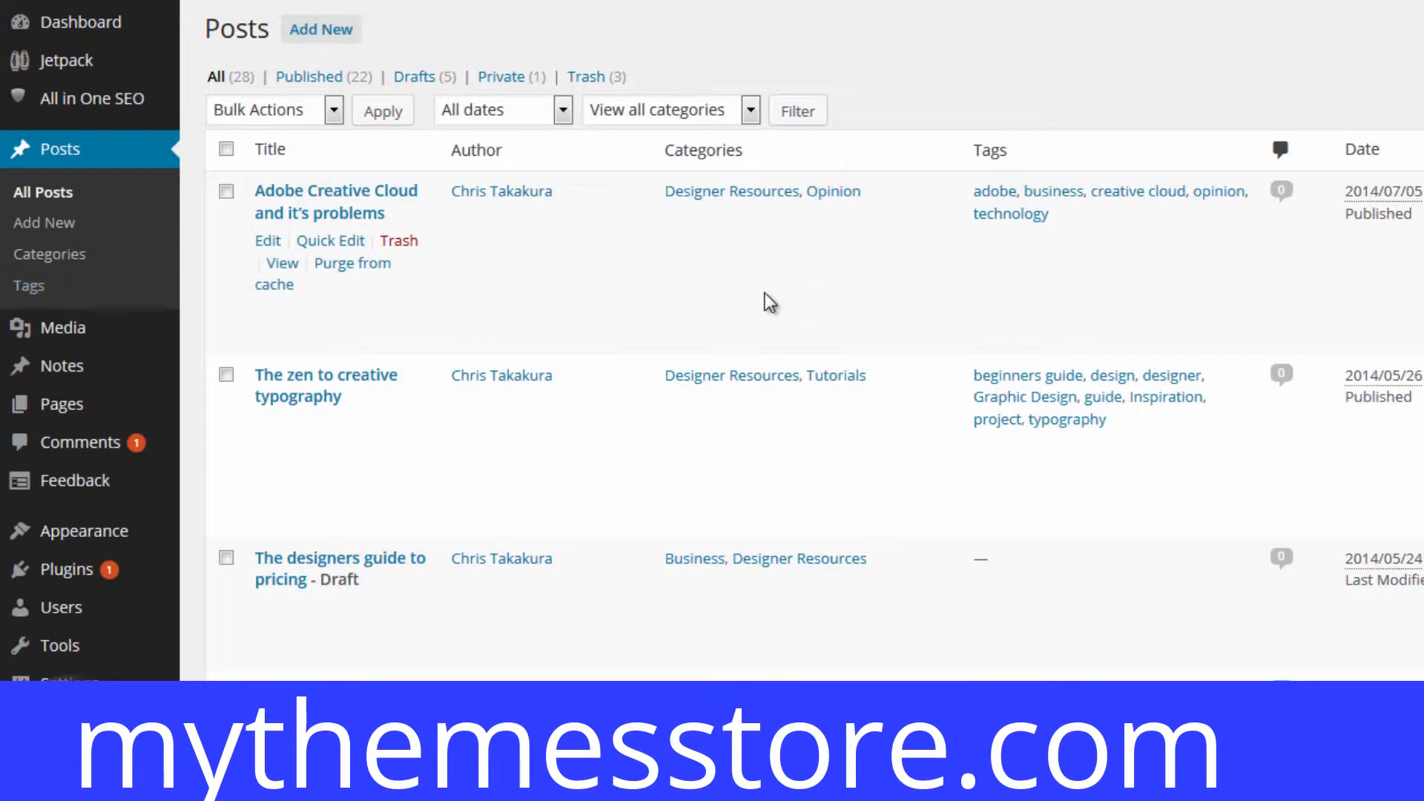
- From the posts list, open 'Adobe Creative Cloud and it's problems' in the post editor
scroll(down, 3)
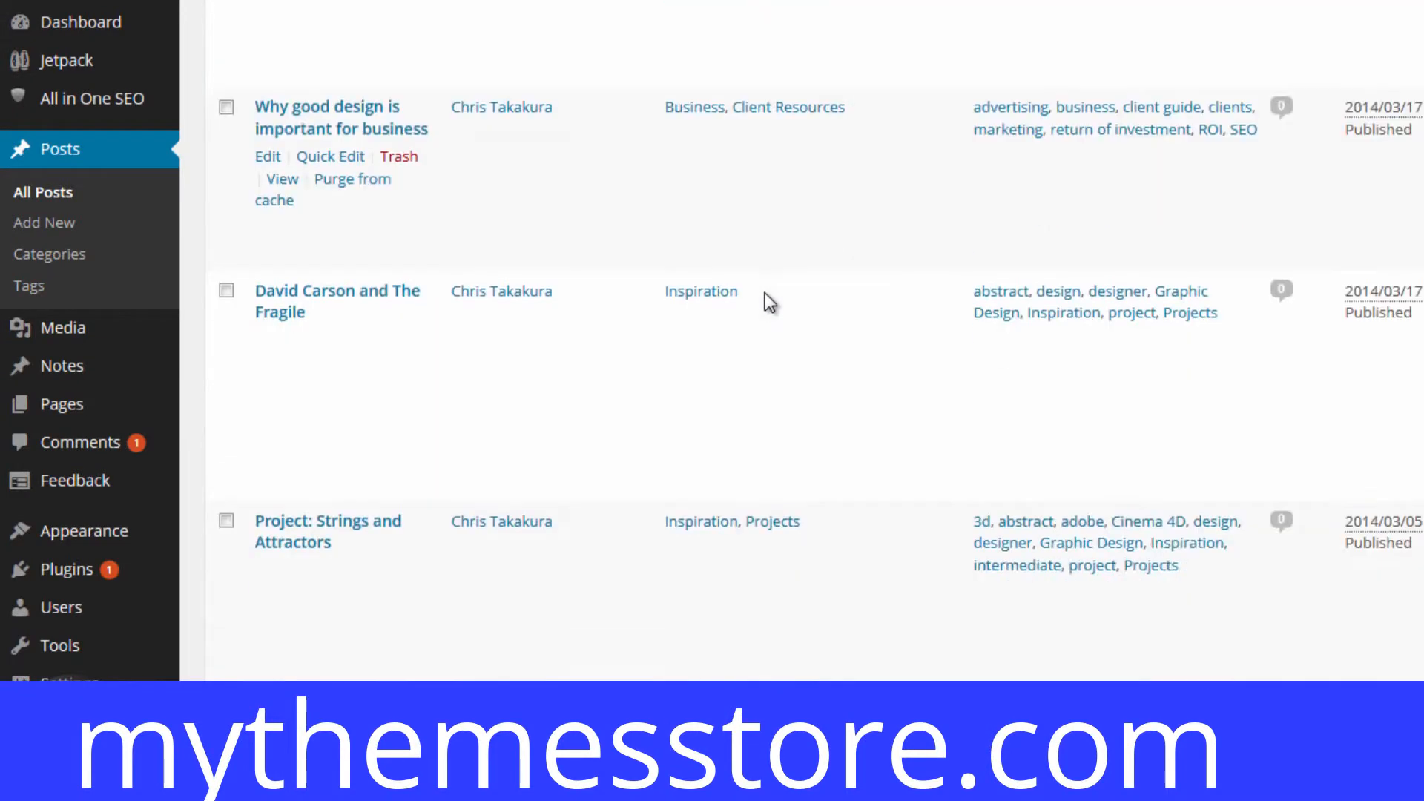
scroll(down, 3)
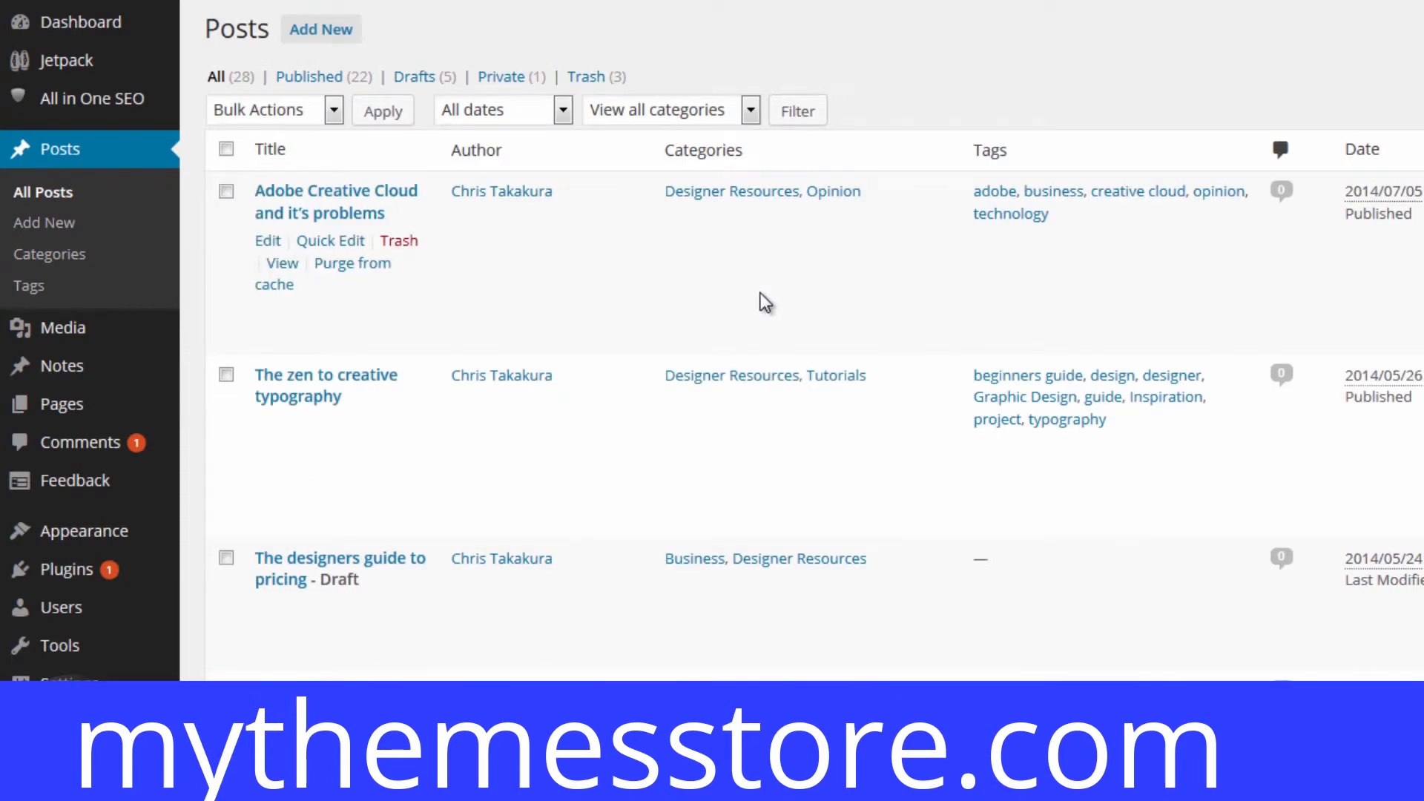
mouse_move(765, 302)
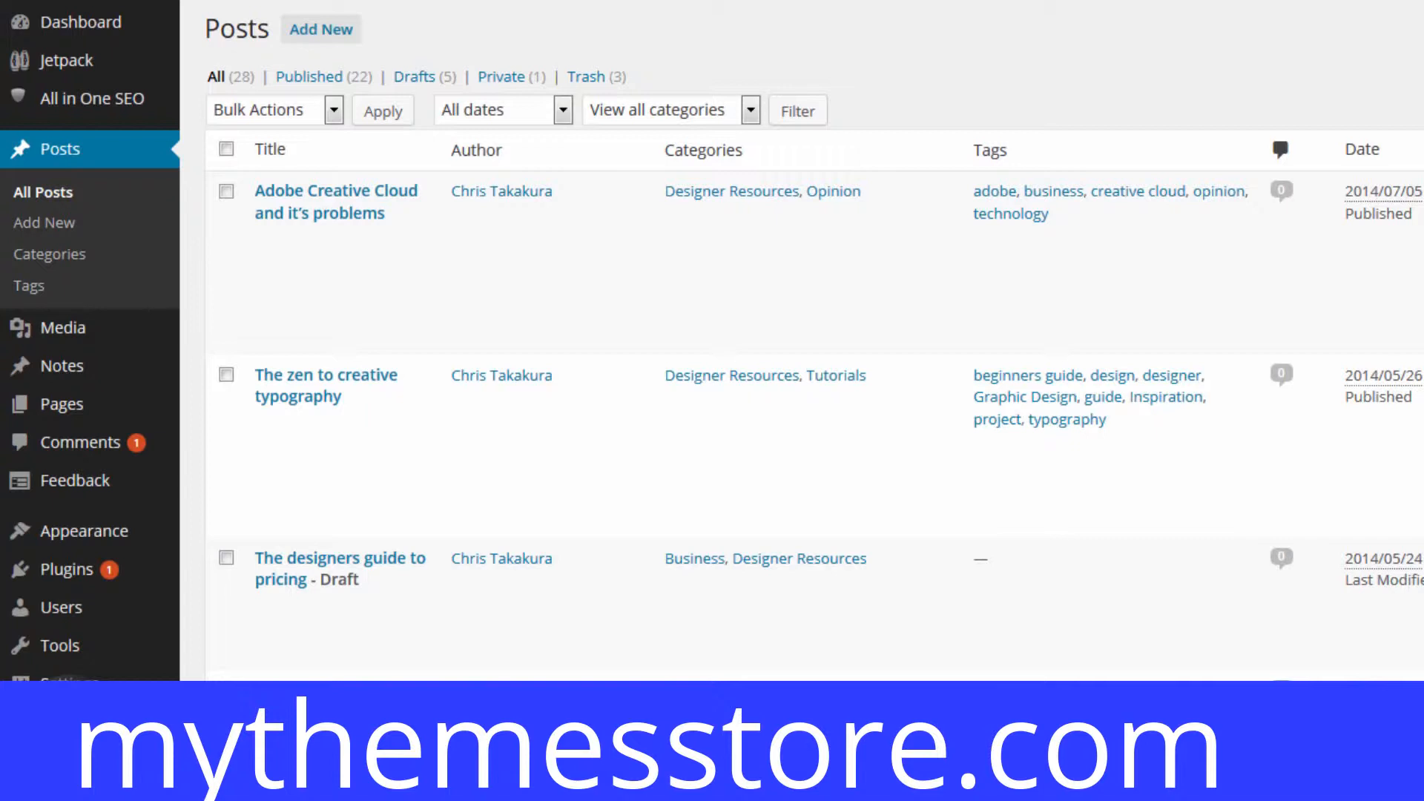
mouse_move(336, 202)
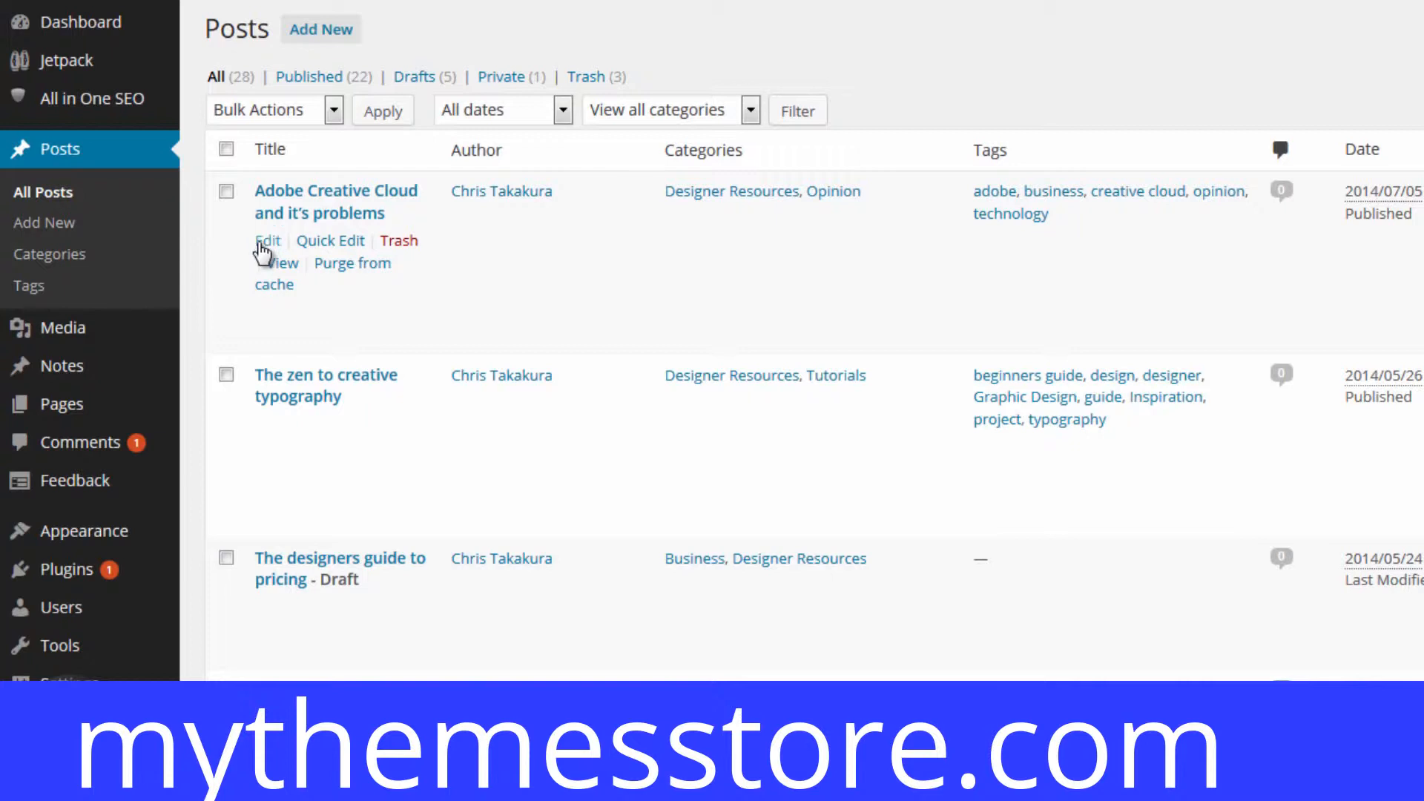
click(267, 240)
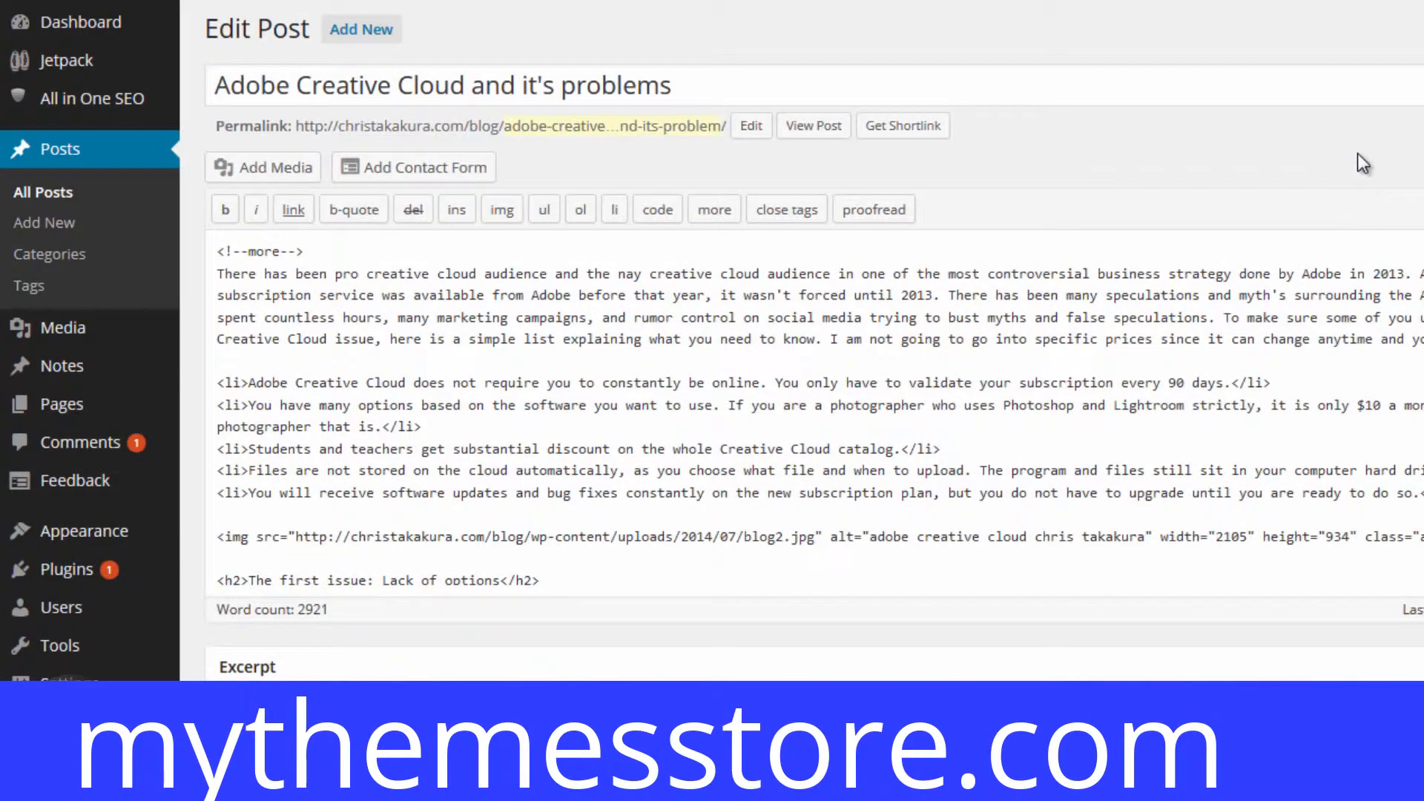
- Scroll past Excerpt, Revisions, Comments and Sharing to the All in One SEO Pack box
scroll(down, 3)
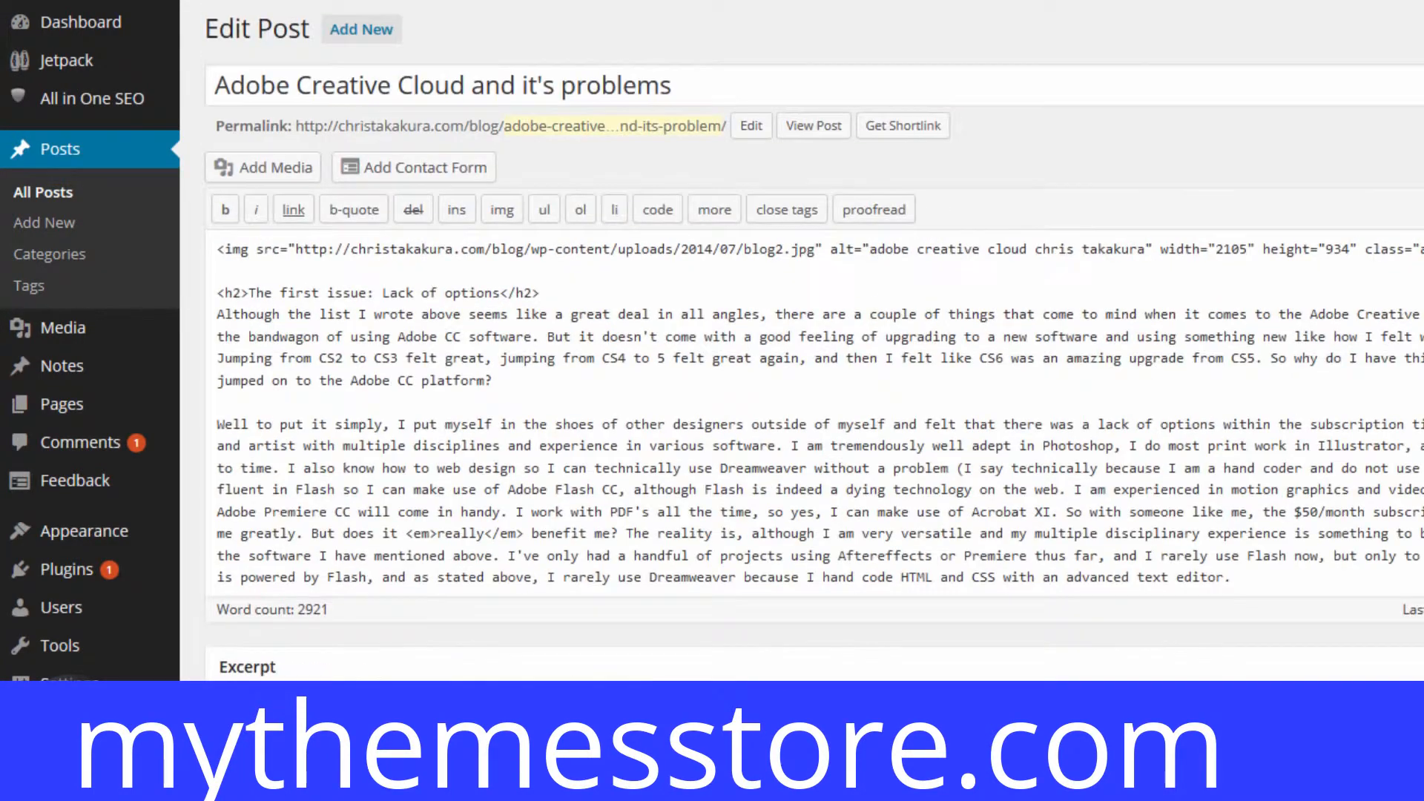
scroll(down, 3)
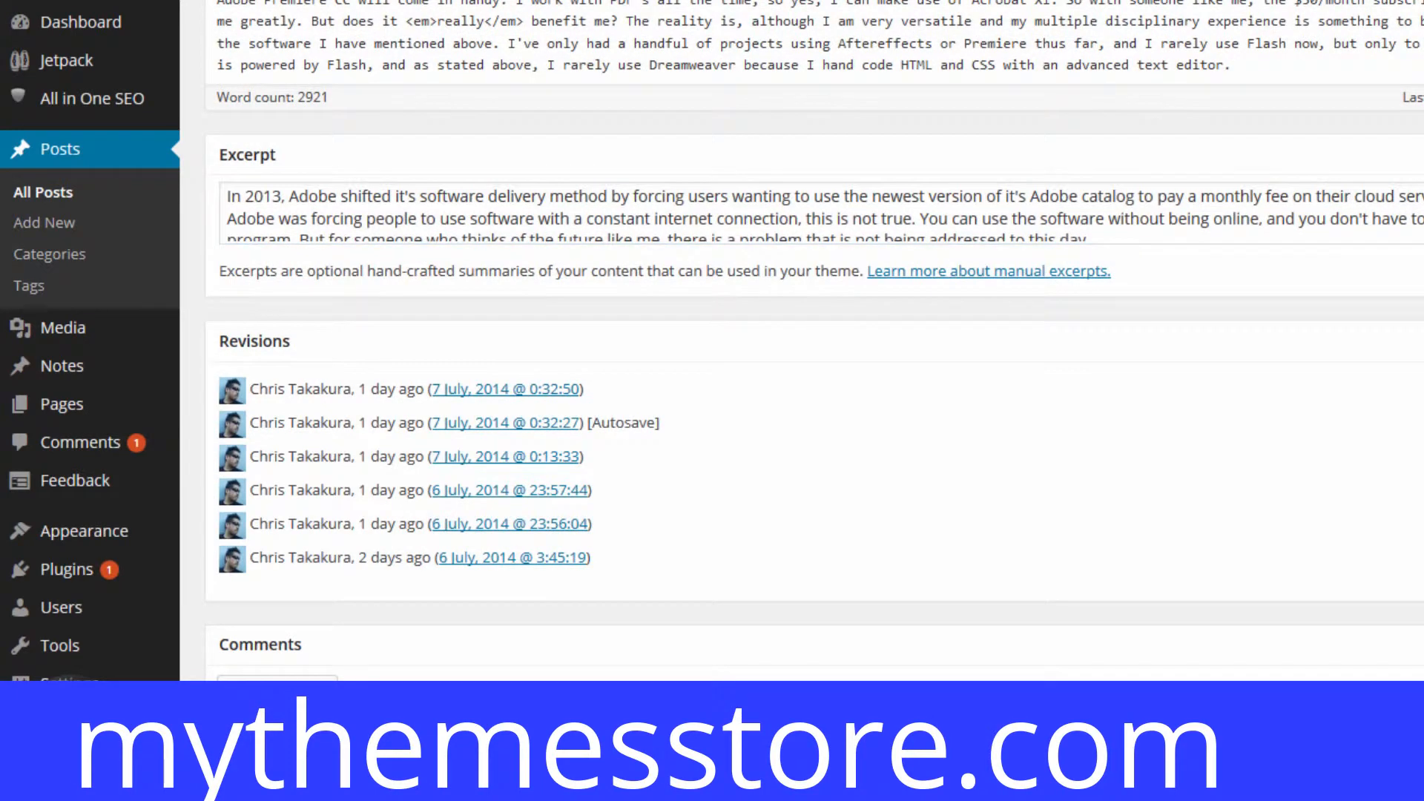
scroll(down, 3)
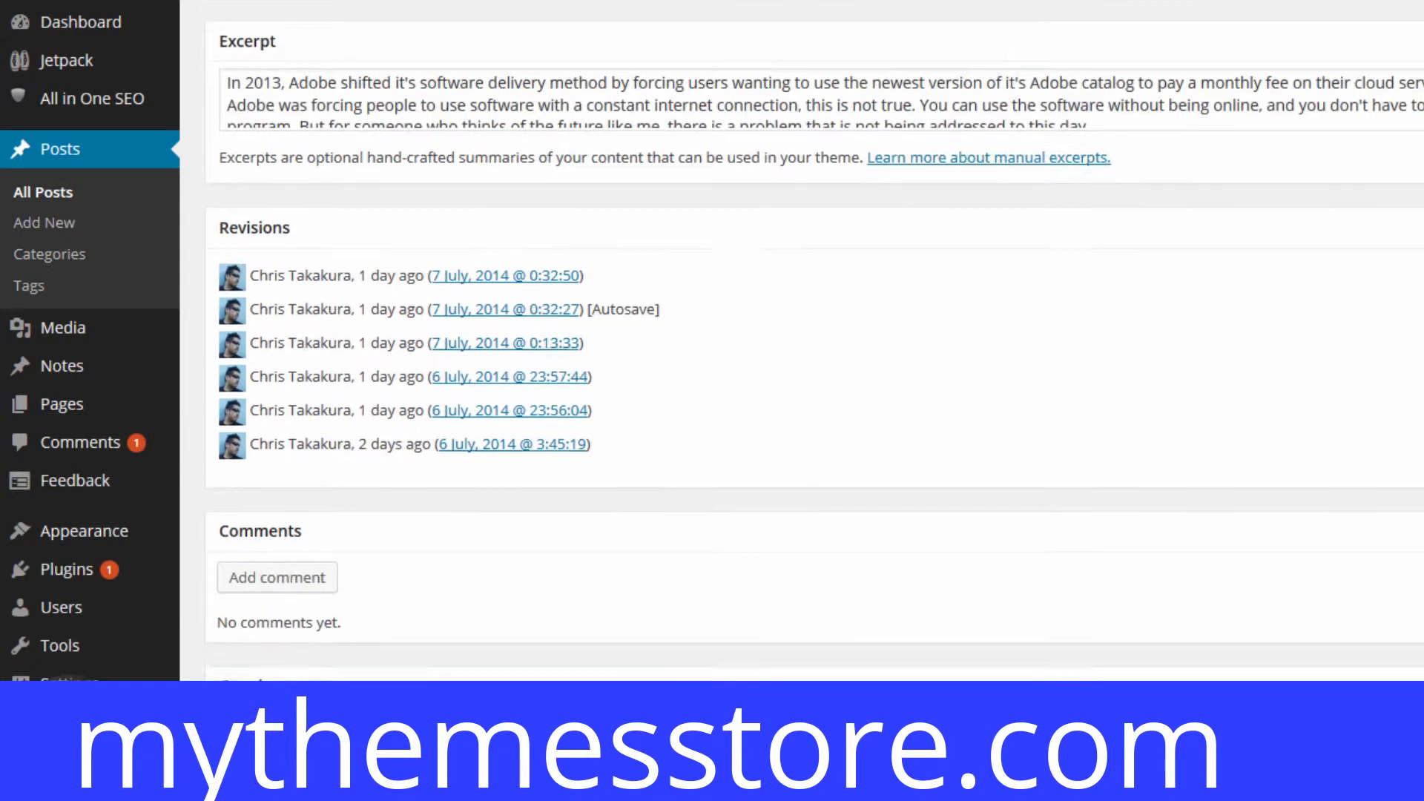
scroll(down, 3)
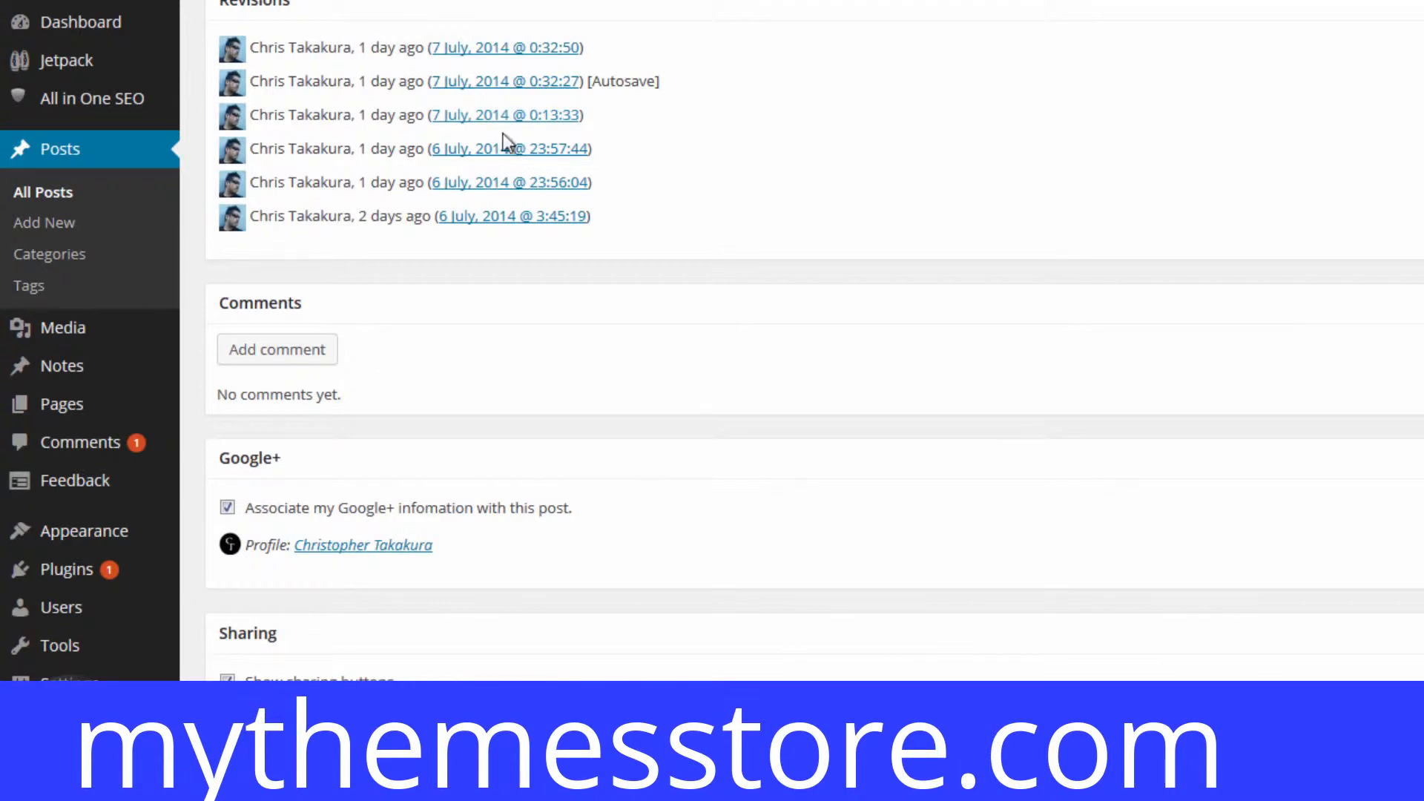
scroll(down, 3)
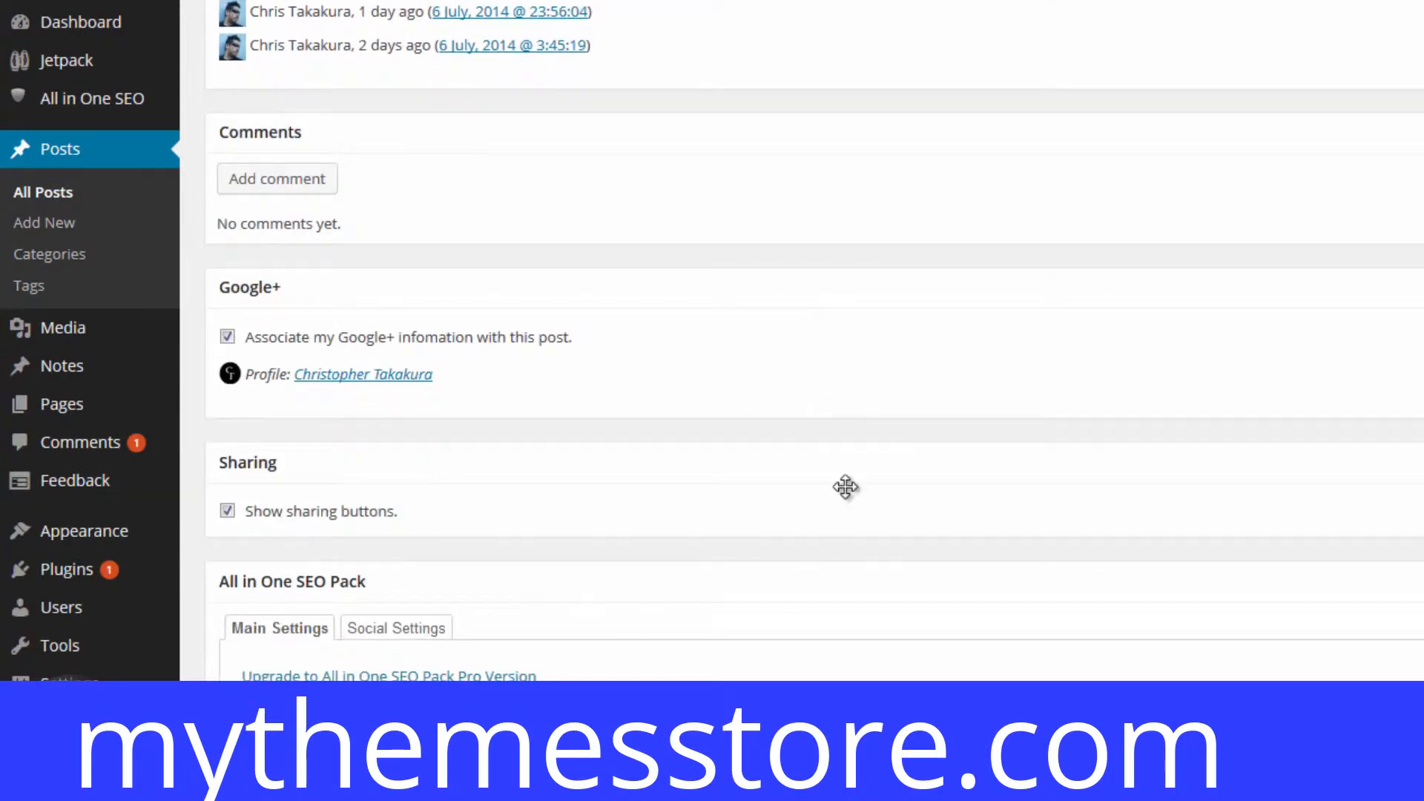
mouse_move(527, 267)
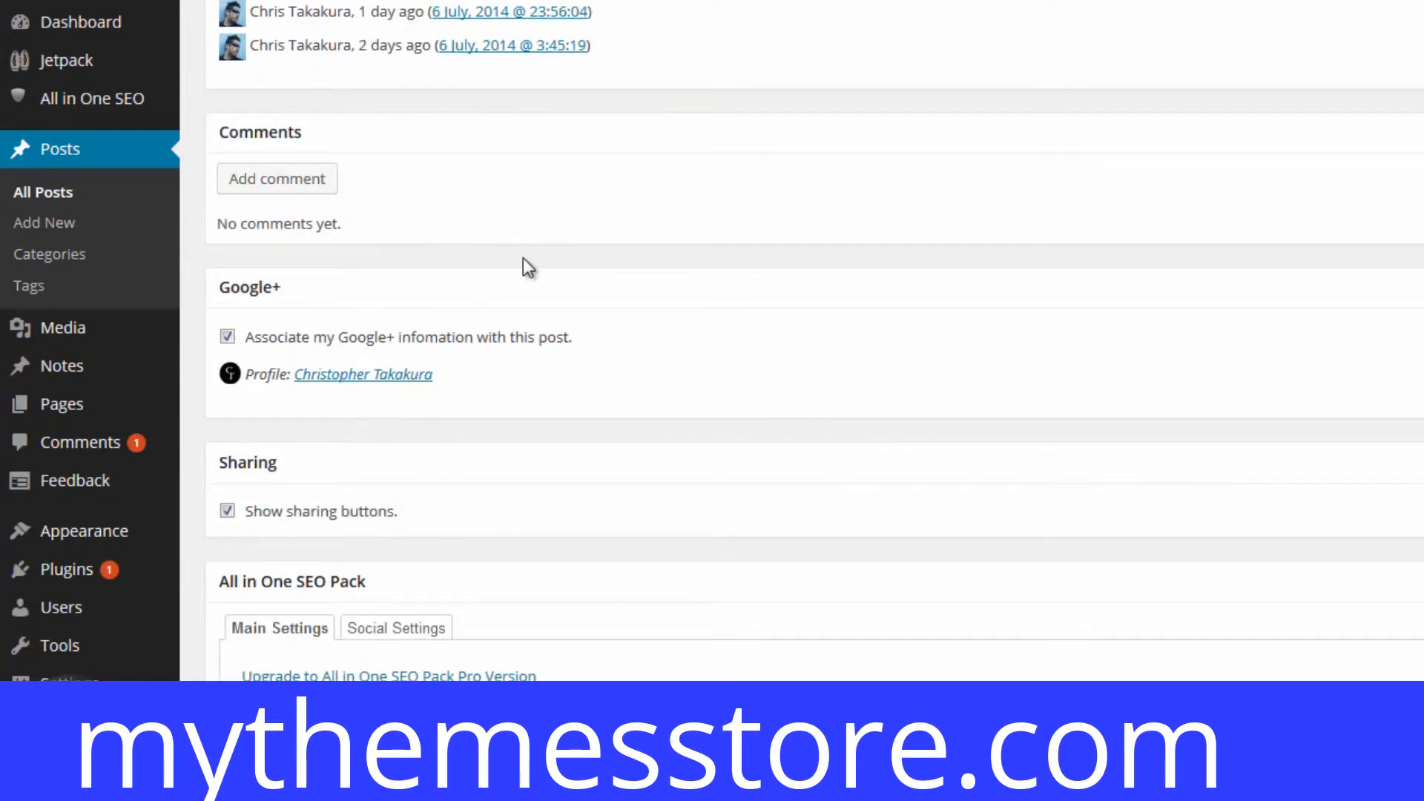
scroll(down, 3)
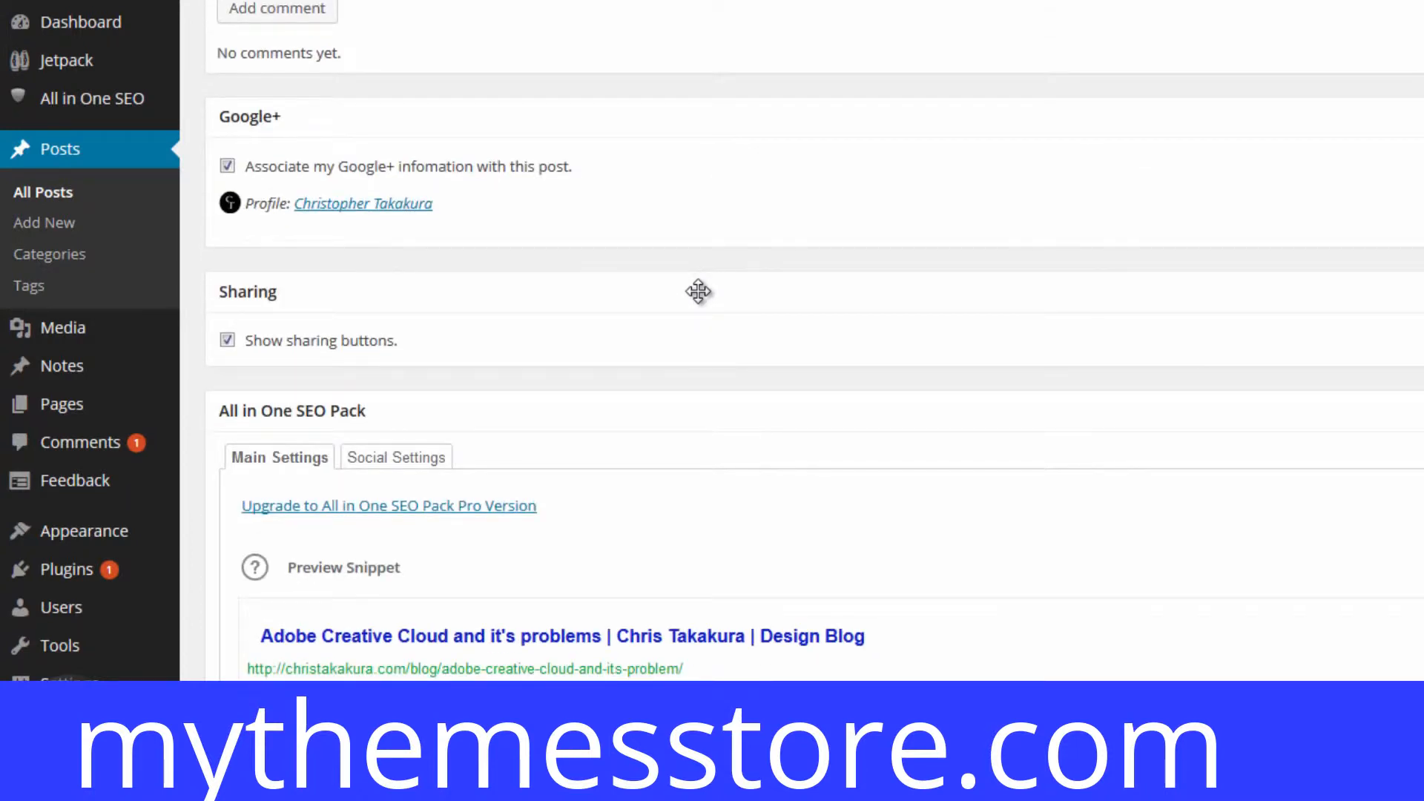
scroll(down, 3)
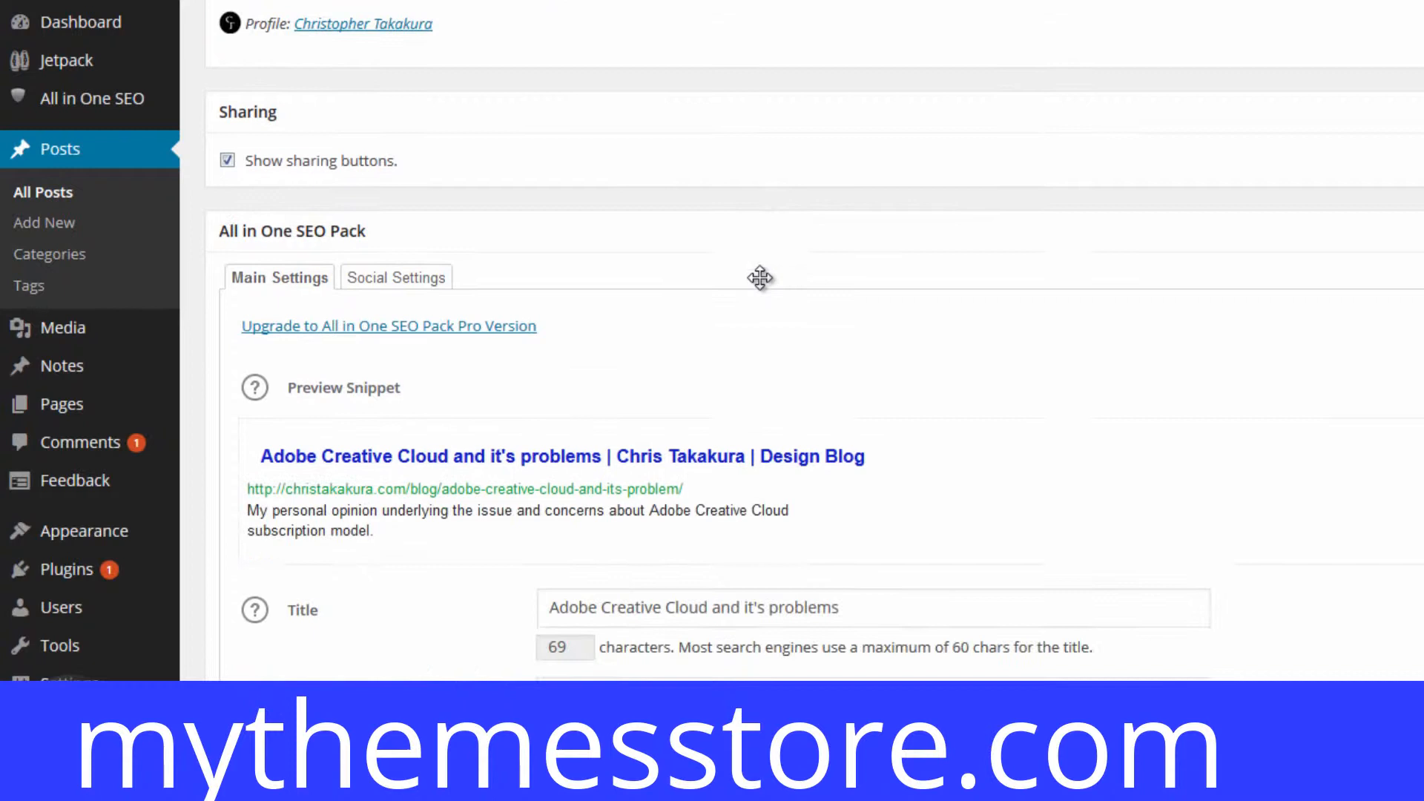
- Select 'and it's problems' in the 69-character SEO Title field
scroll(down, 3)
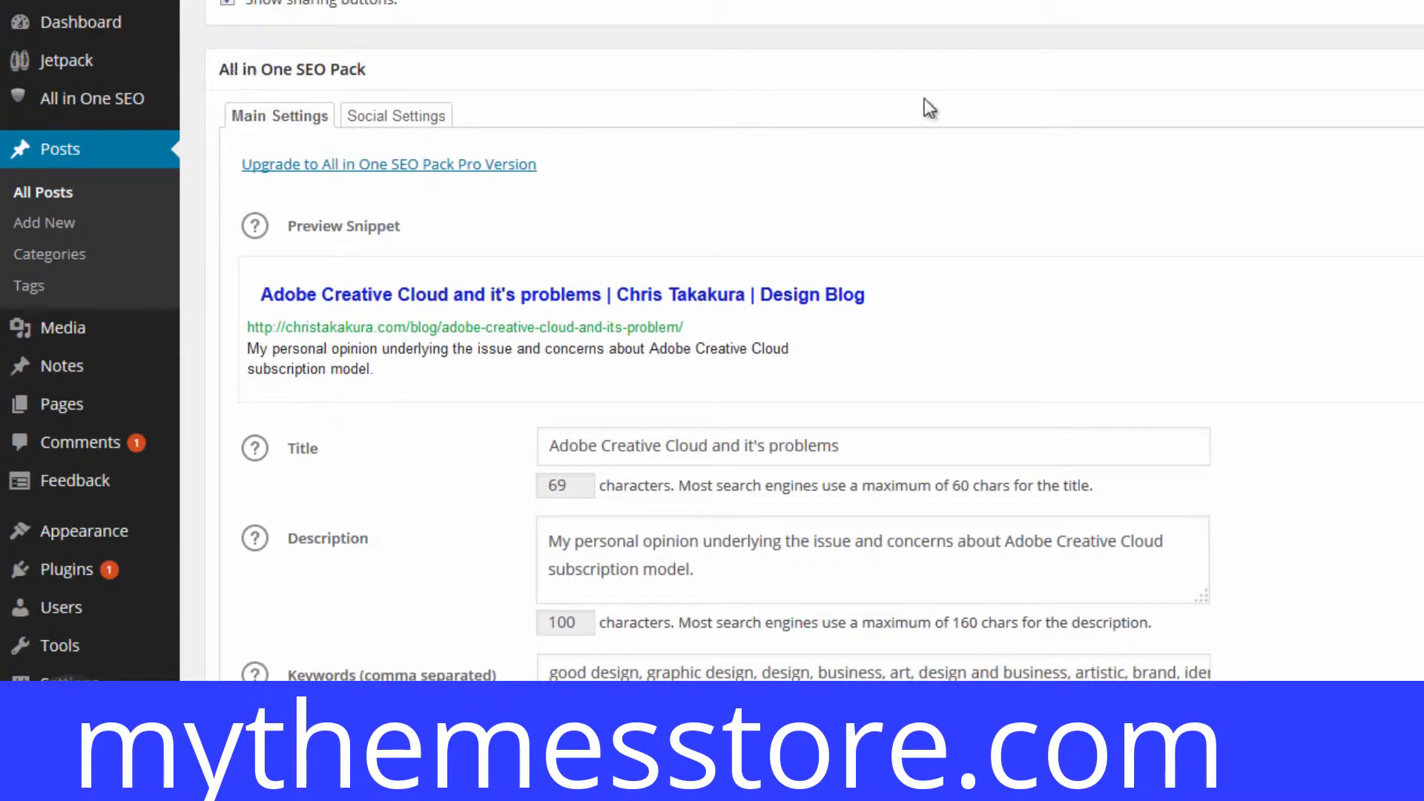
mouse_move(291, 86)
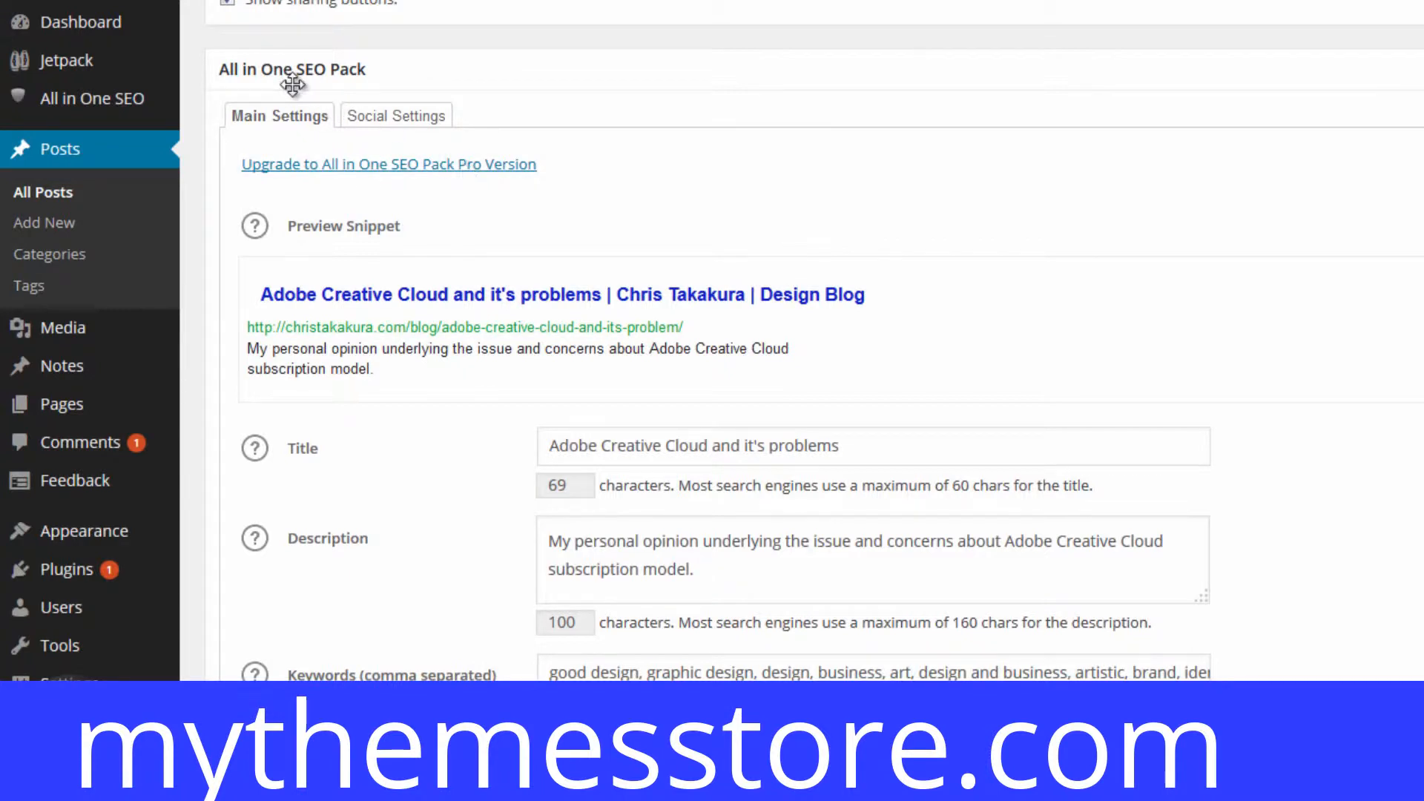
mouse_move(950, 333)
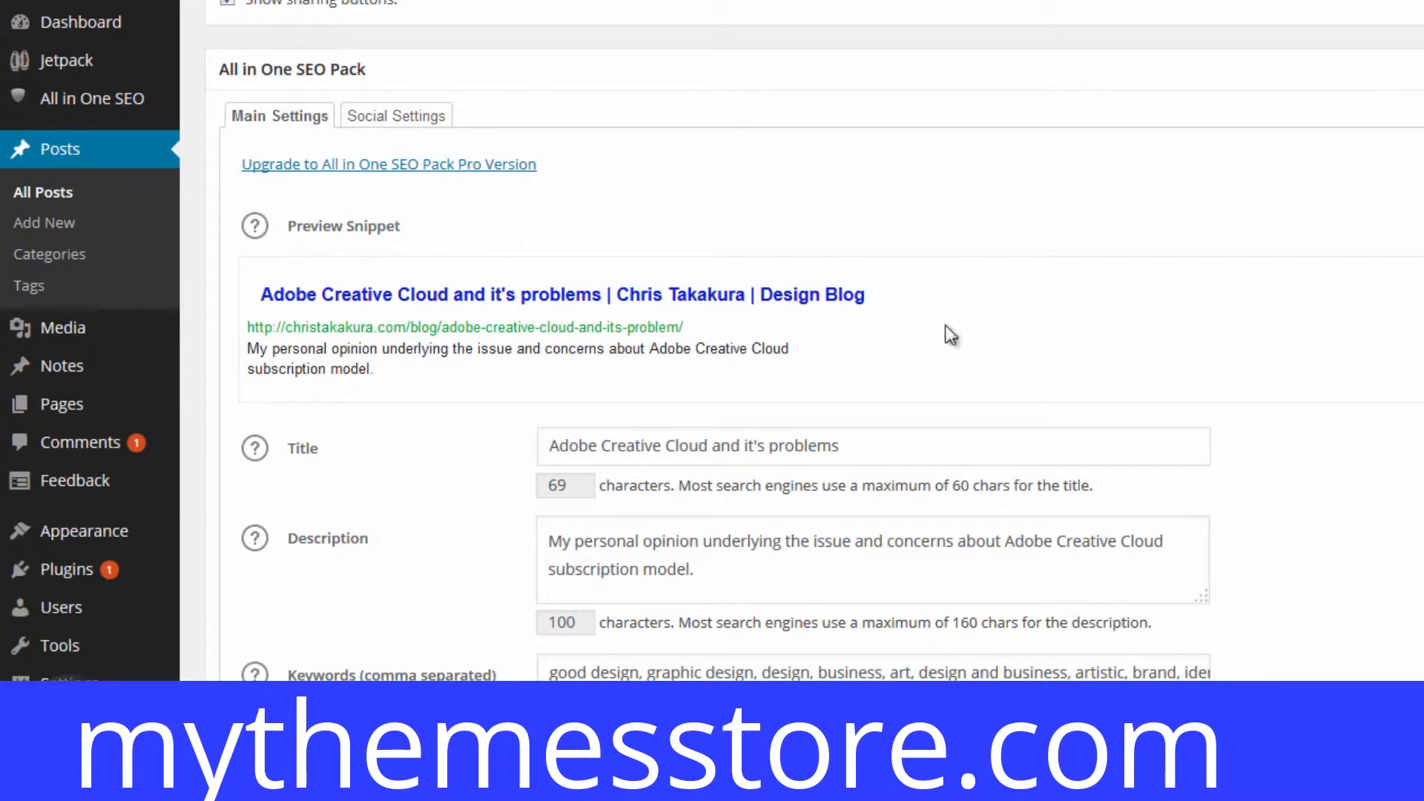
scroll(down, 3)
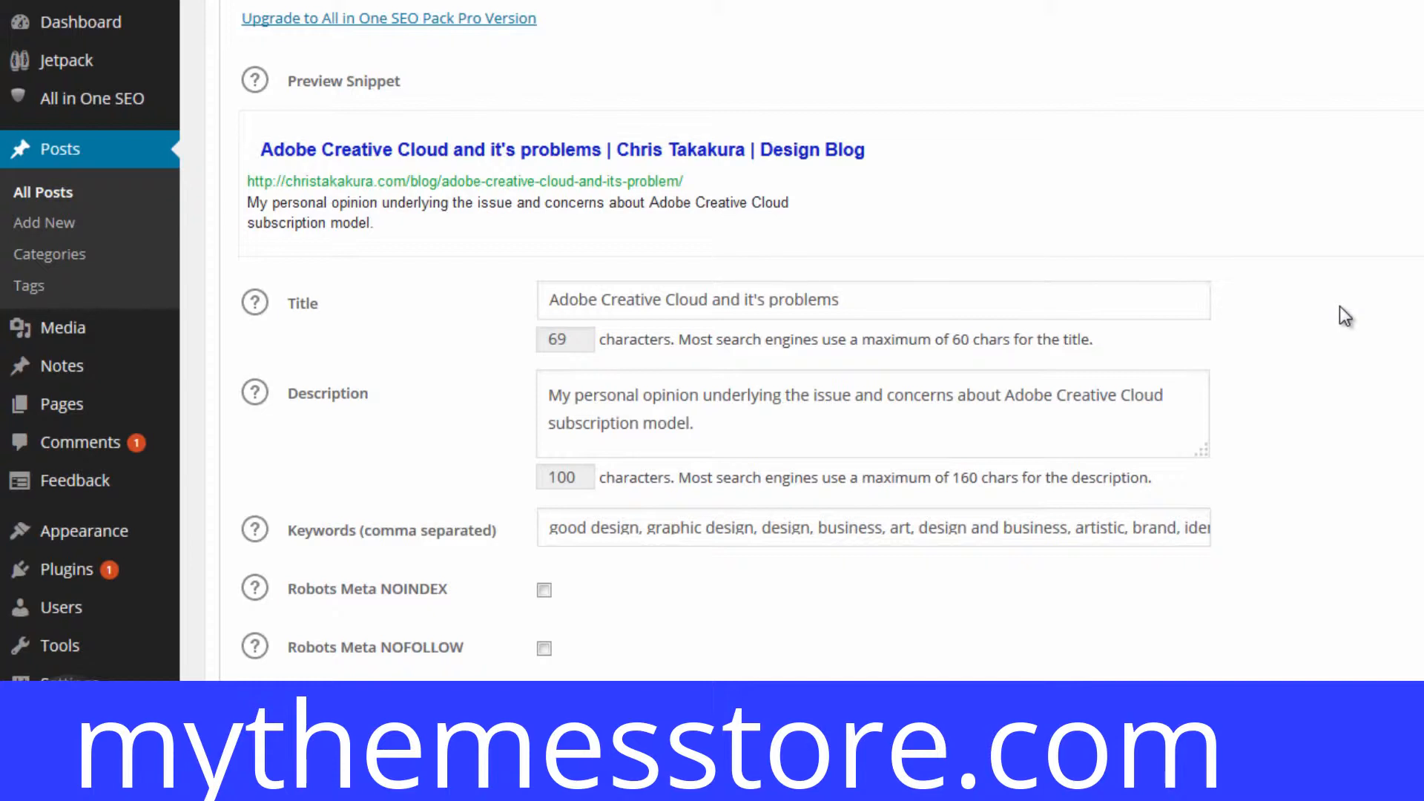
mouse_move(338, 608)
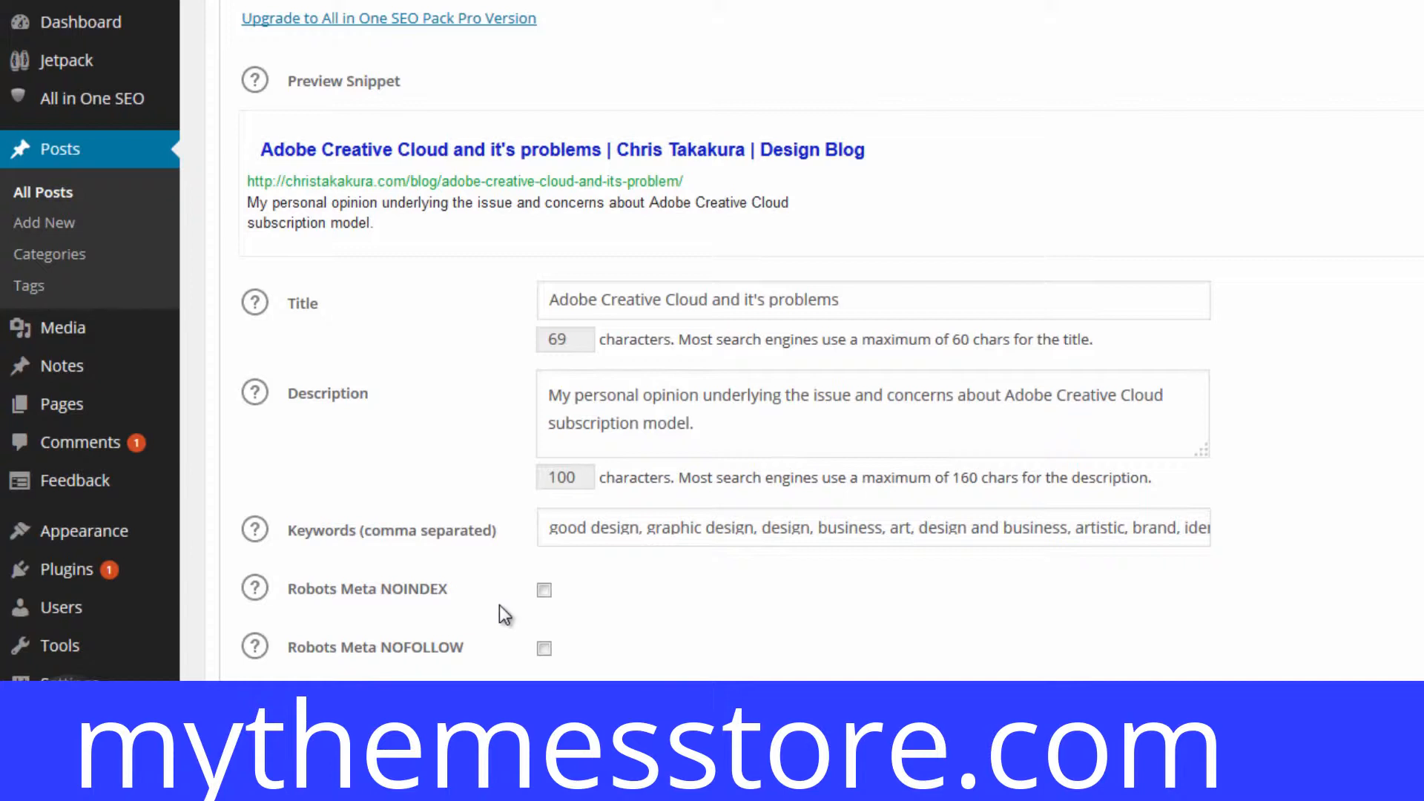
mouse_move(473, 644)
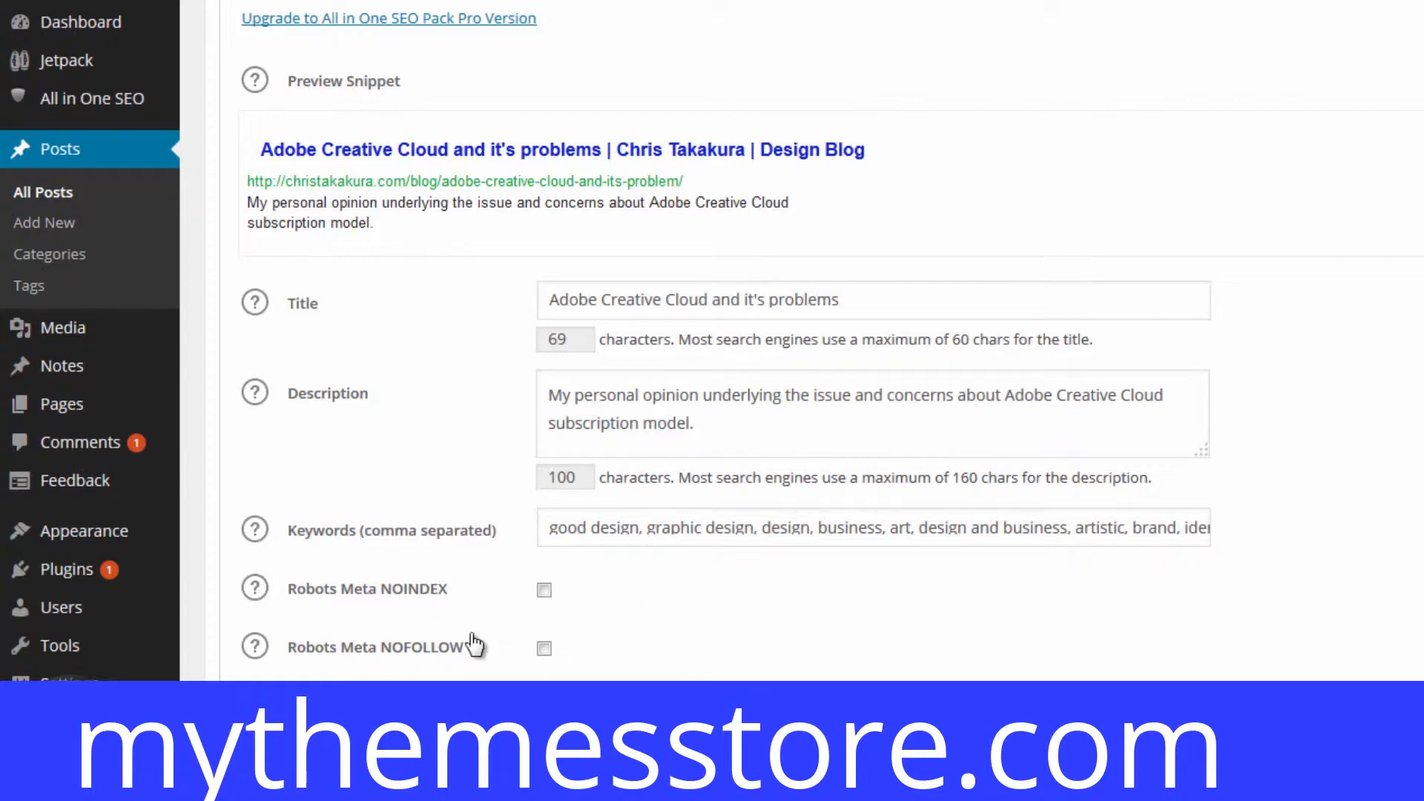
click(918, 299)
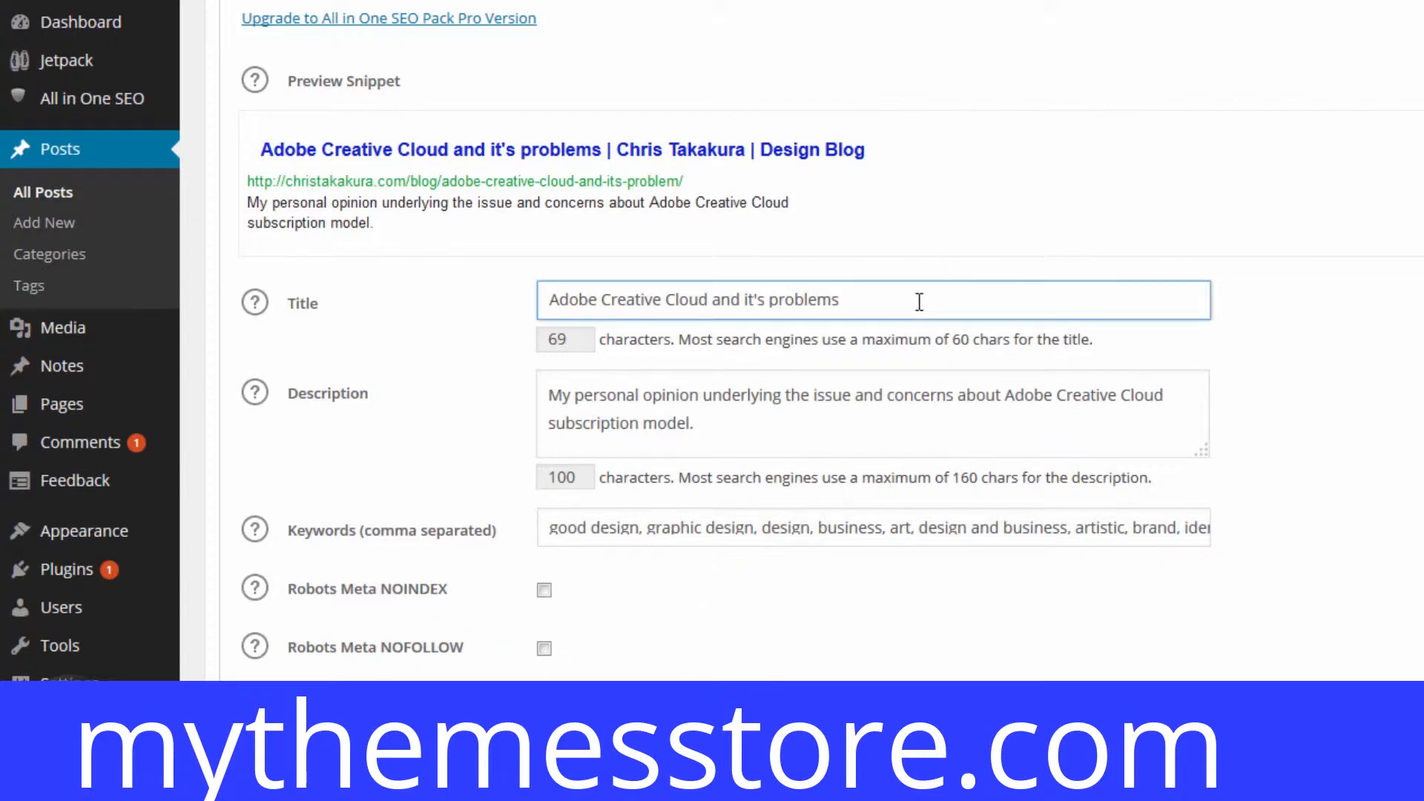
mouse_move(878, 303)
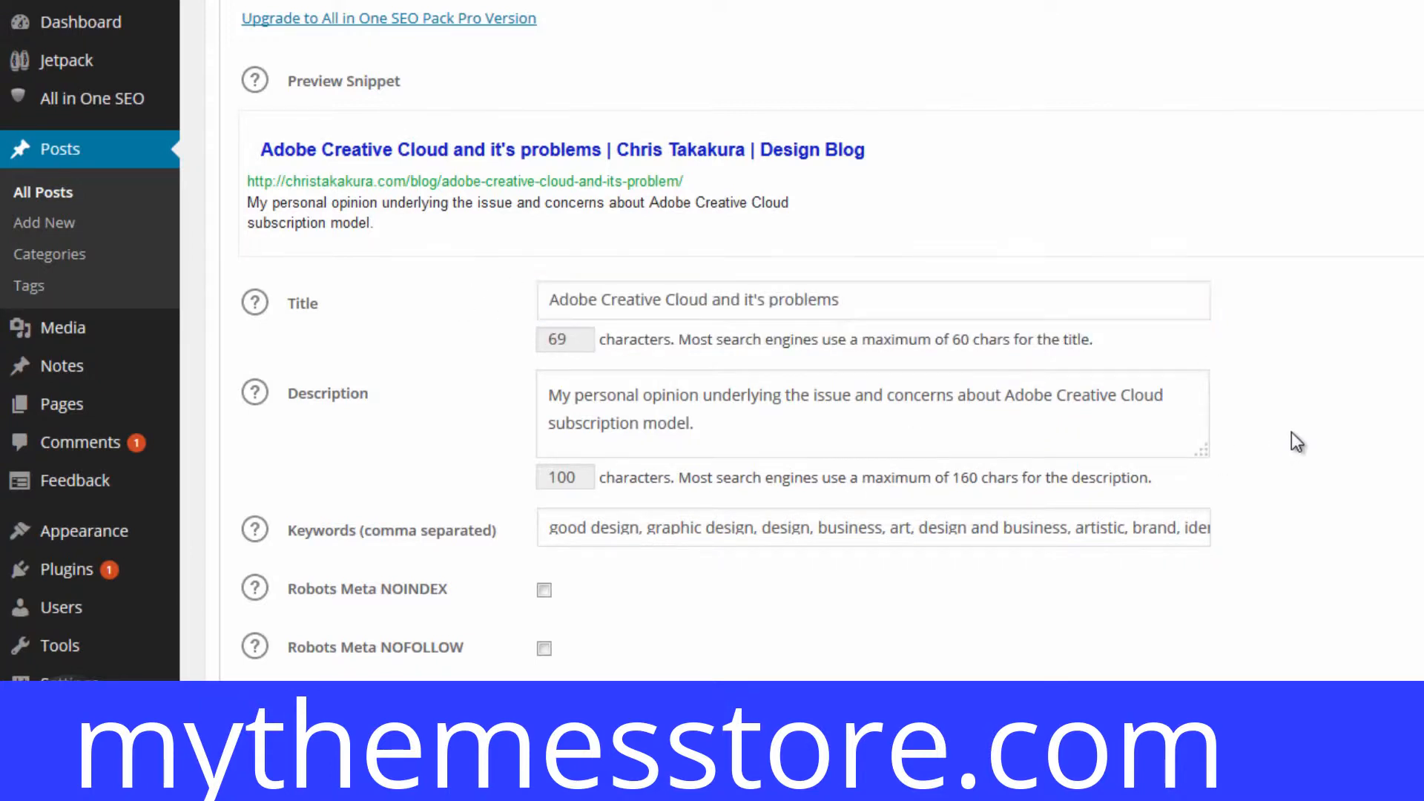
click(872, 299)
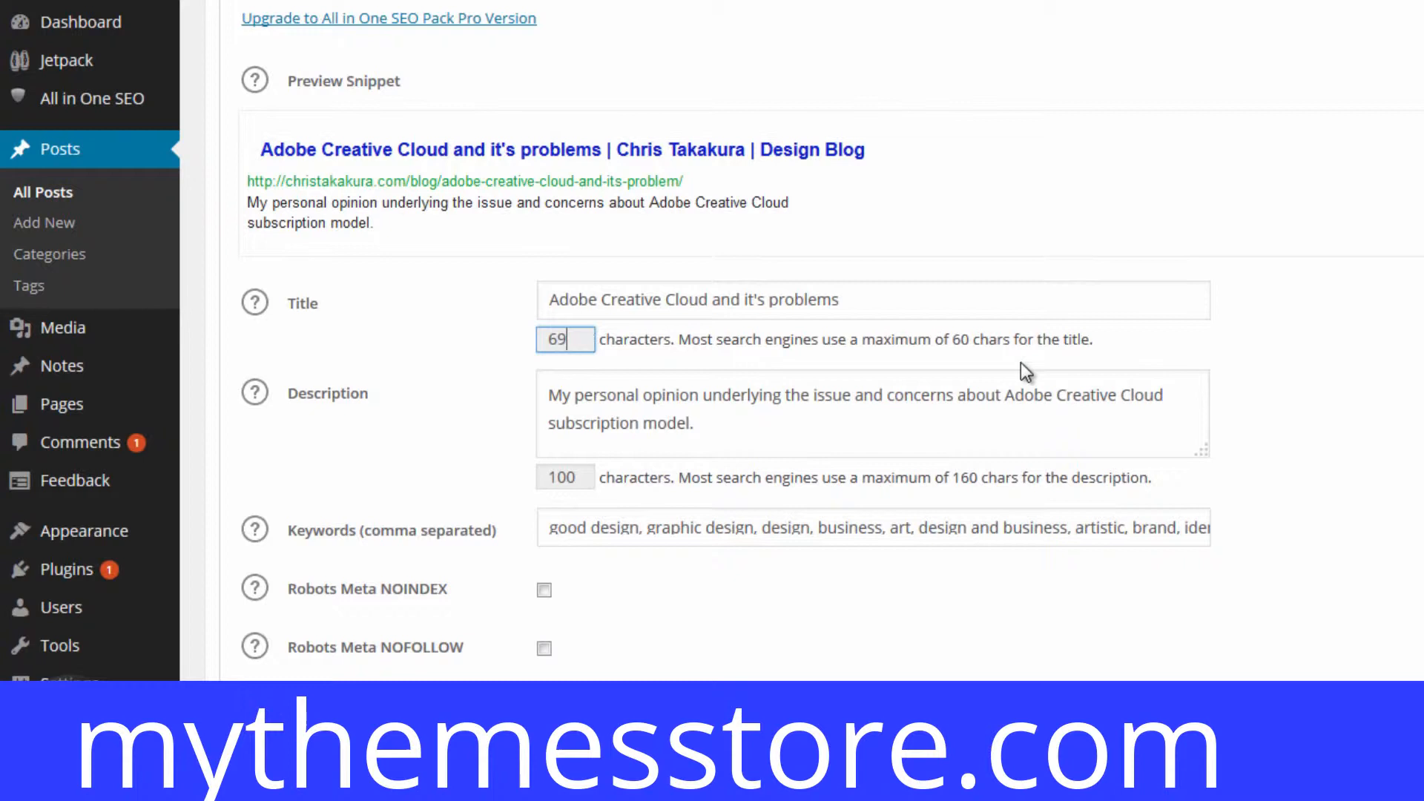
mouse_move(833, 357)
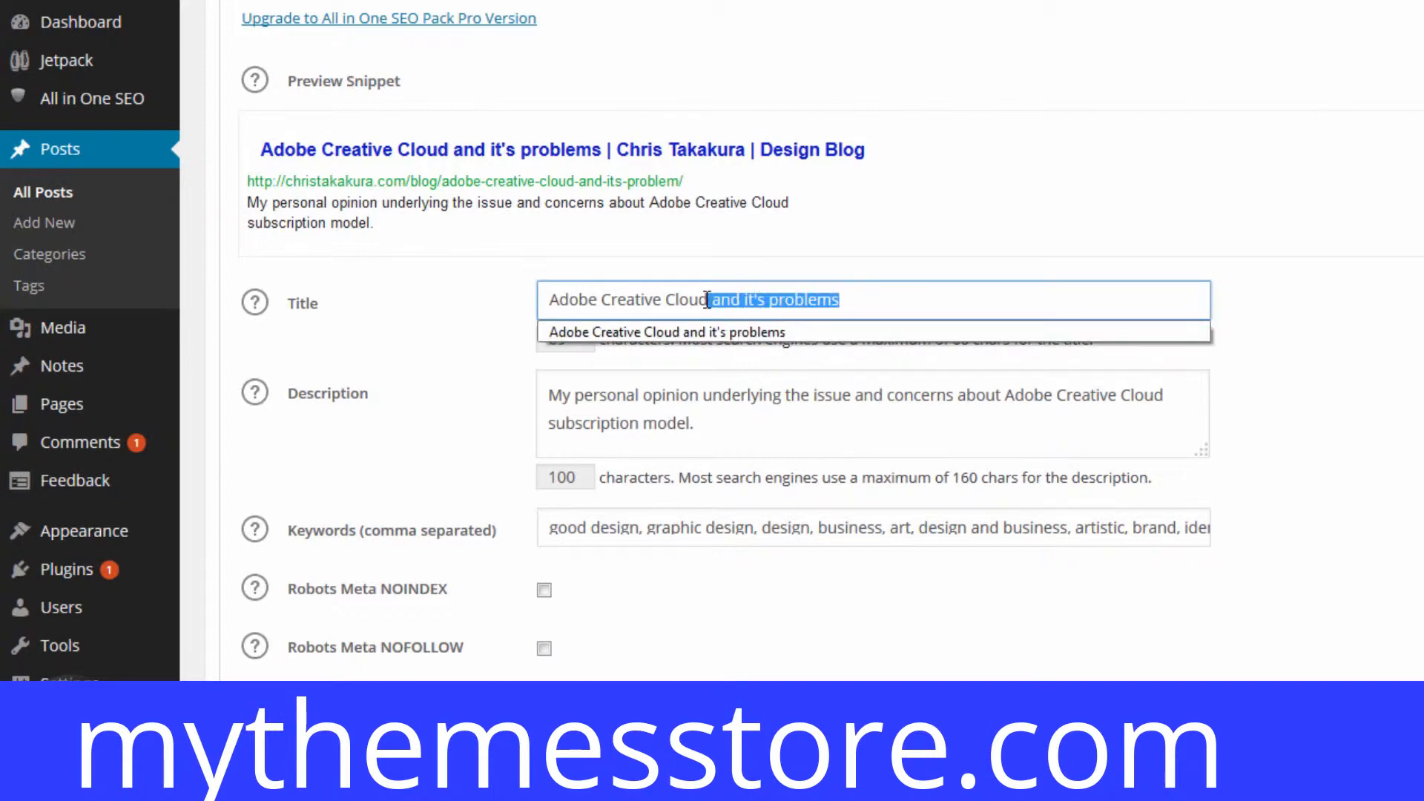
- Cut the SEO title to 'Adobe Creative Cloud' (51 characters), then review description and keywords
key(Delete)
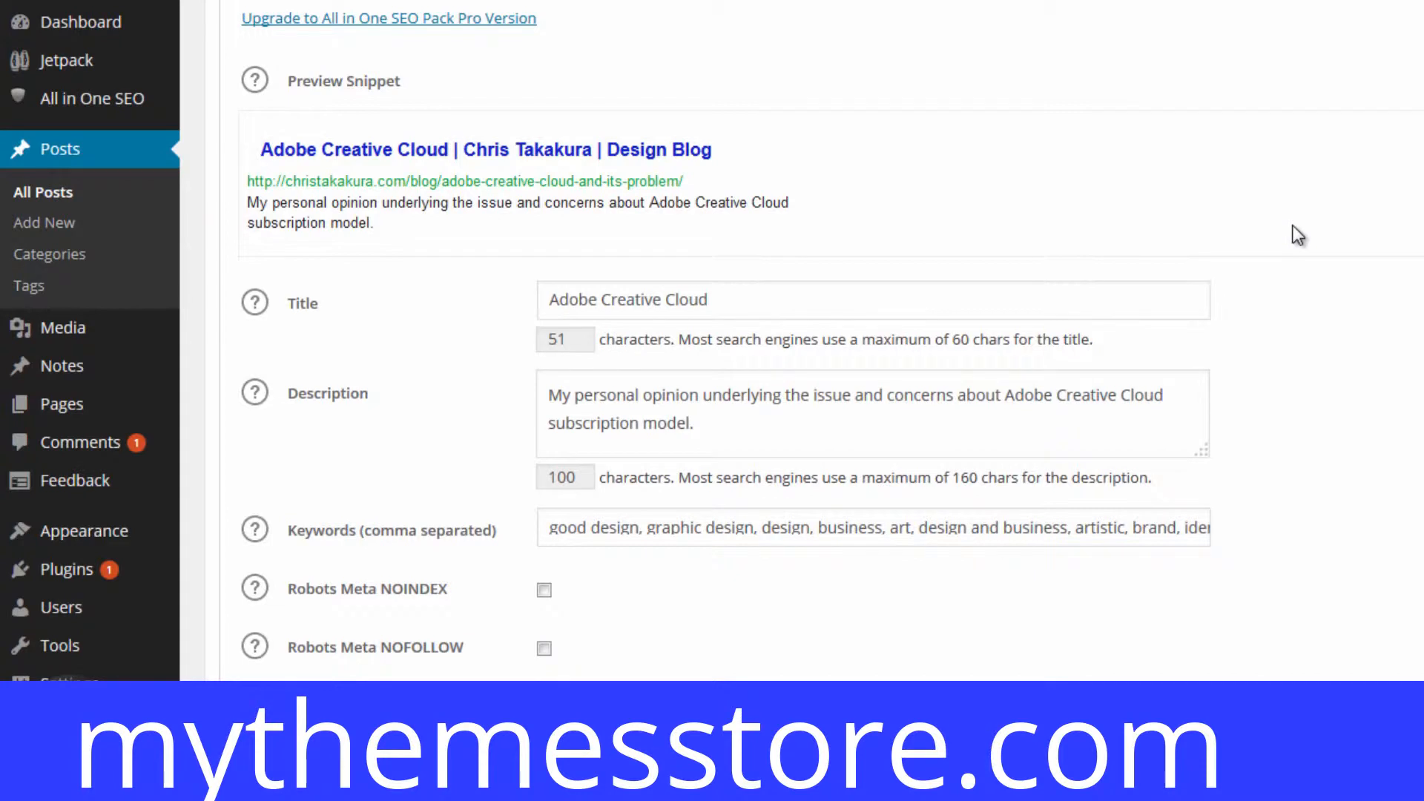
mouse_move(911, 239)
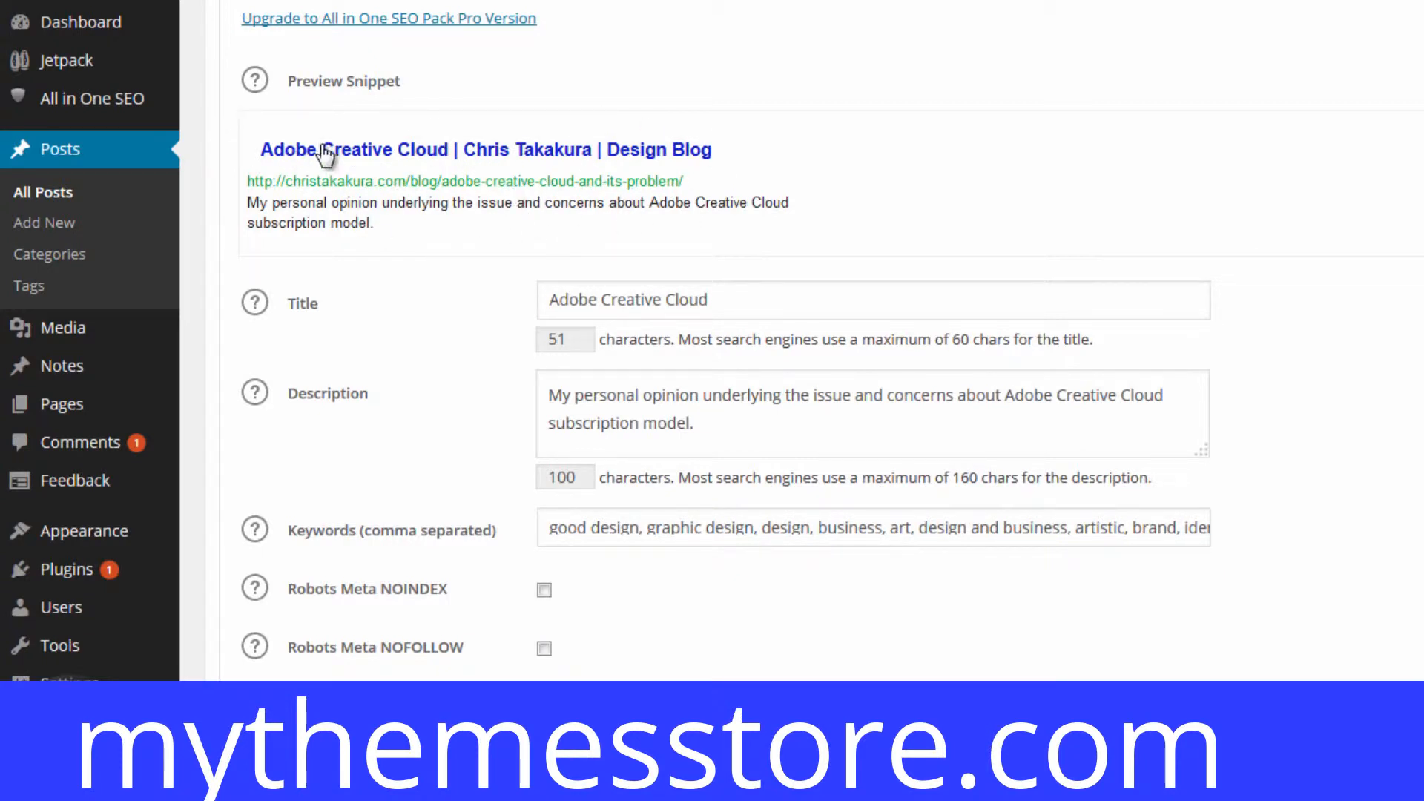
click(872, 413)
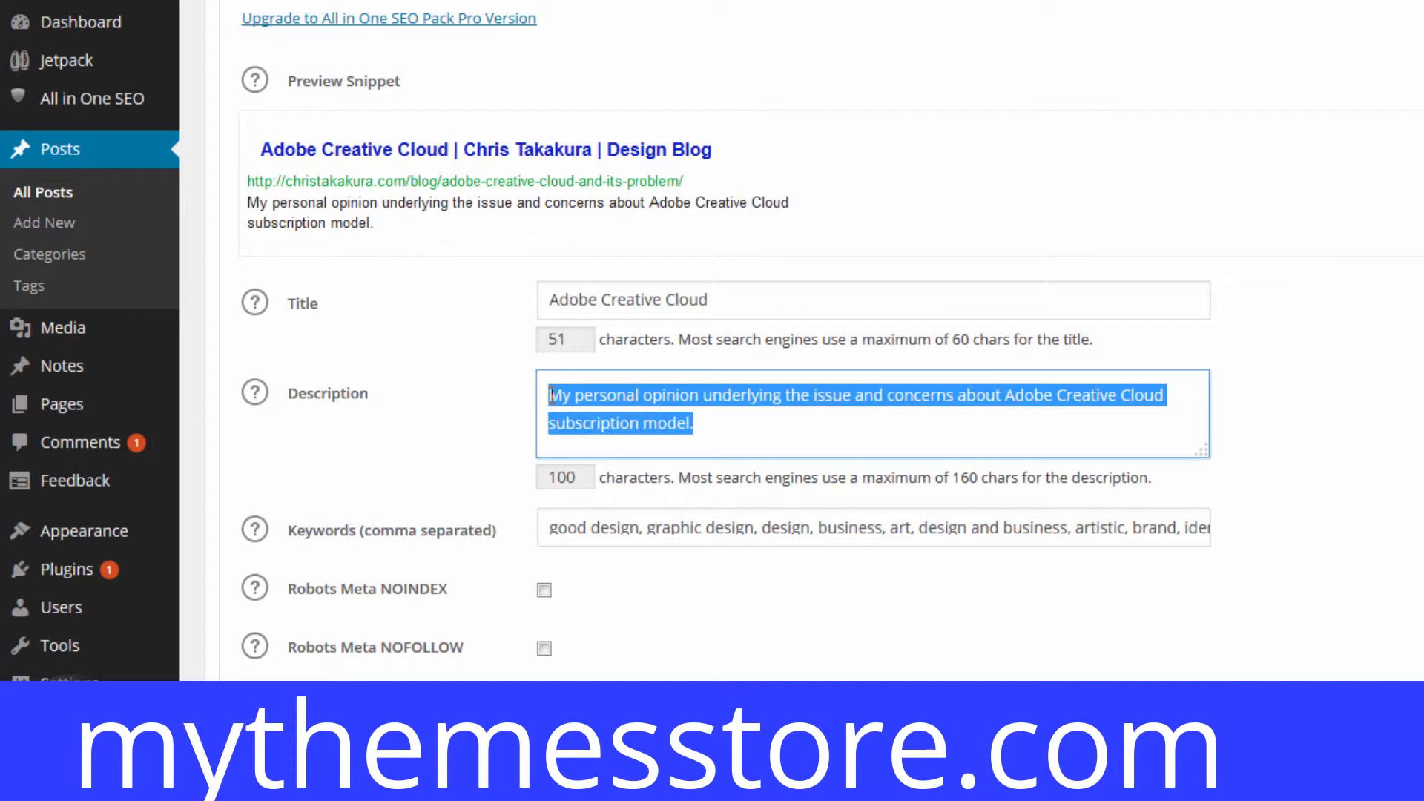
click(551, 395)
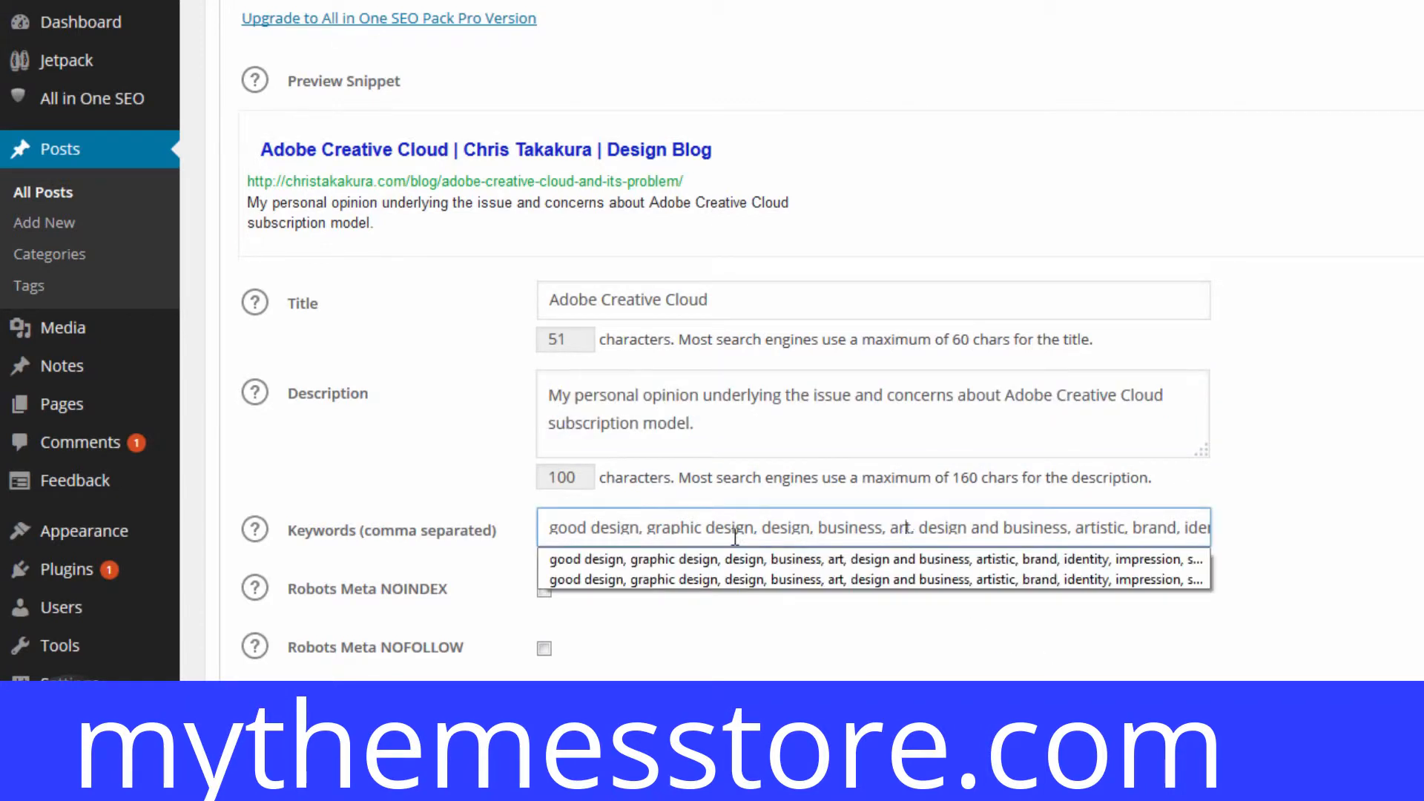
click(590, 527)
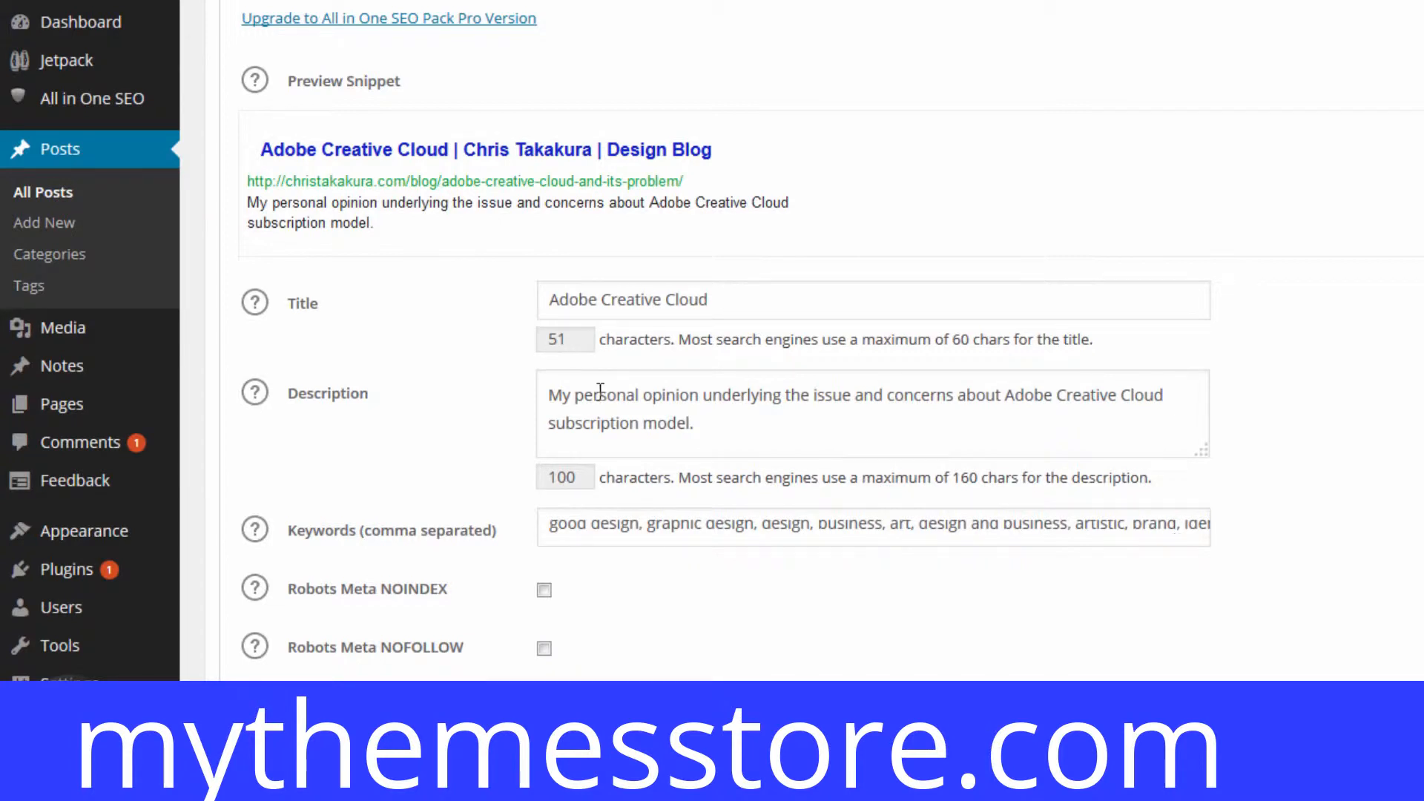
click(700, 400)
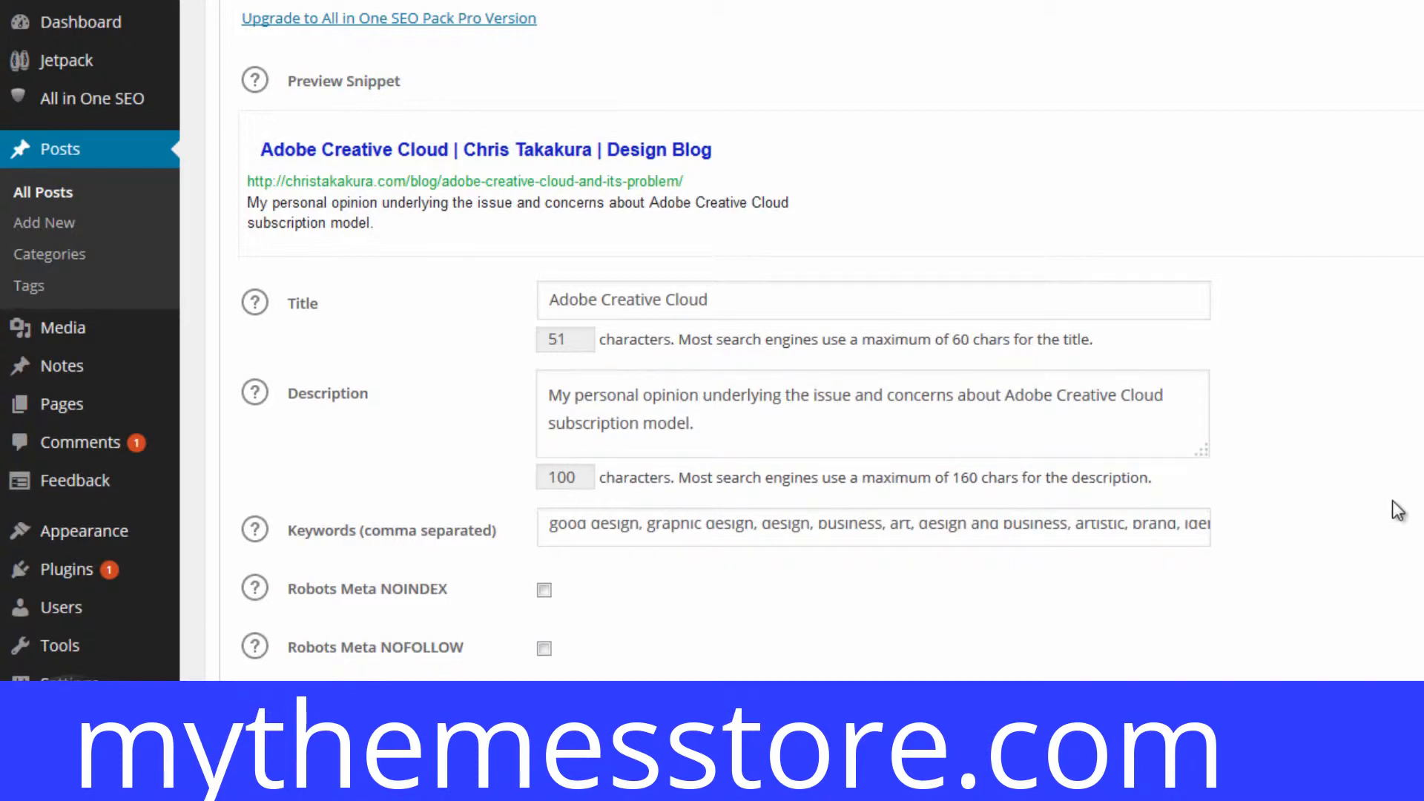
- Update the Adobe Creative Cloud post, accepting the proofreader suggestions warning
scroll(up, 3)
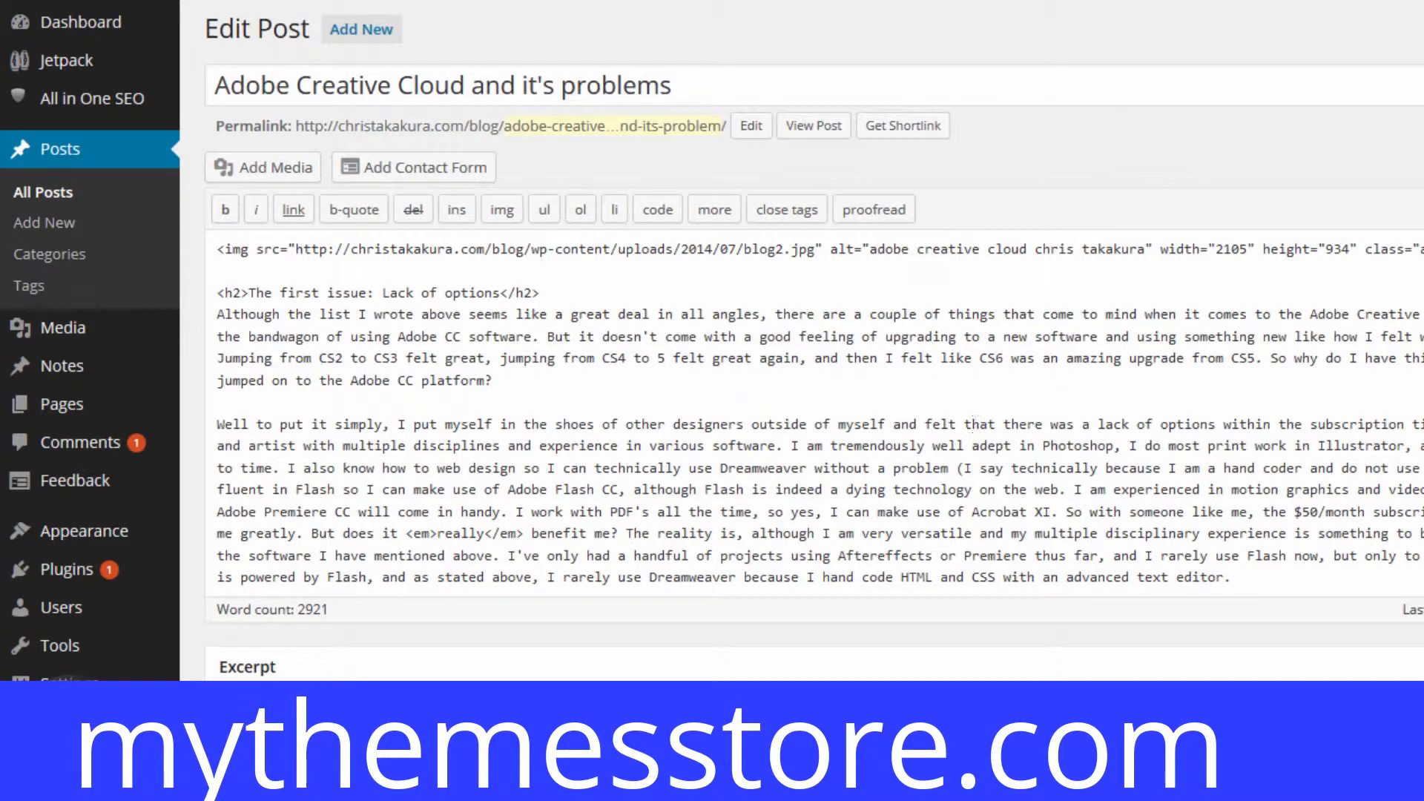
scroll(down, 3)
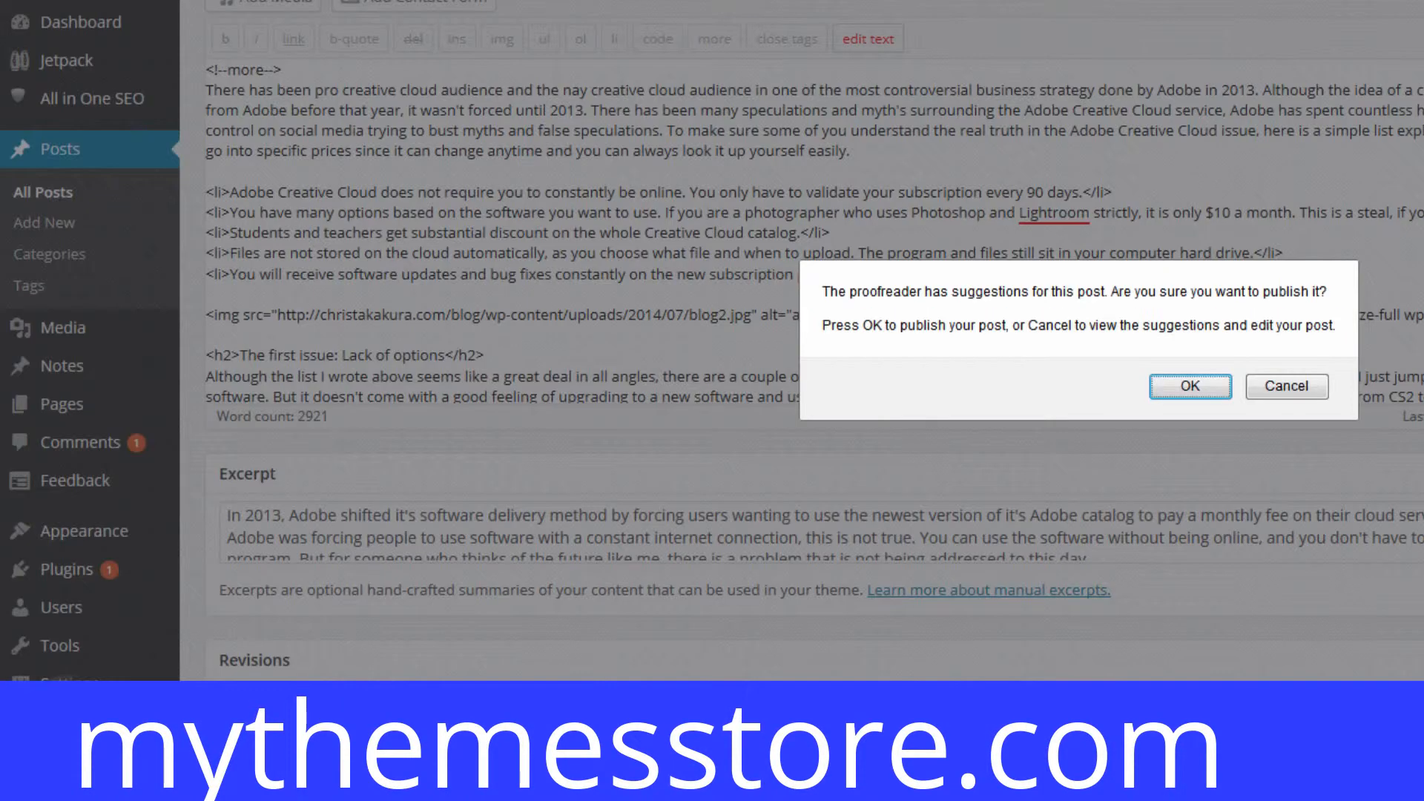
click(1286, 386)
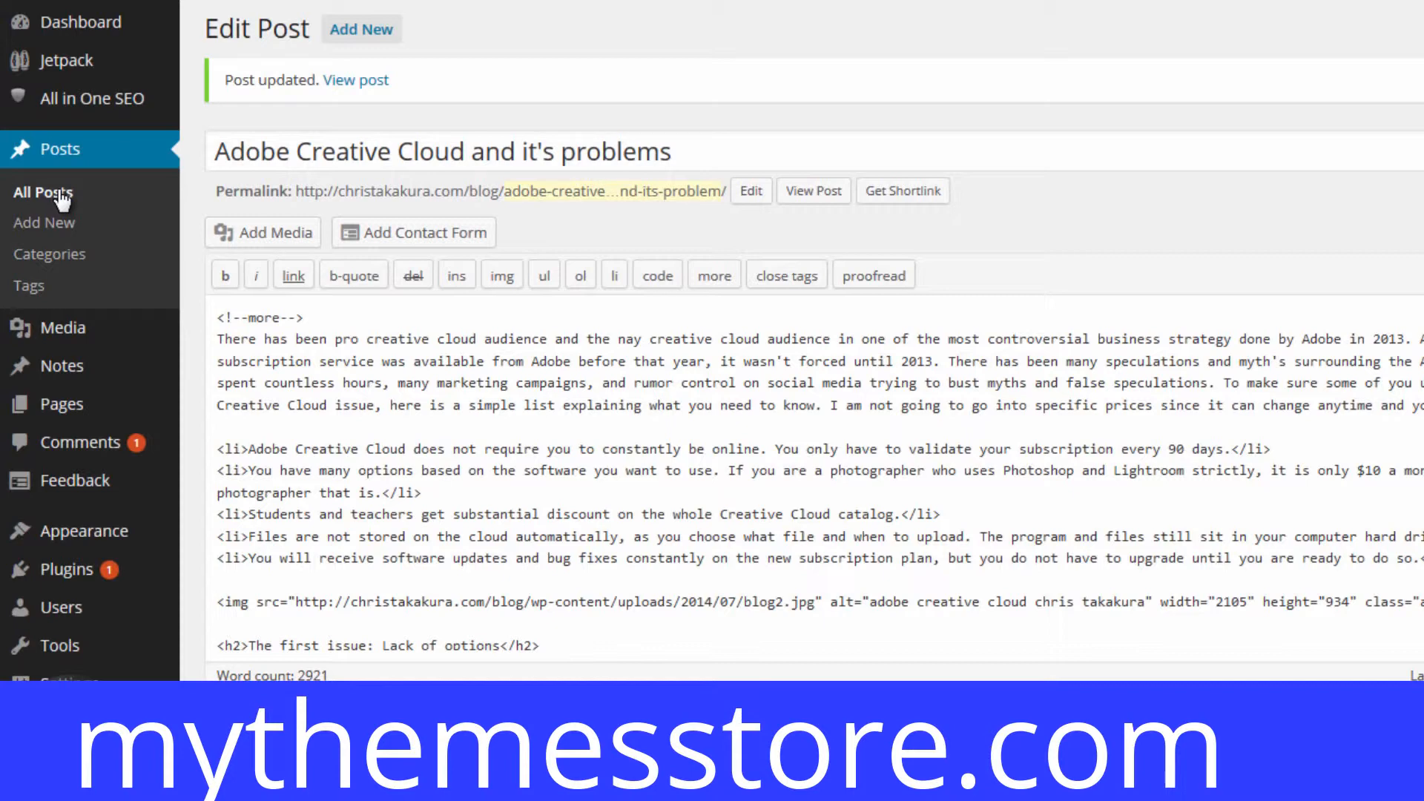
- Return to the All Posts list showing the updated Adobe Creative Cloud post
click(43, 192)
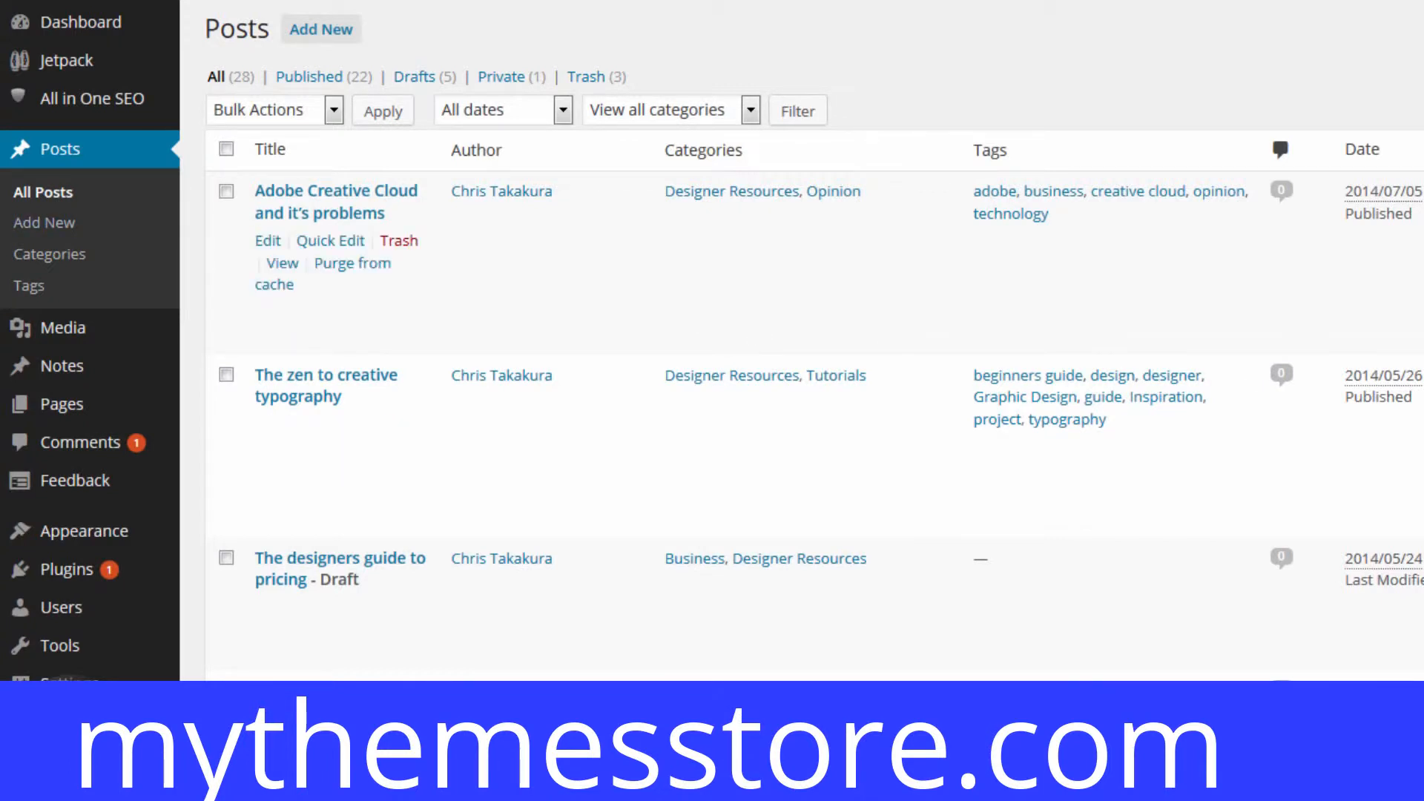
mouse_move(1185, 329)
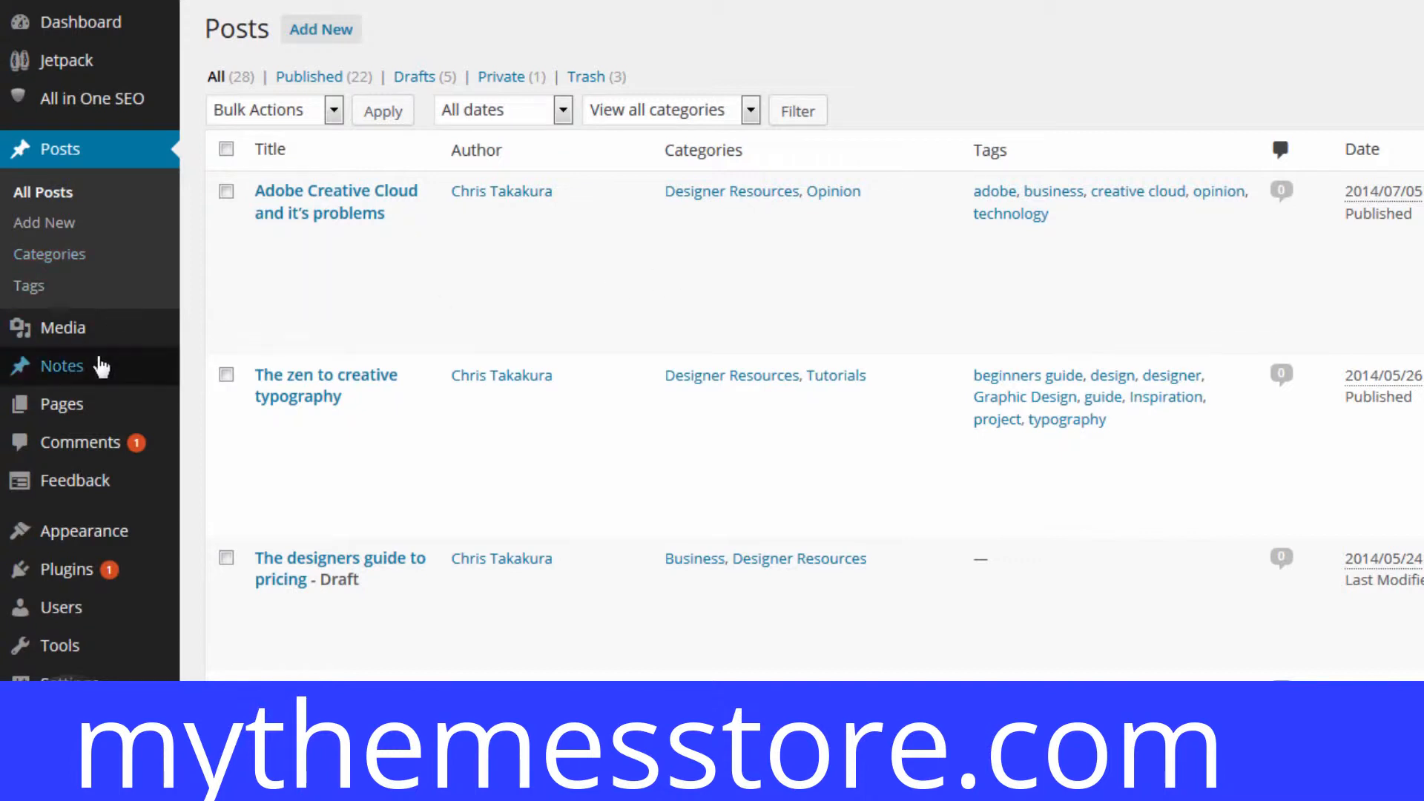
mouse_move(62, 405)
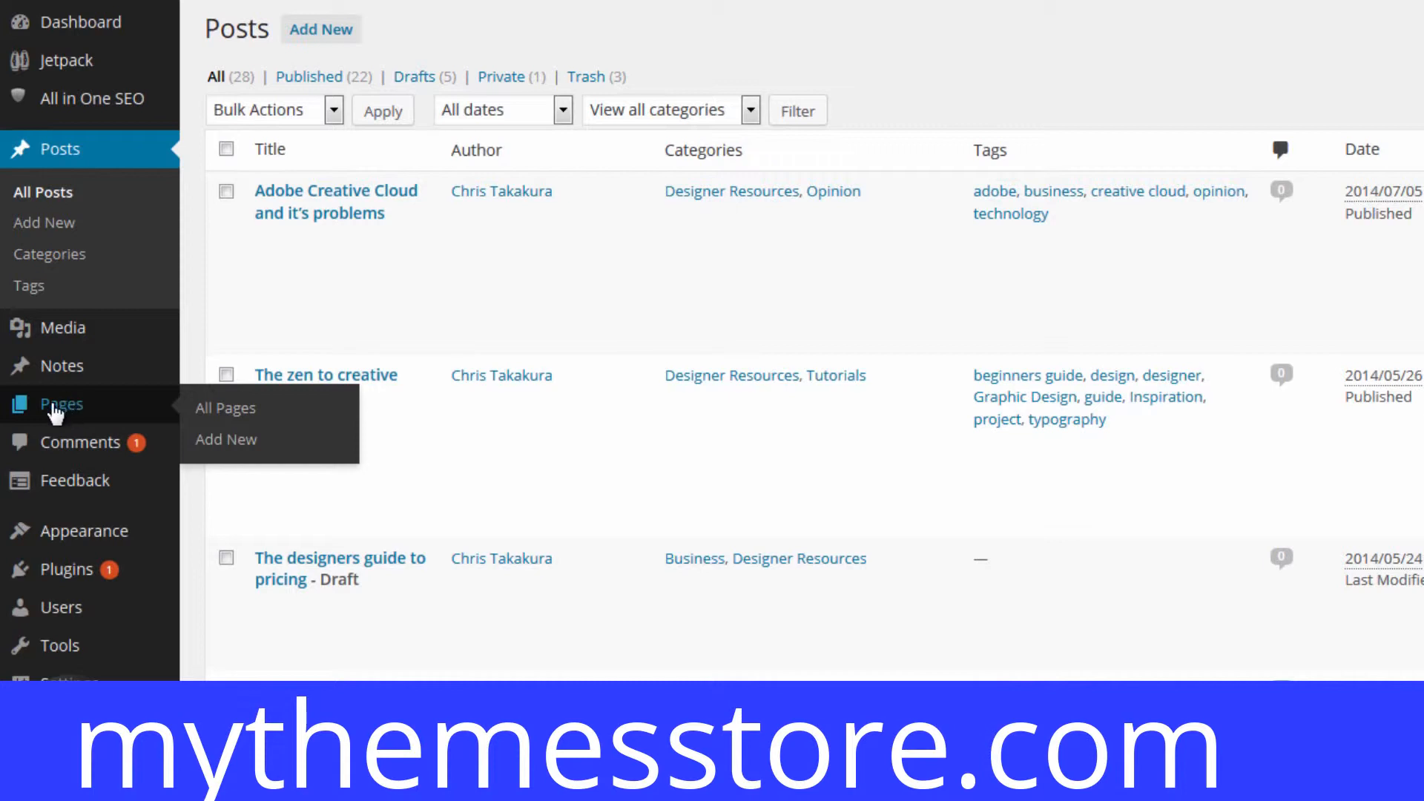
- Edit the Dinner page from All Pages and scroll to its All in One SEO Pack box
click(224, 407)
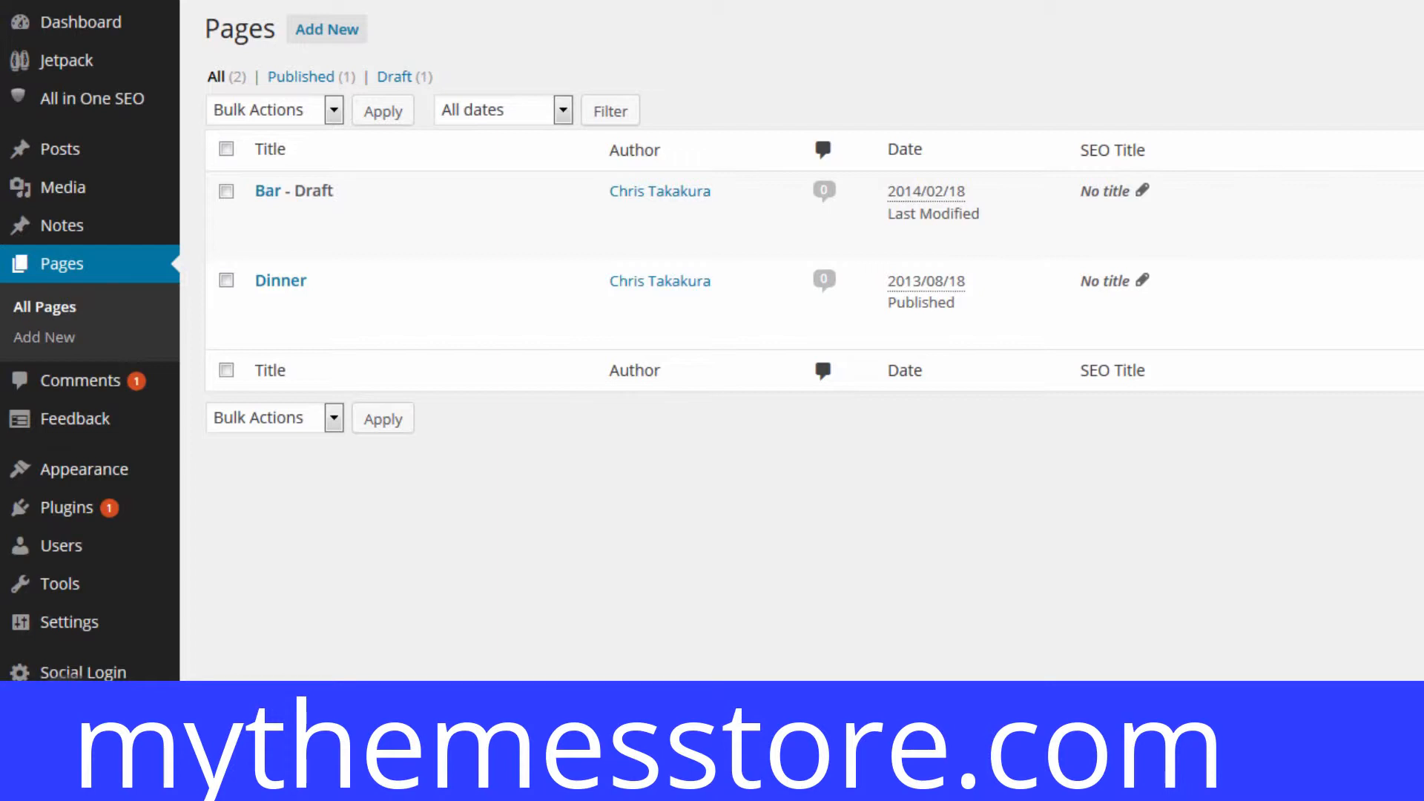
mouse_move(813, 643)
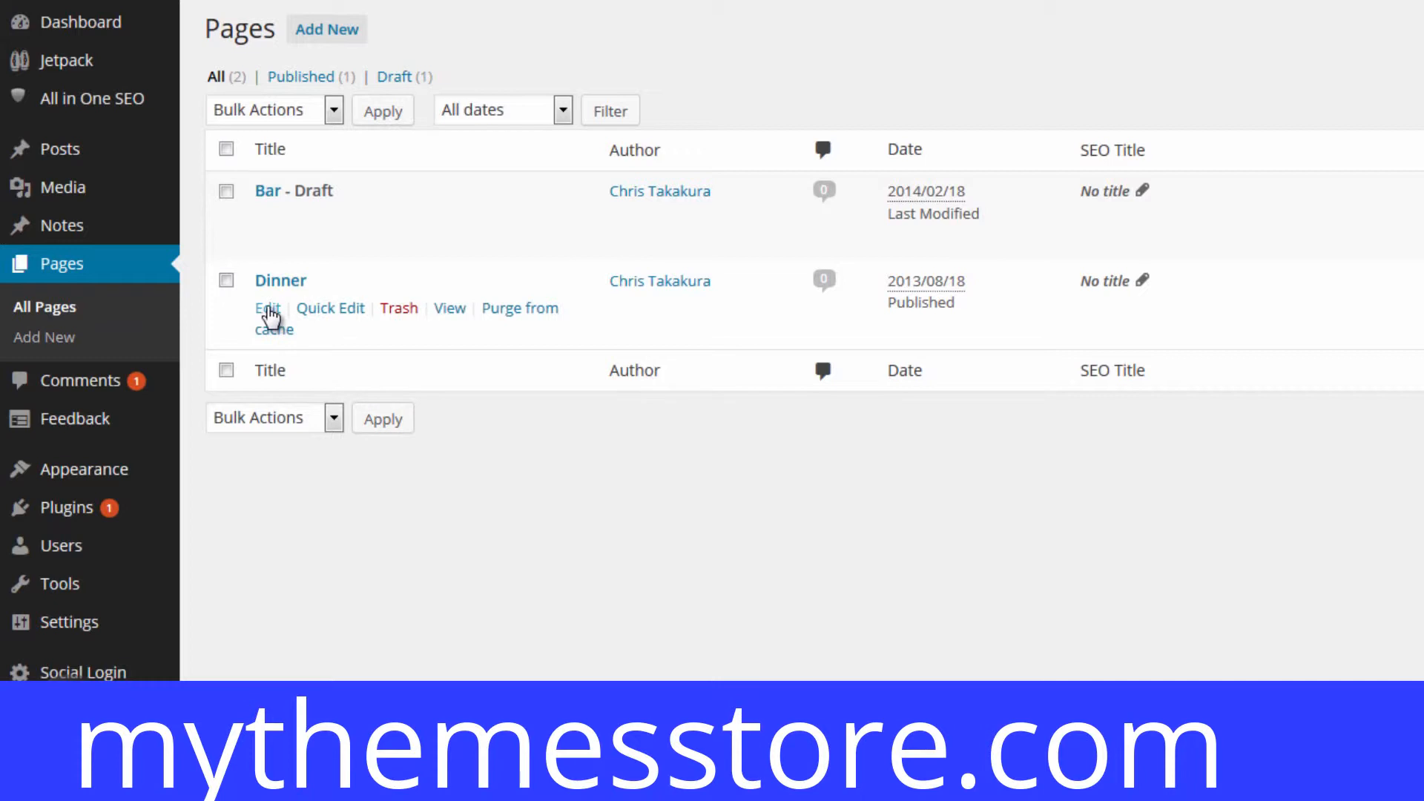
mouse_move(427, 354)
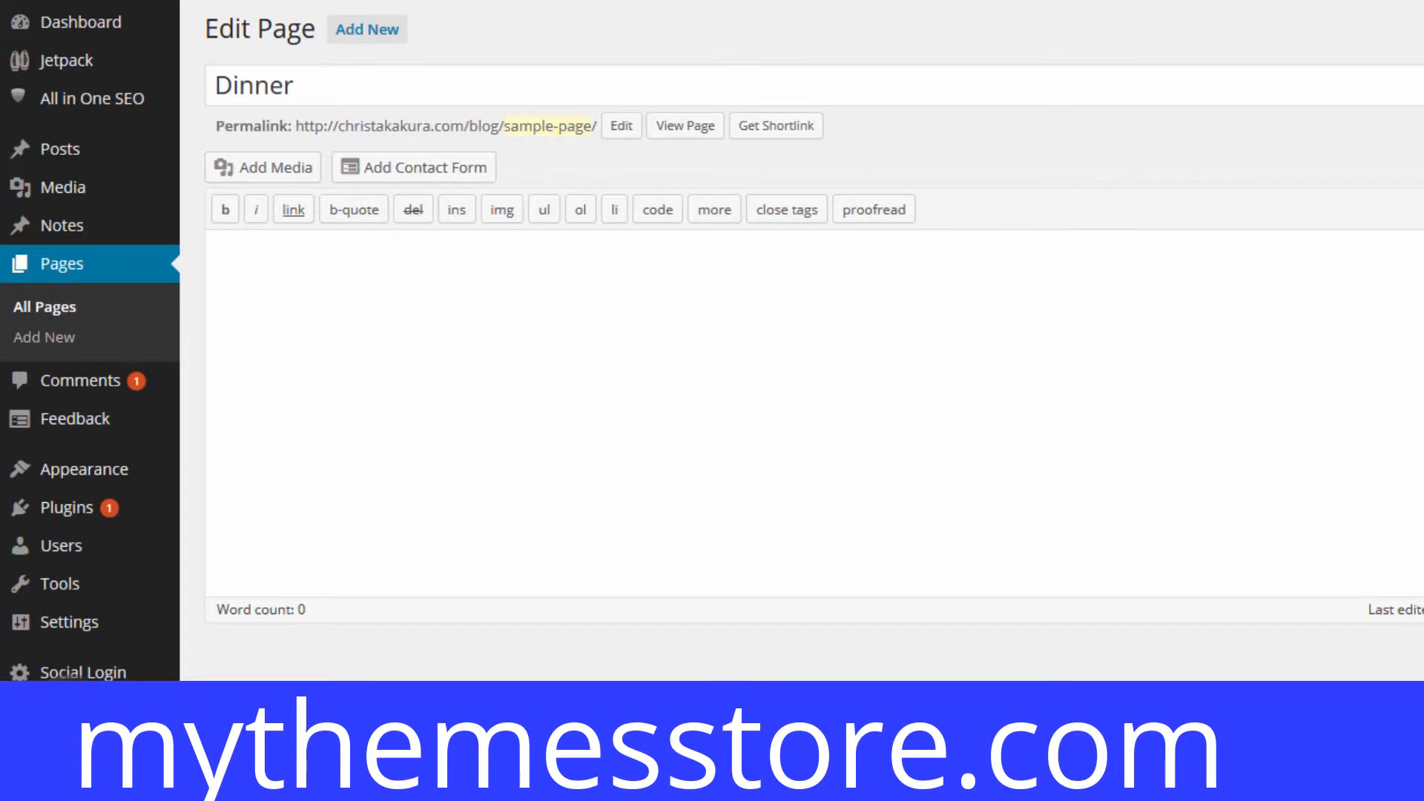
scroll(down, 3)
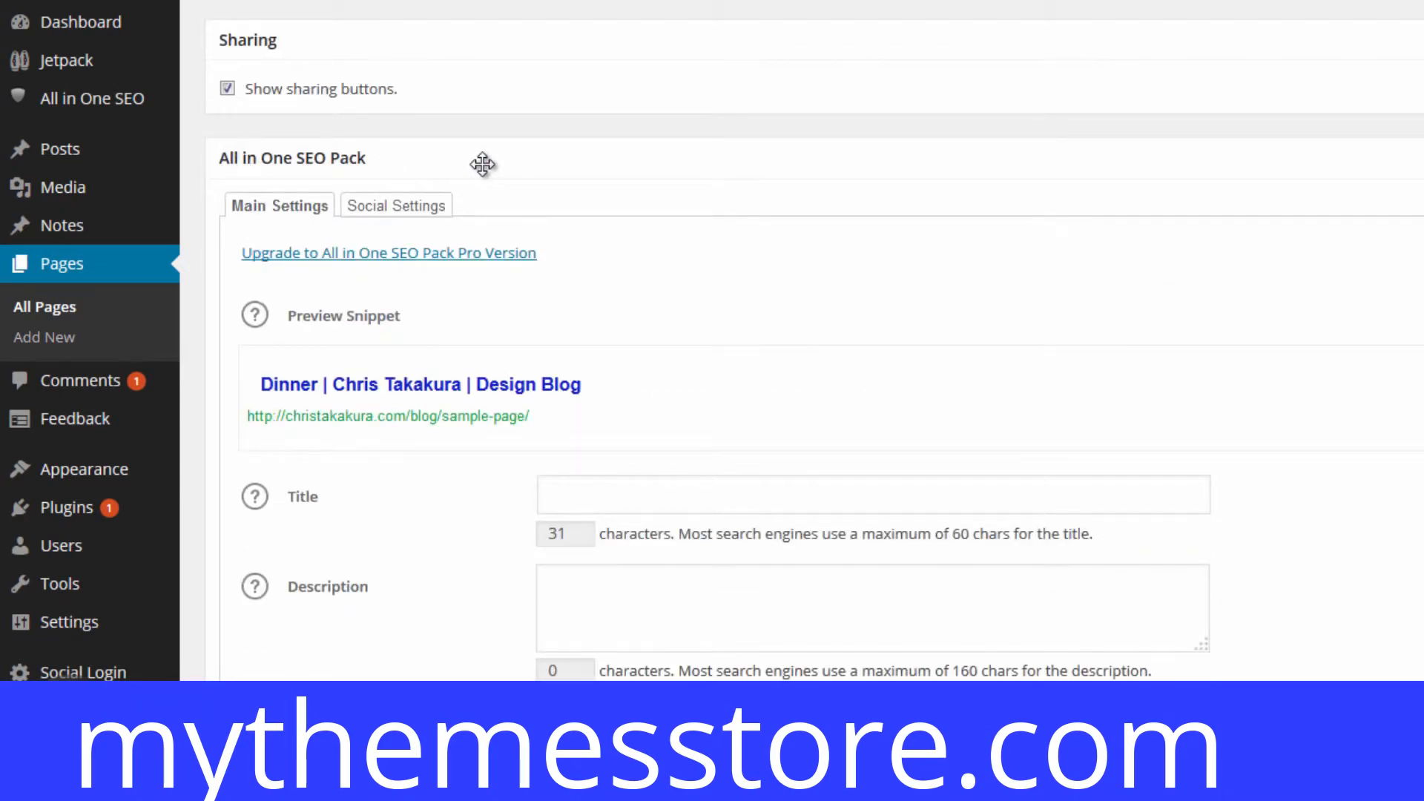
- Switch the Dinner page's All in One SEO Pack box to Social Settings and focus its title field
click(873, 324)
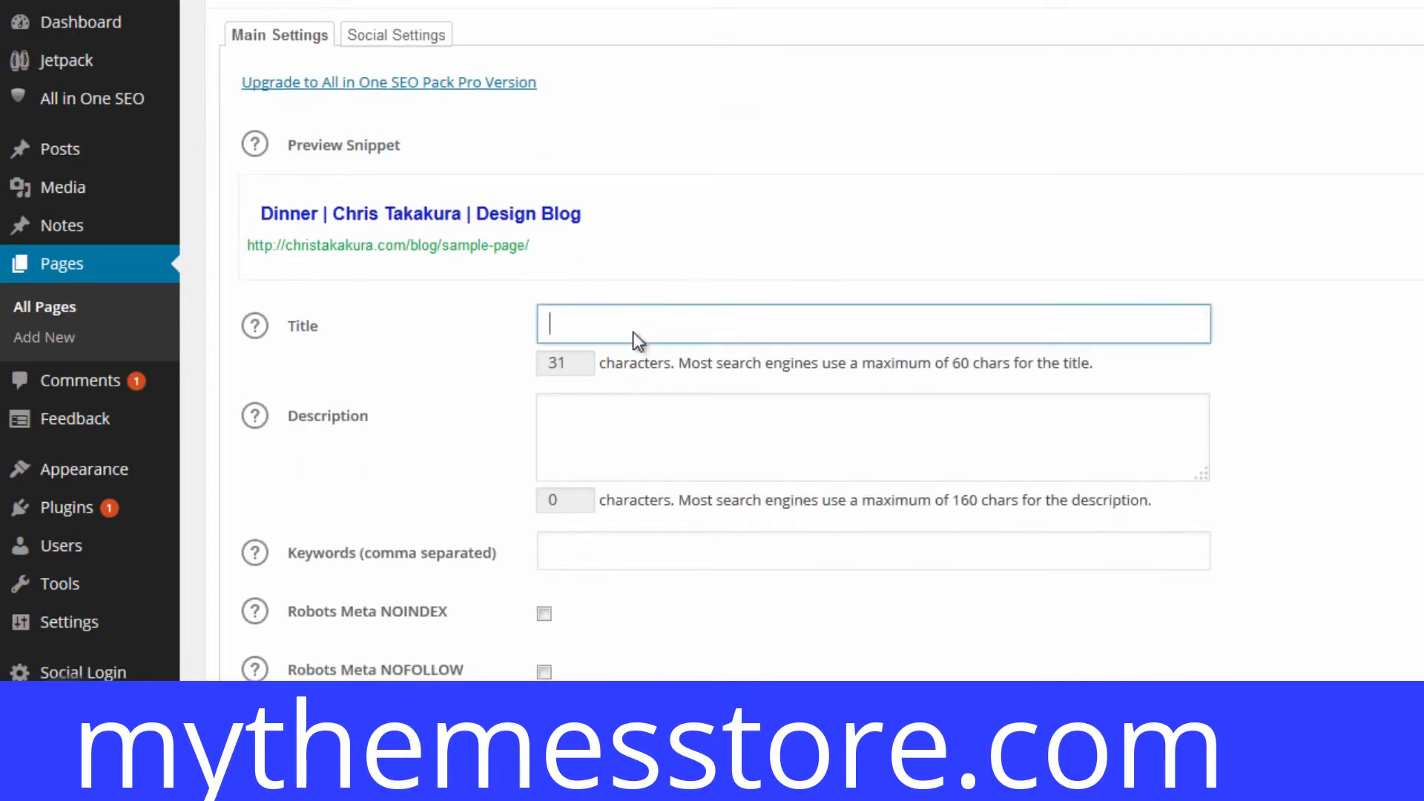
click(872, 551)
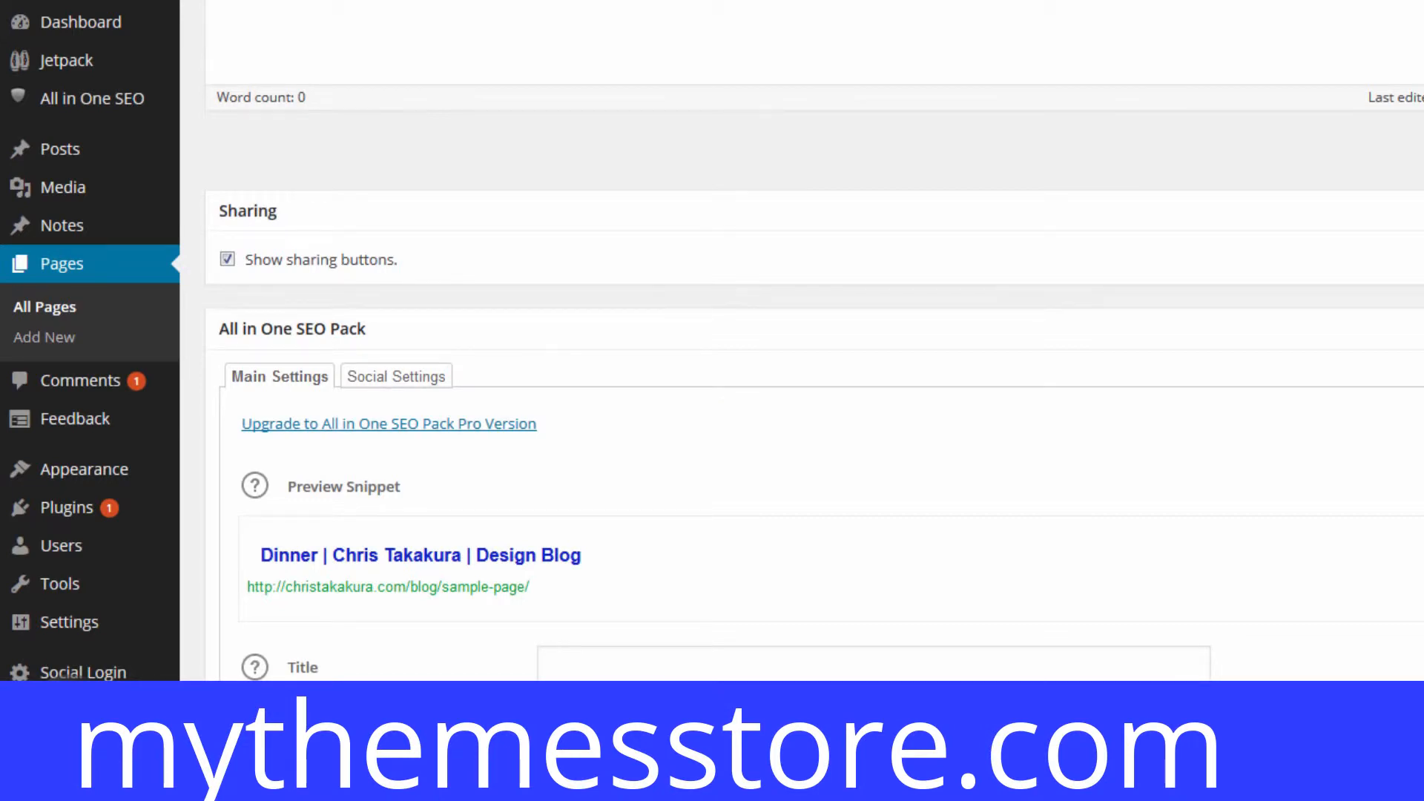
mouse_move(516, 391)
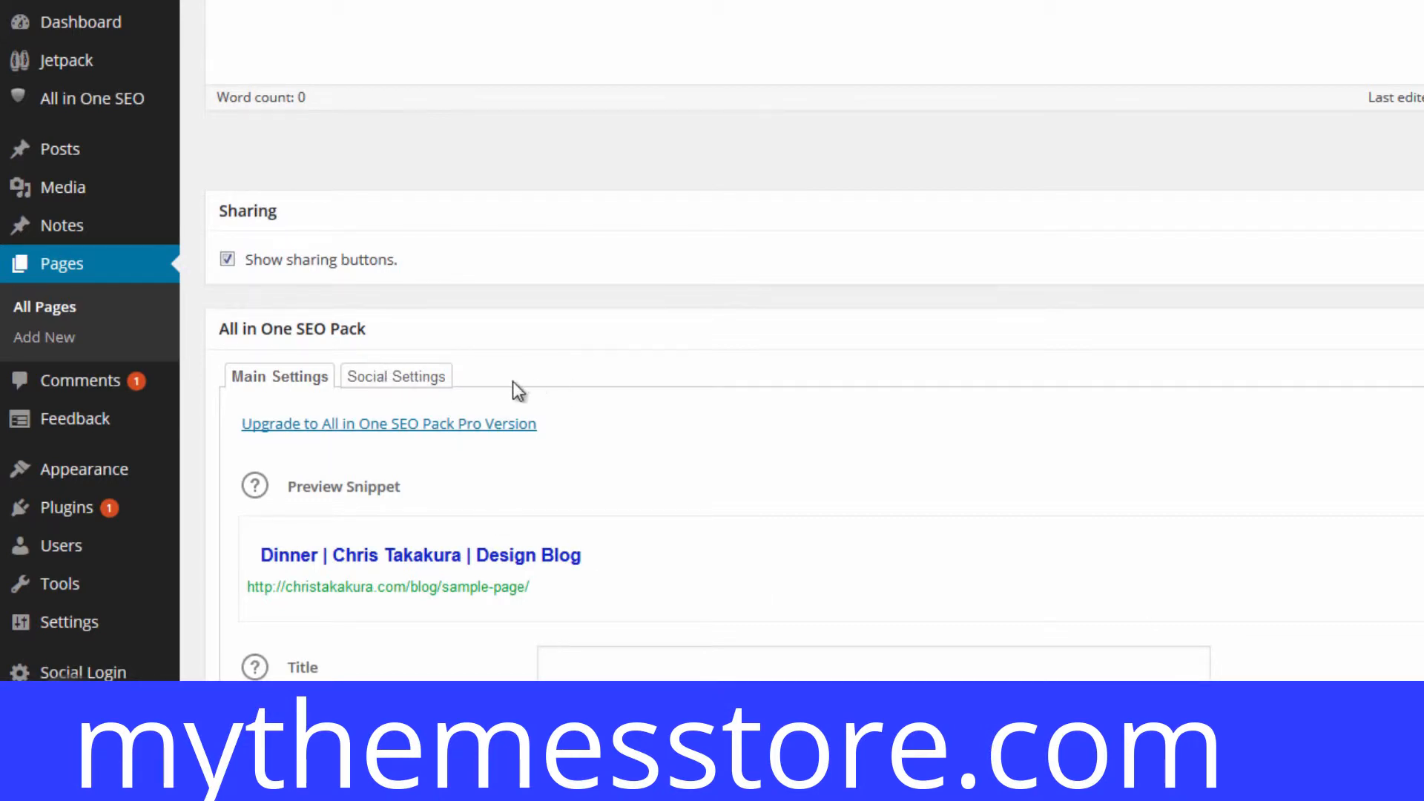
click(396, 376)
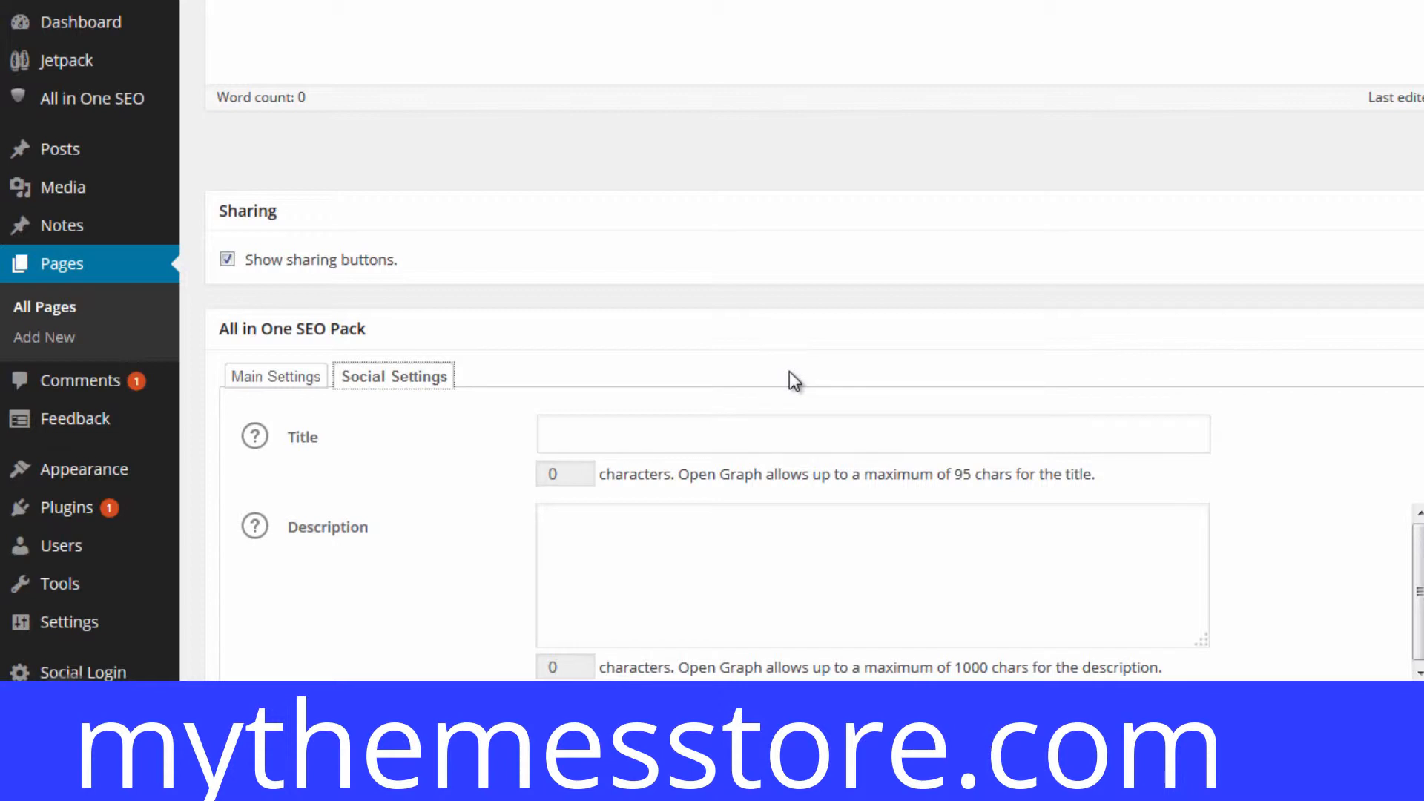
click(872, 434)
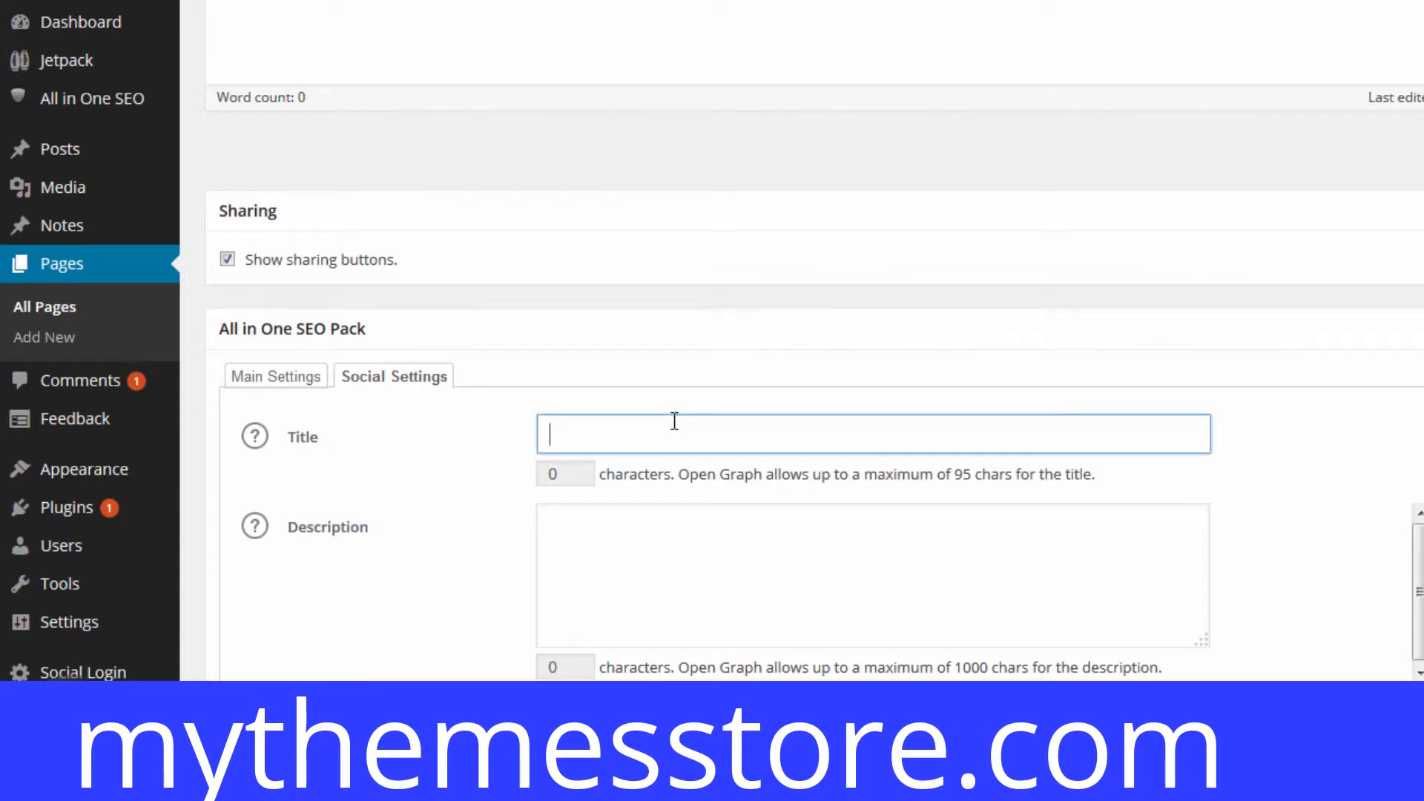
mouse_move(367, 369)
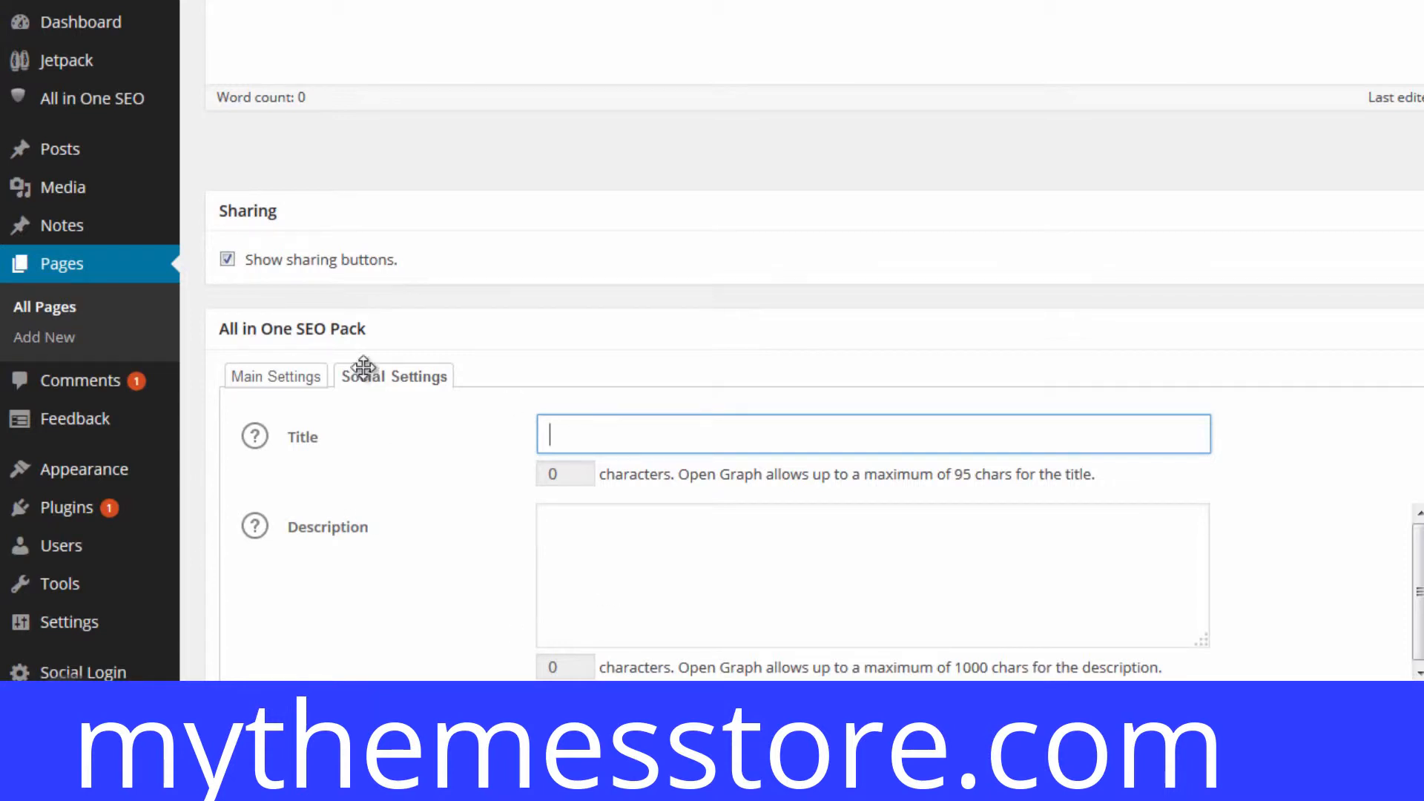
click(873, 434)
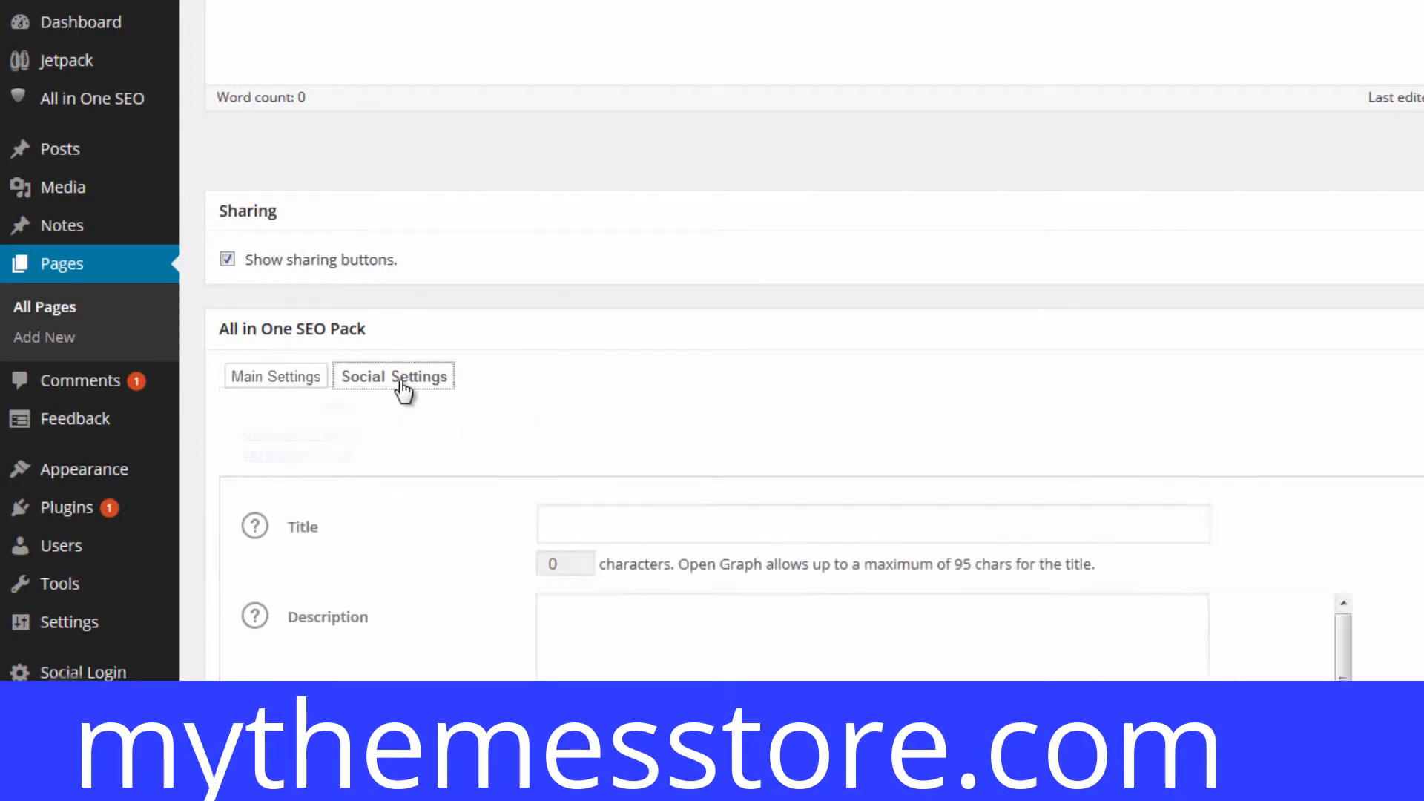
- Choose the Chris Takakura logo as the Dinner page's social sharing image under Social Settings
click(394, 376)
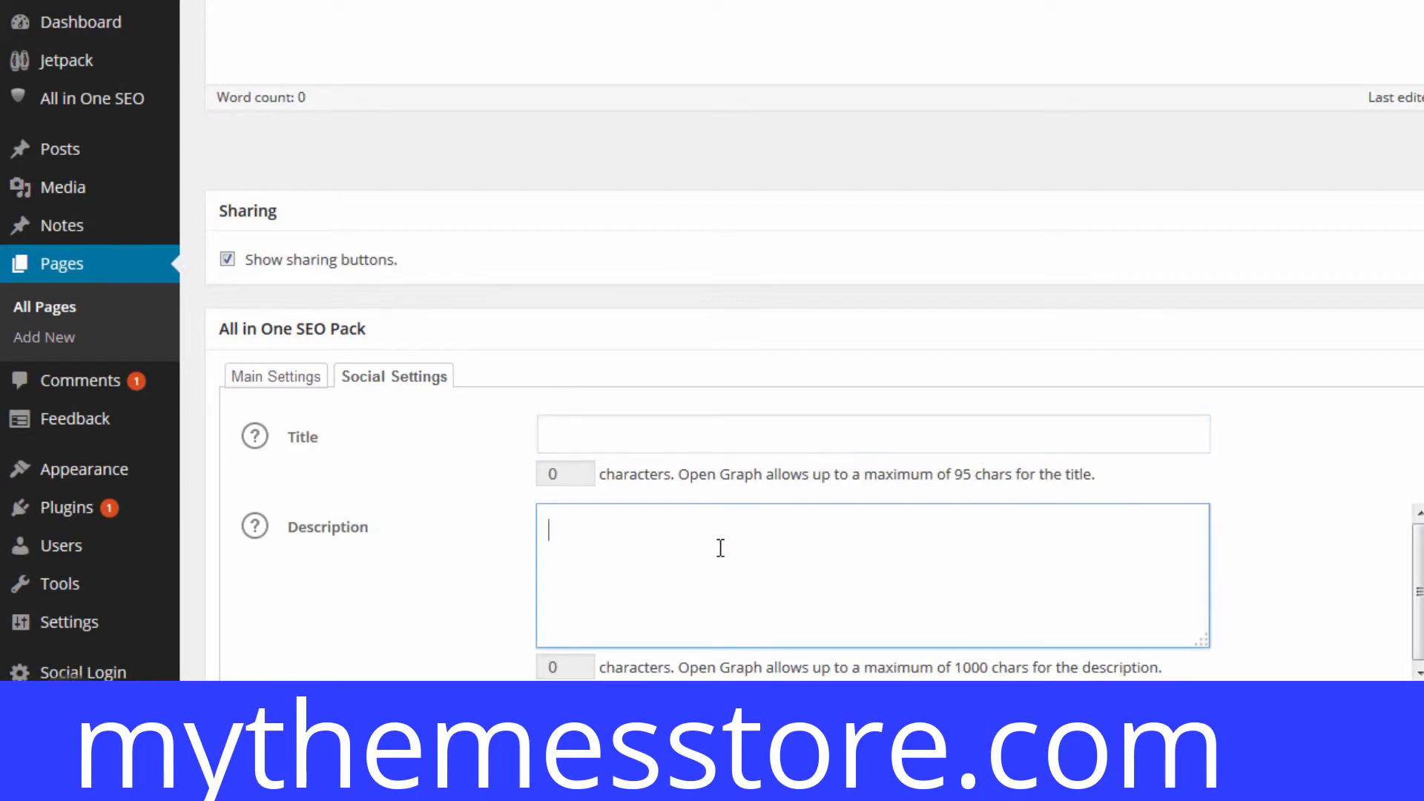
scroll(down, 3)
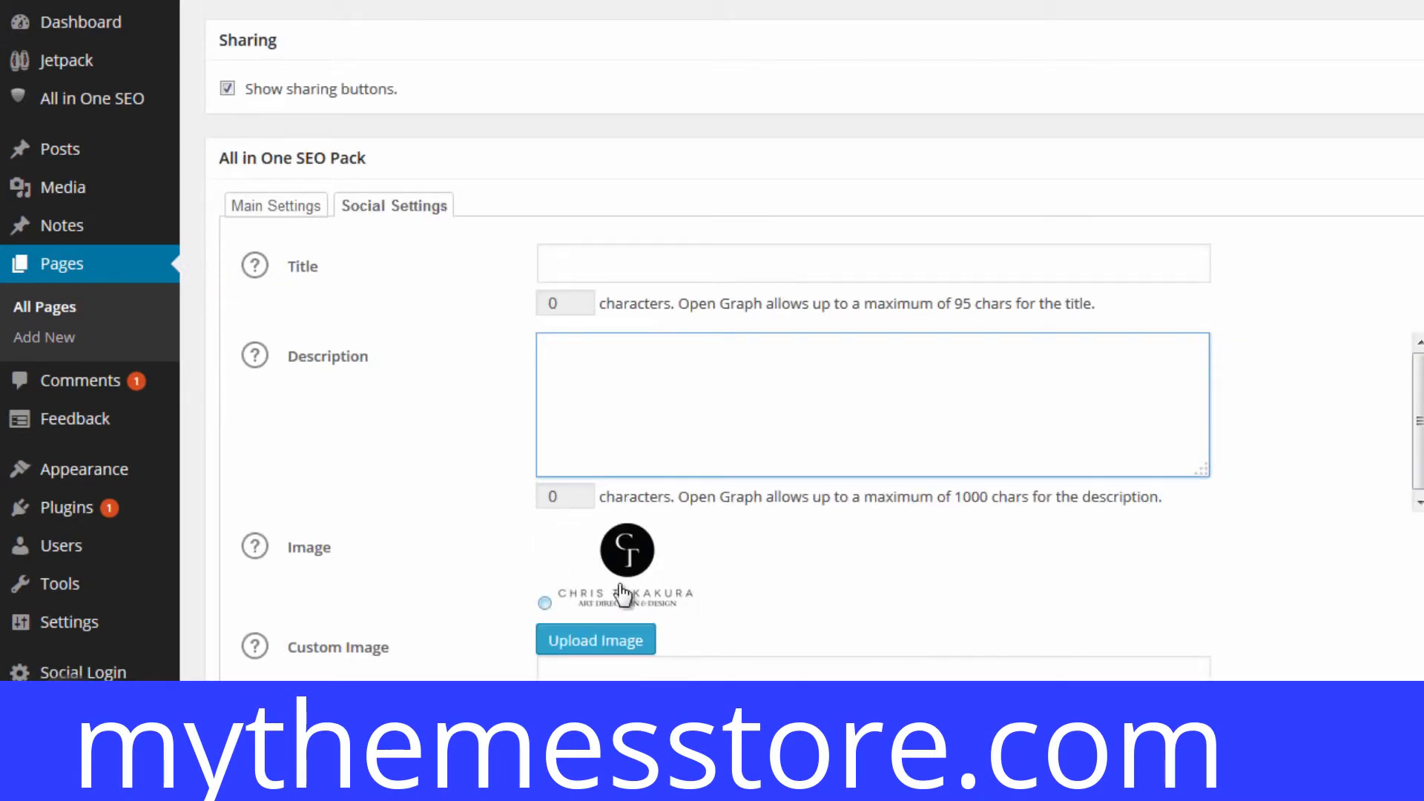
click(872, 404)
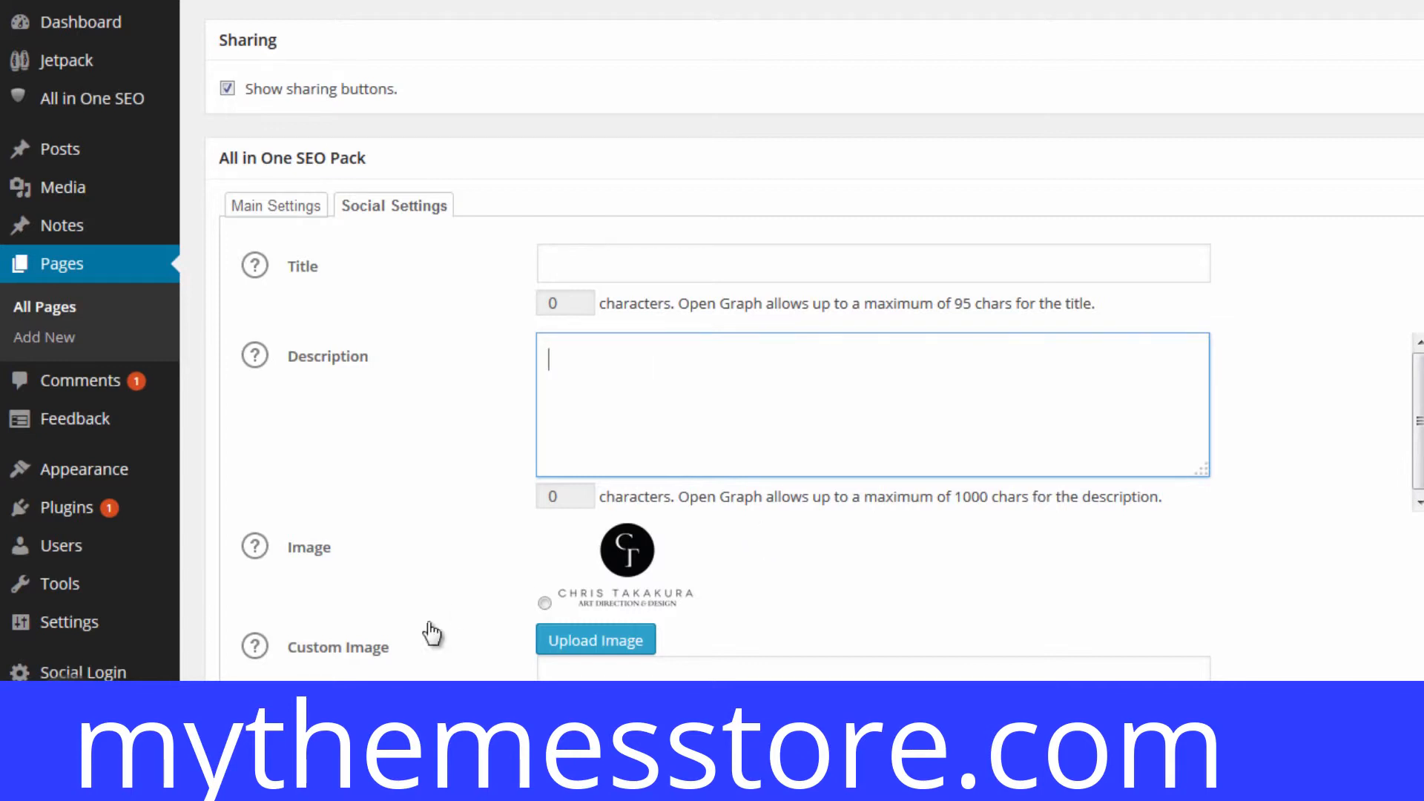
click(544, 603)
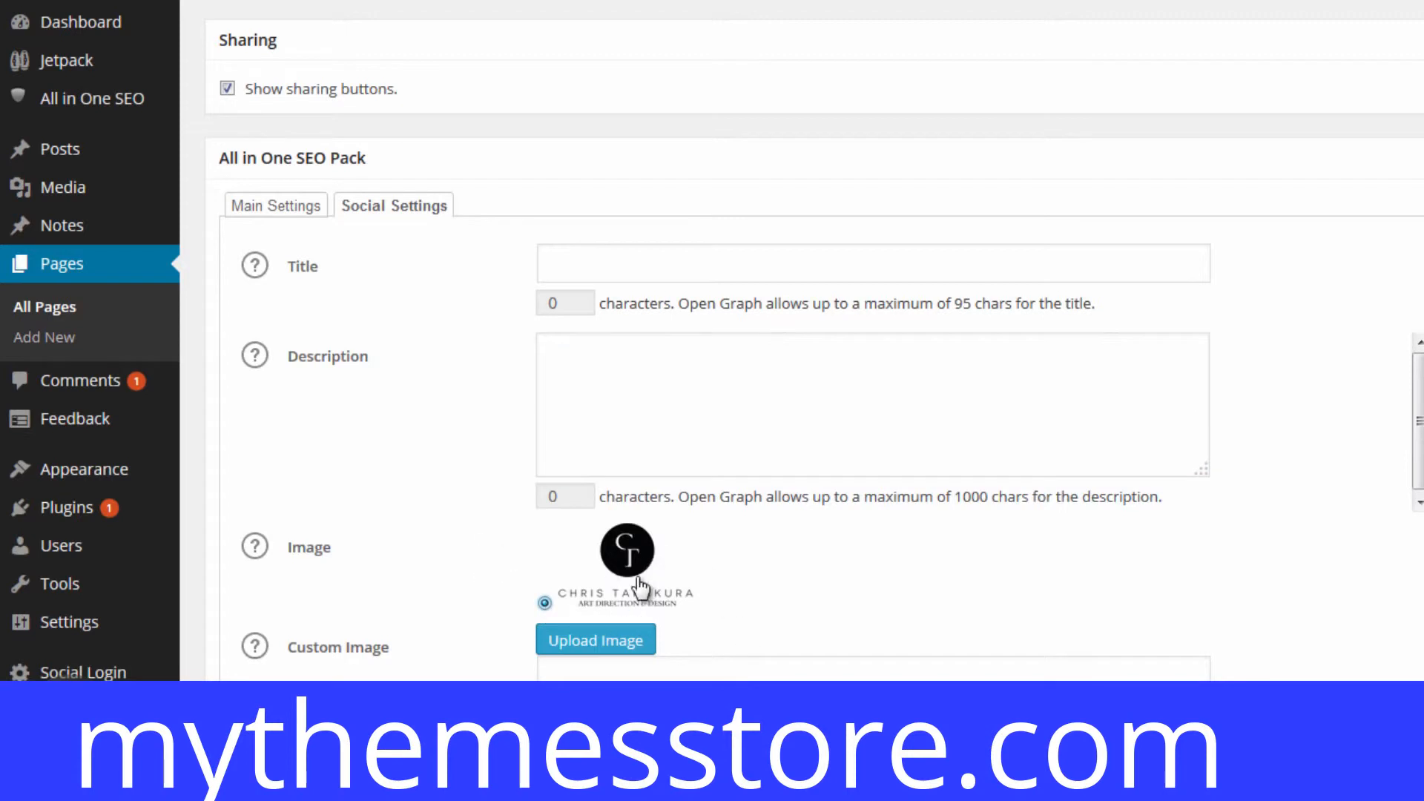
mouse_move(650, 586)
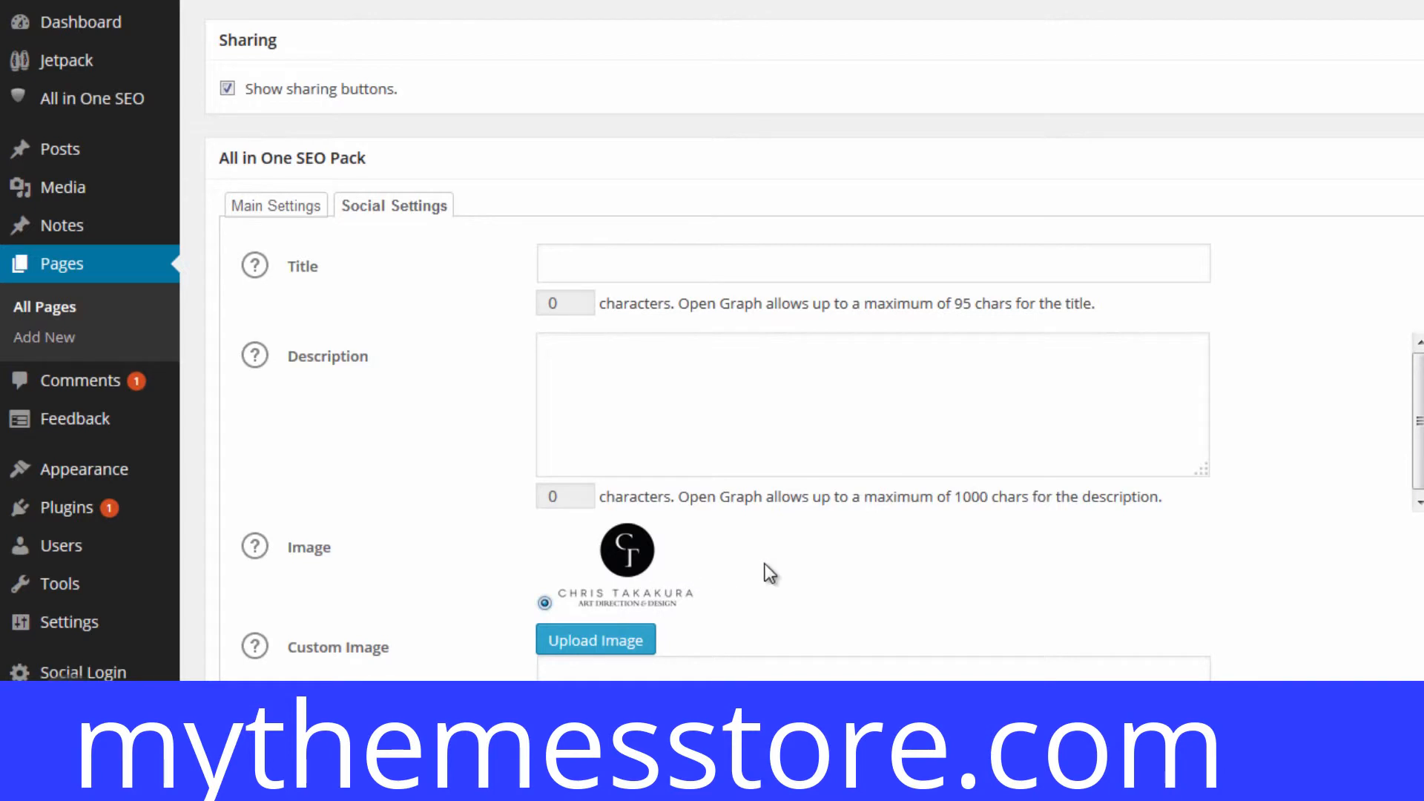
mouse_move(646, 554)
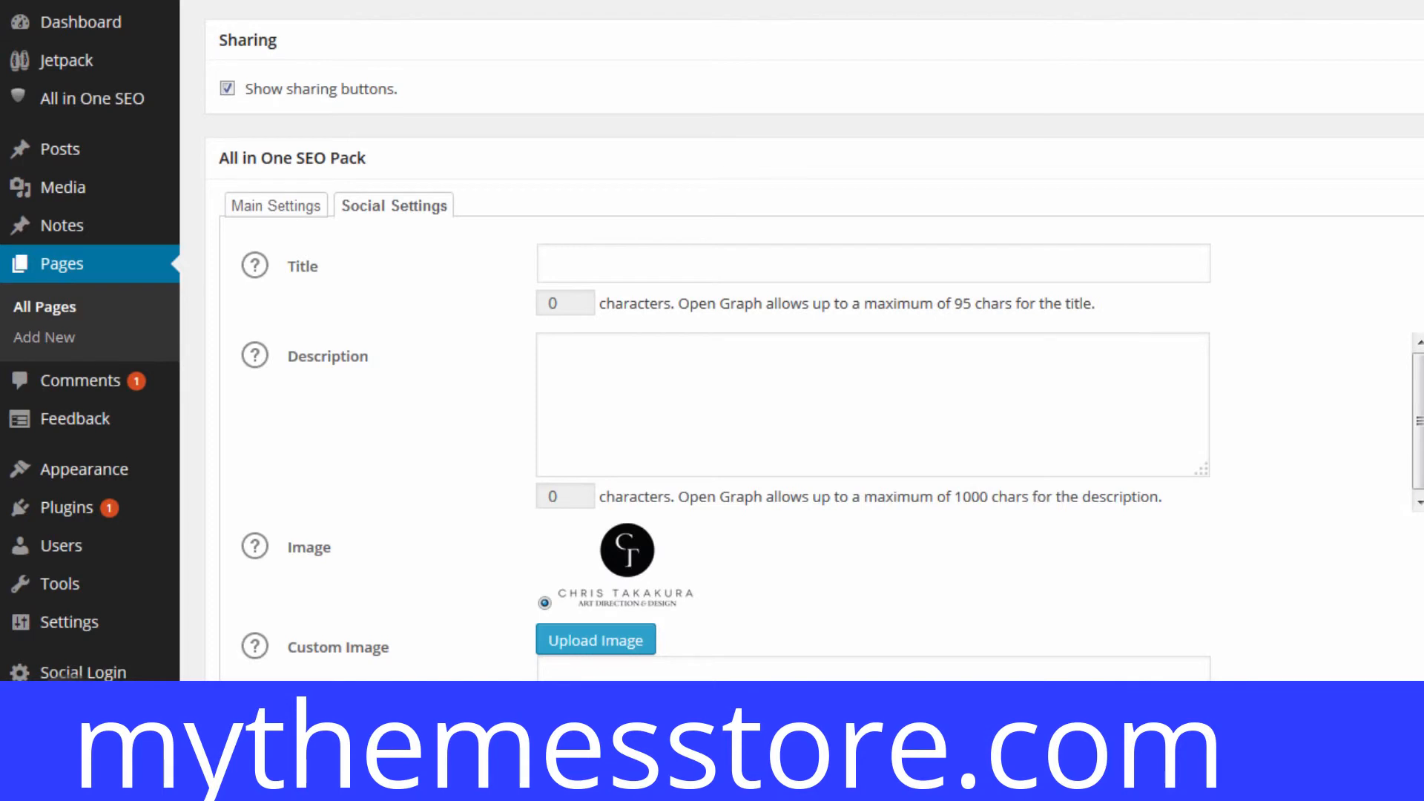
scroll(down, 3)
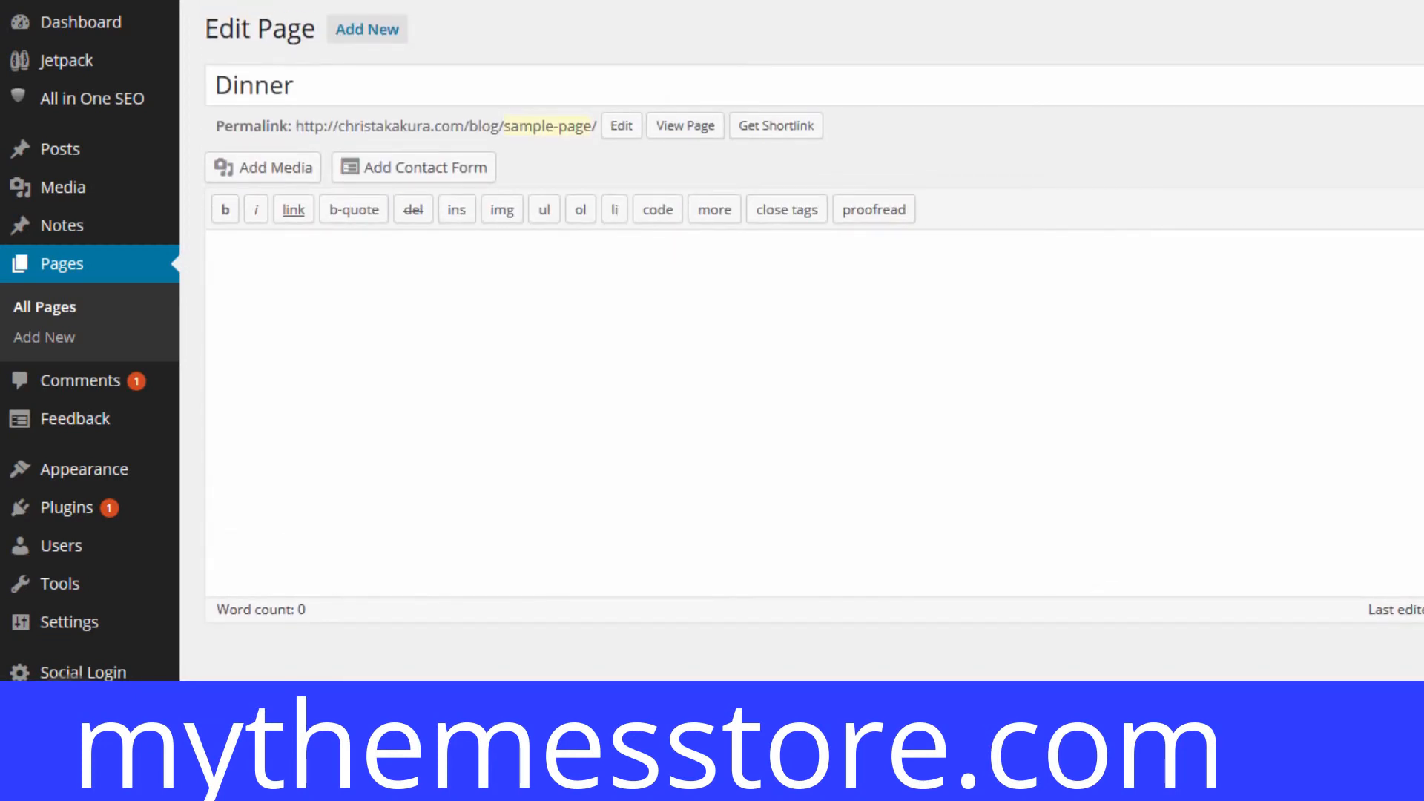
scroll(down, 3)
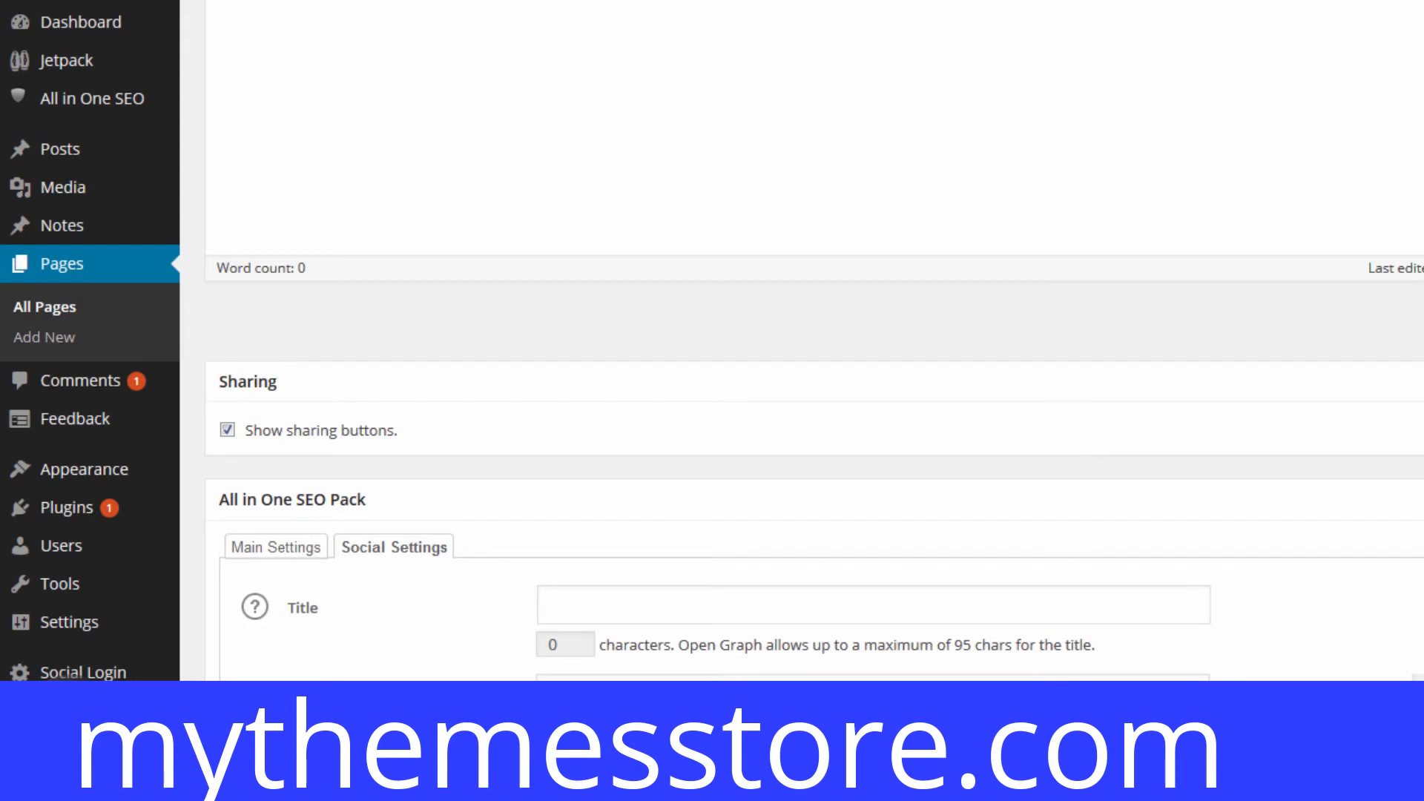
- Enter 'Gallery' in the Social Settings title field, retype it, then select and delete it
click(873, 603)
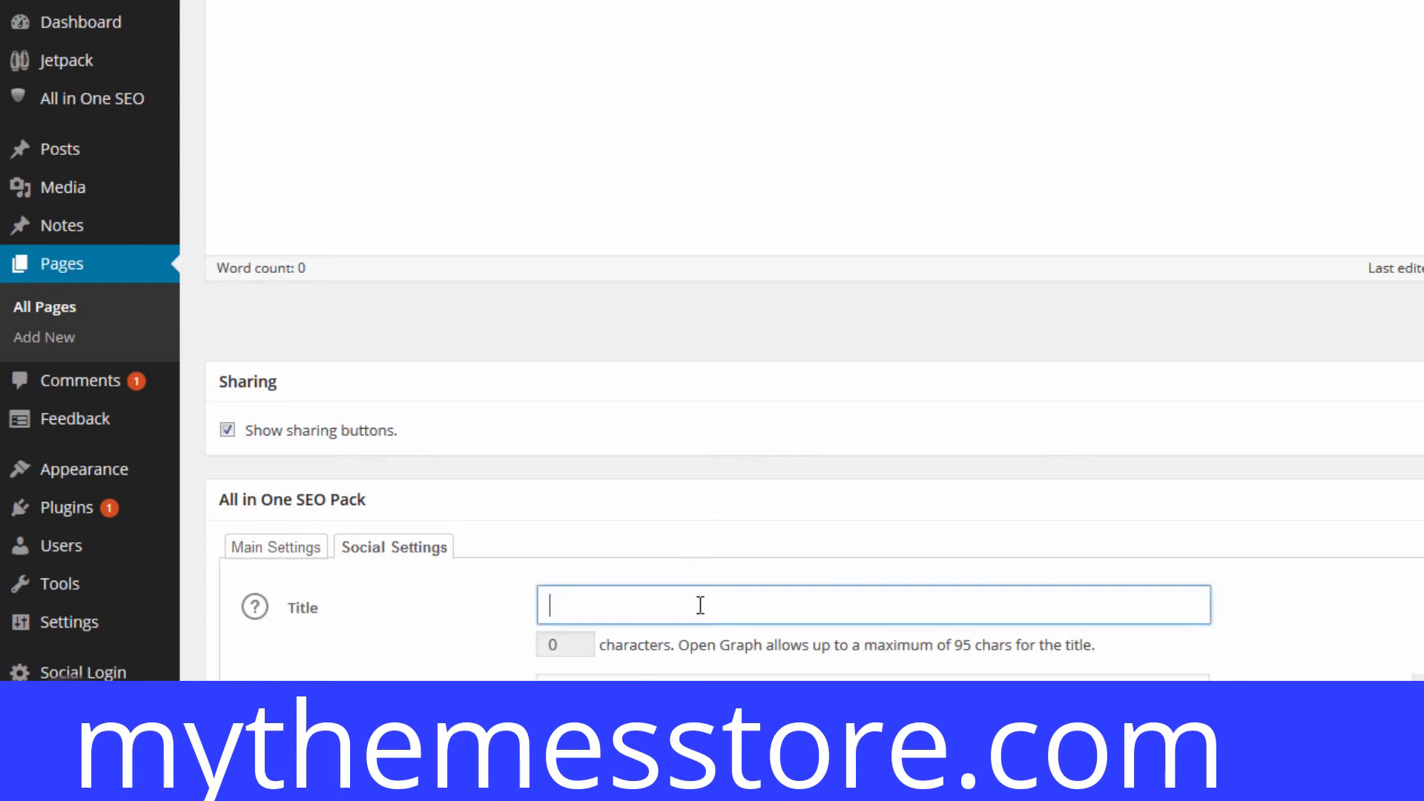
text(Galler)
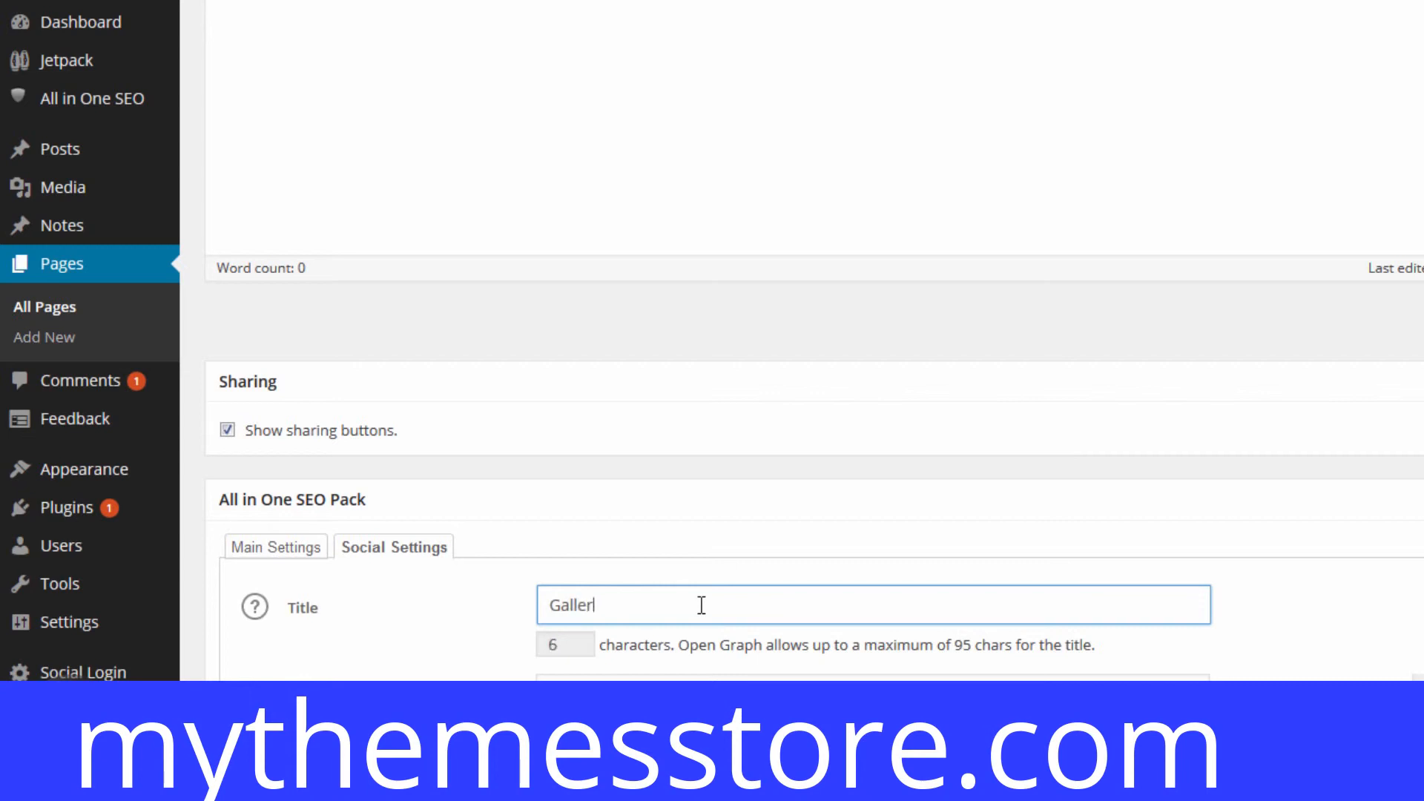
text(y)
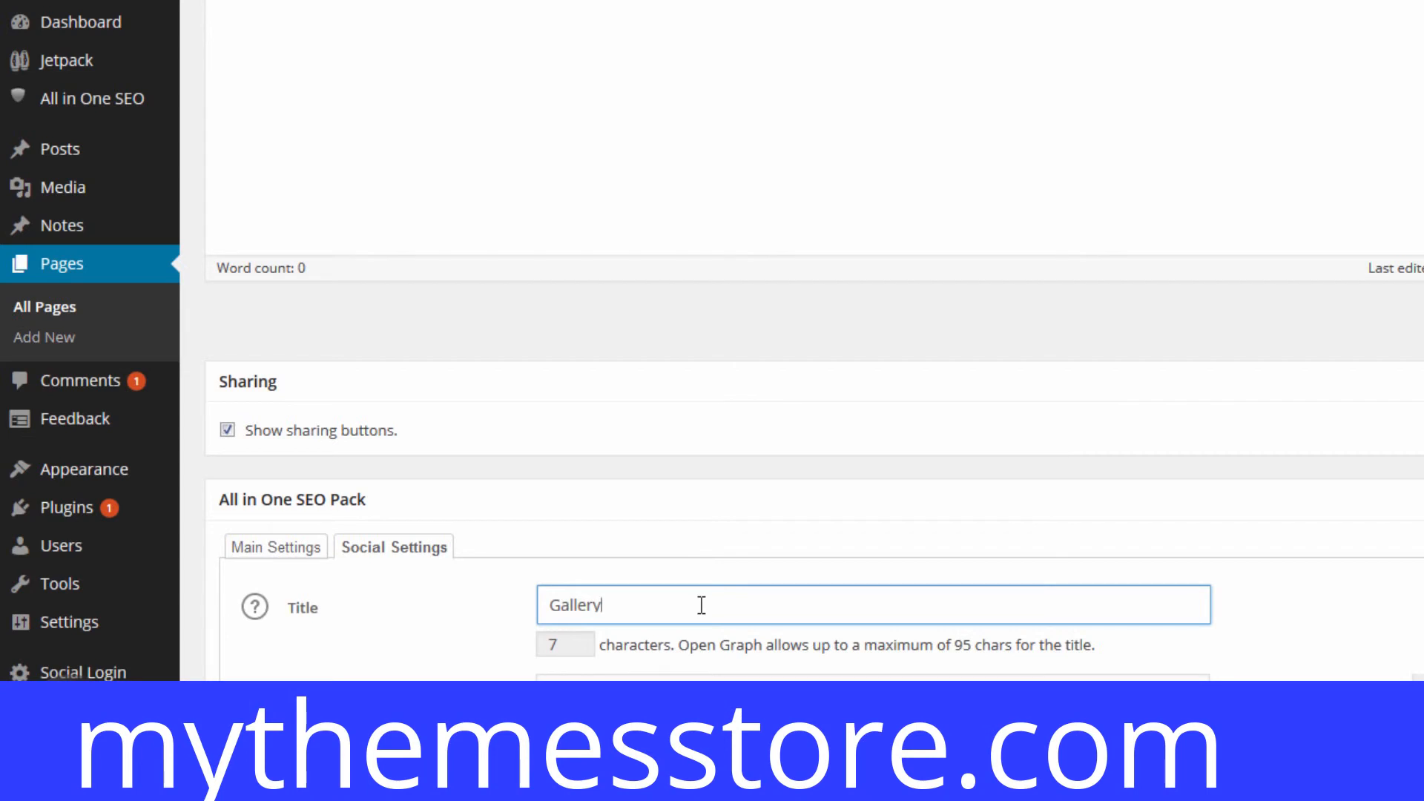
key(ctrl+a)
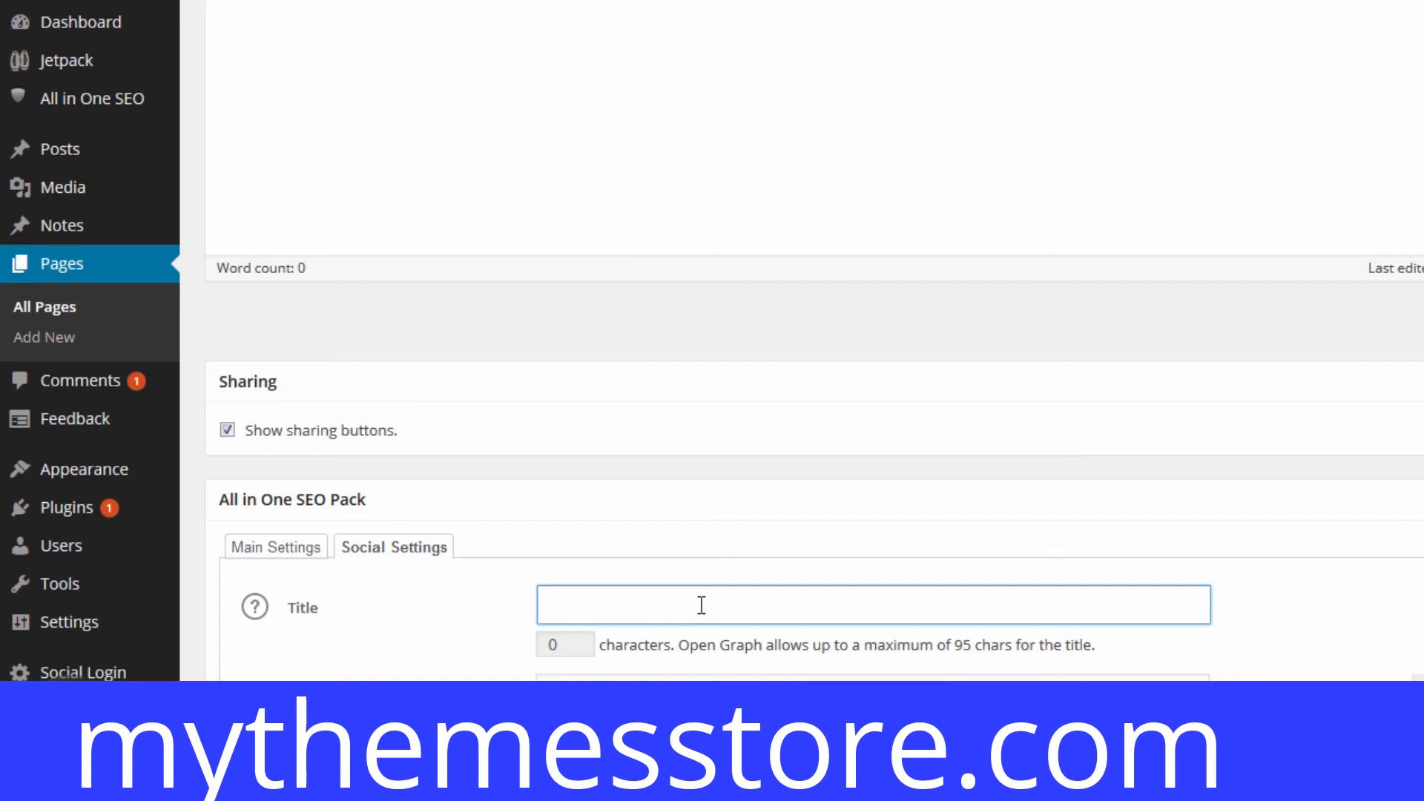
text(G)
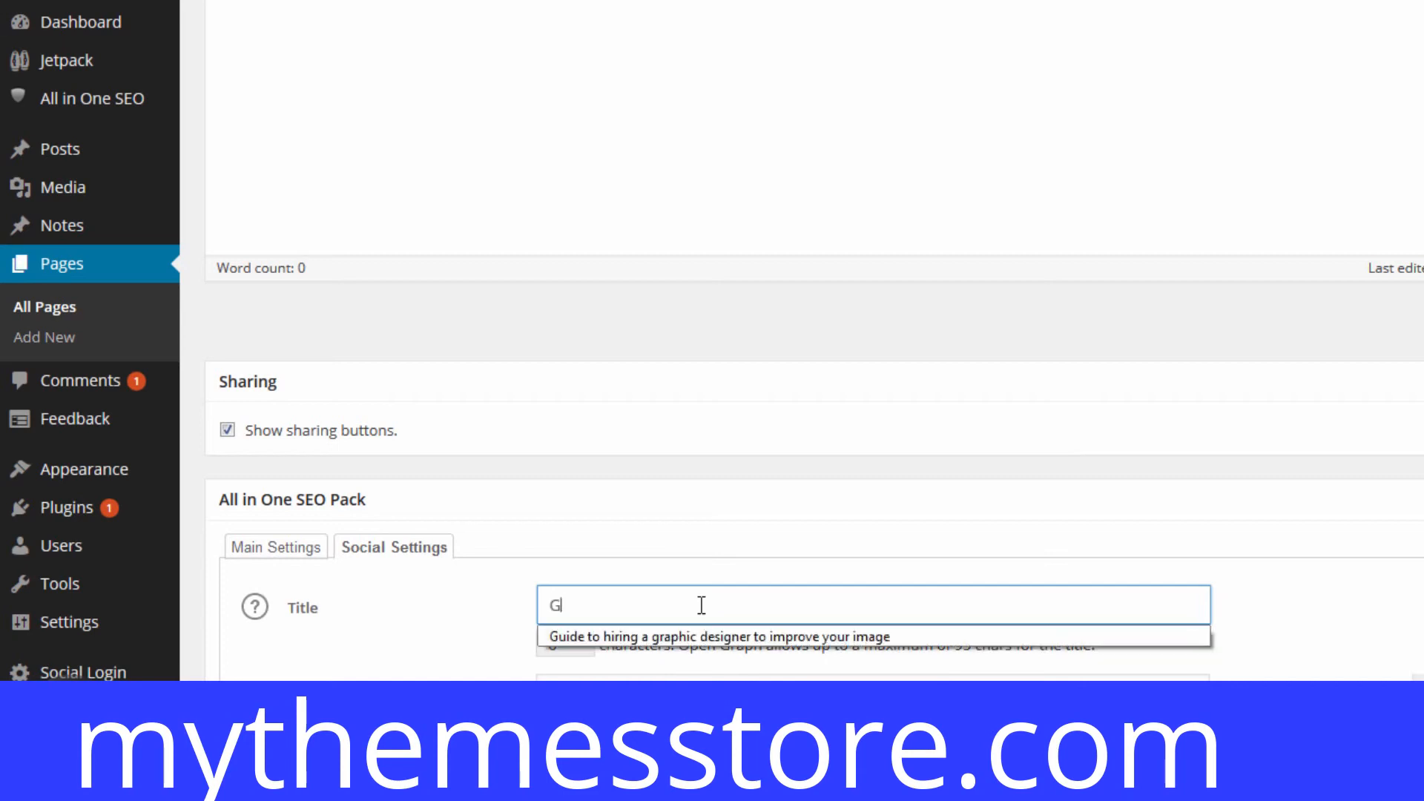
text(allery)
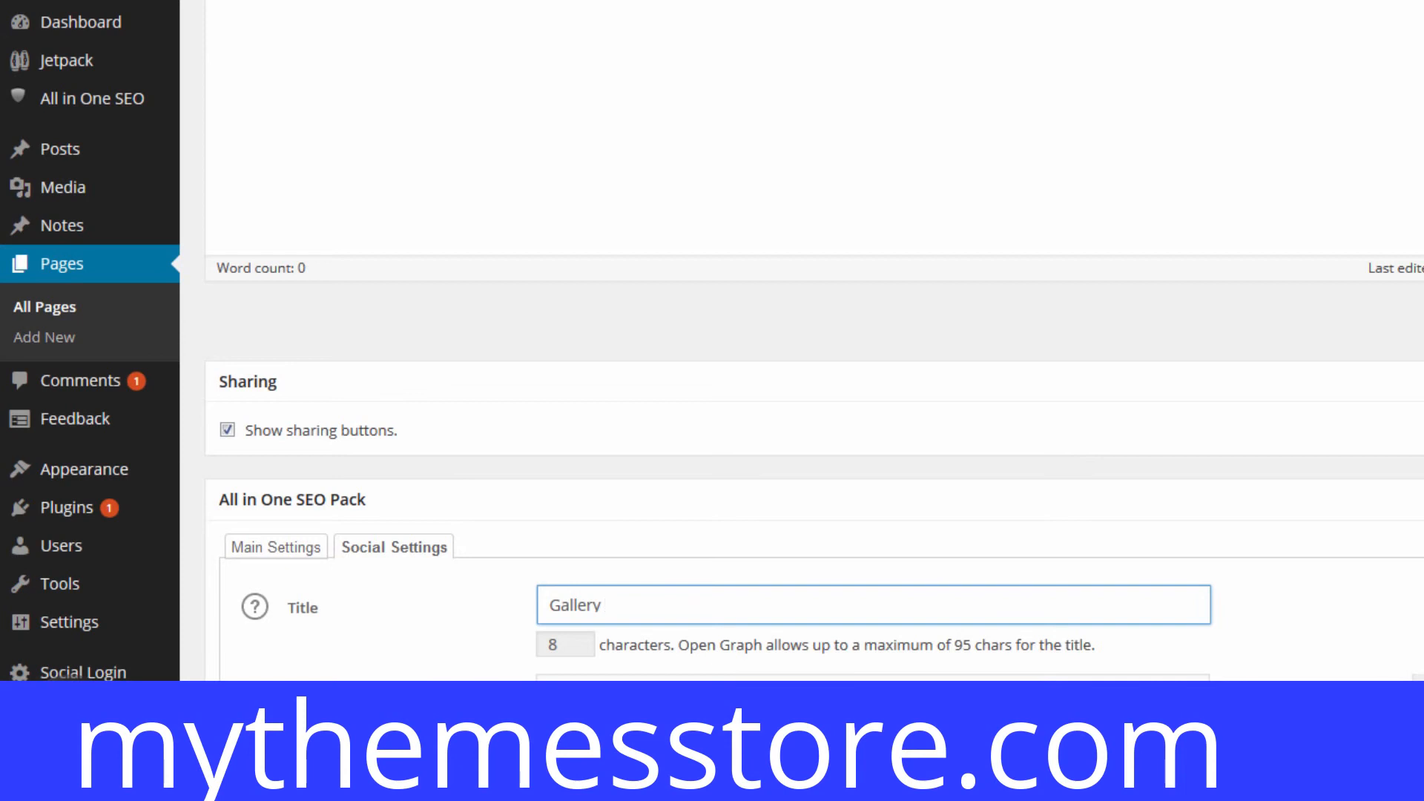
double_click(571, 605)
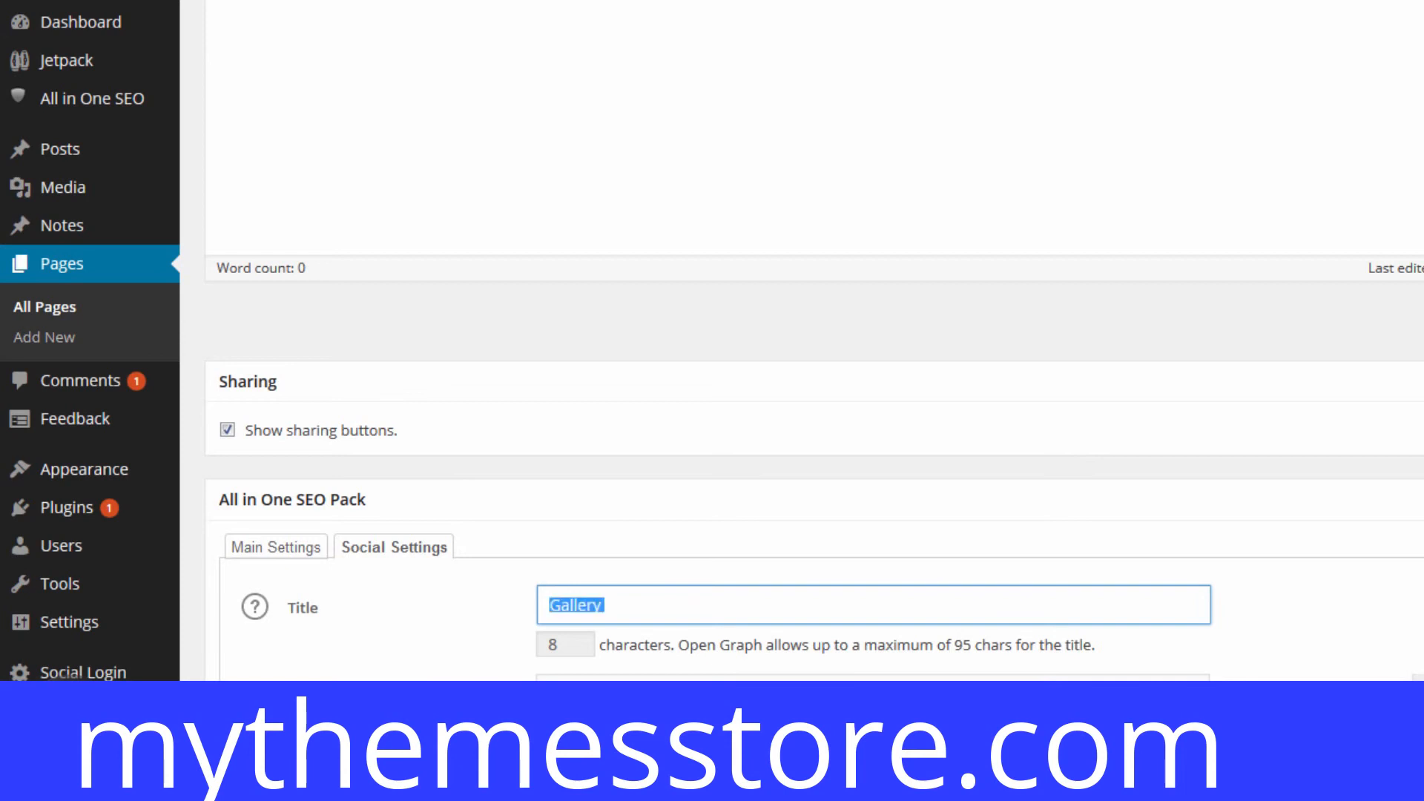
key(Delete)
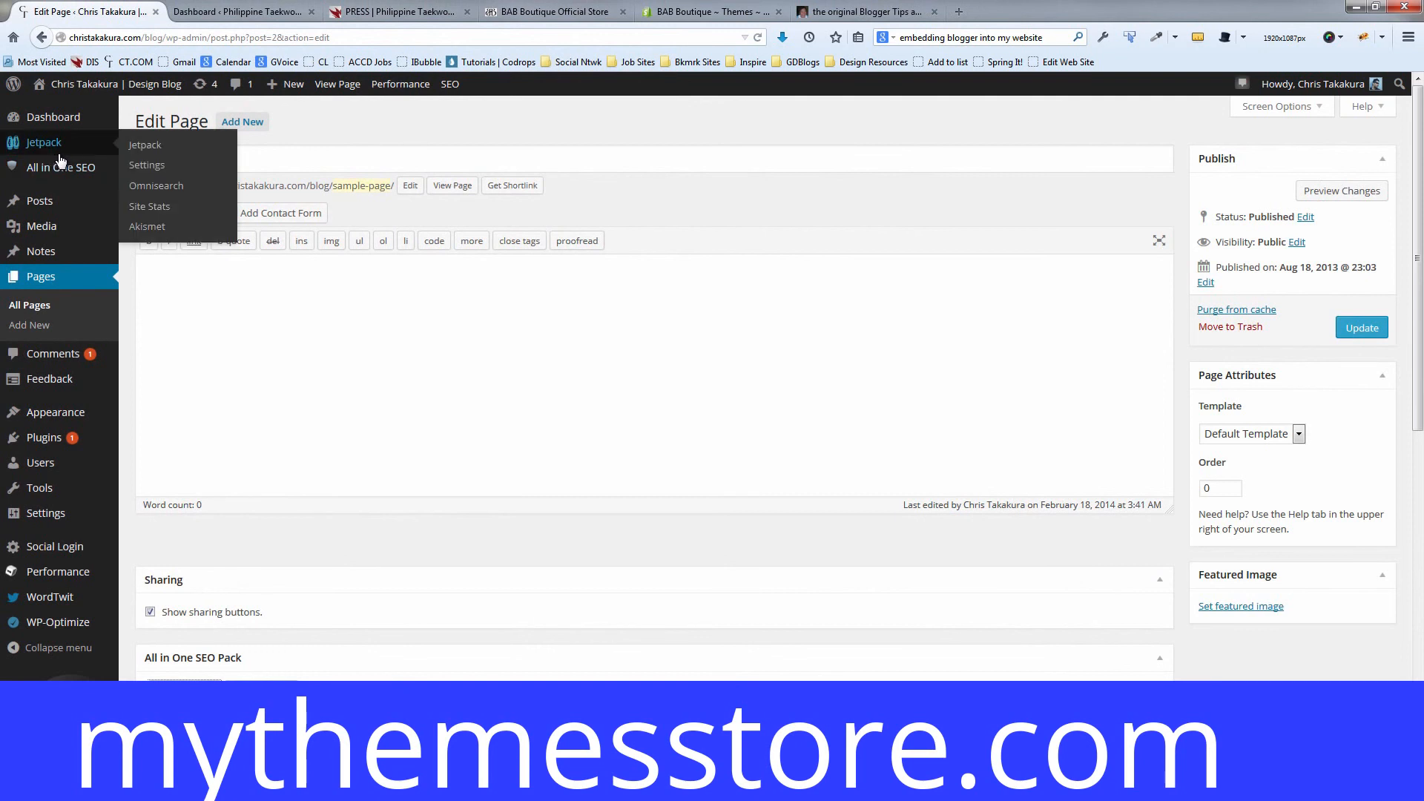
mouse_move(60, 167)
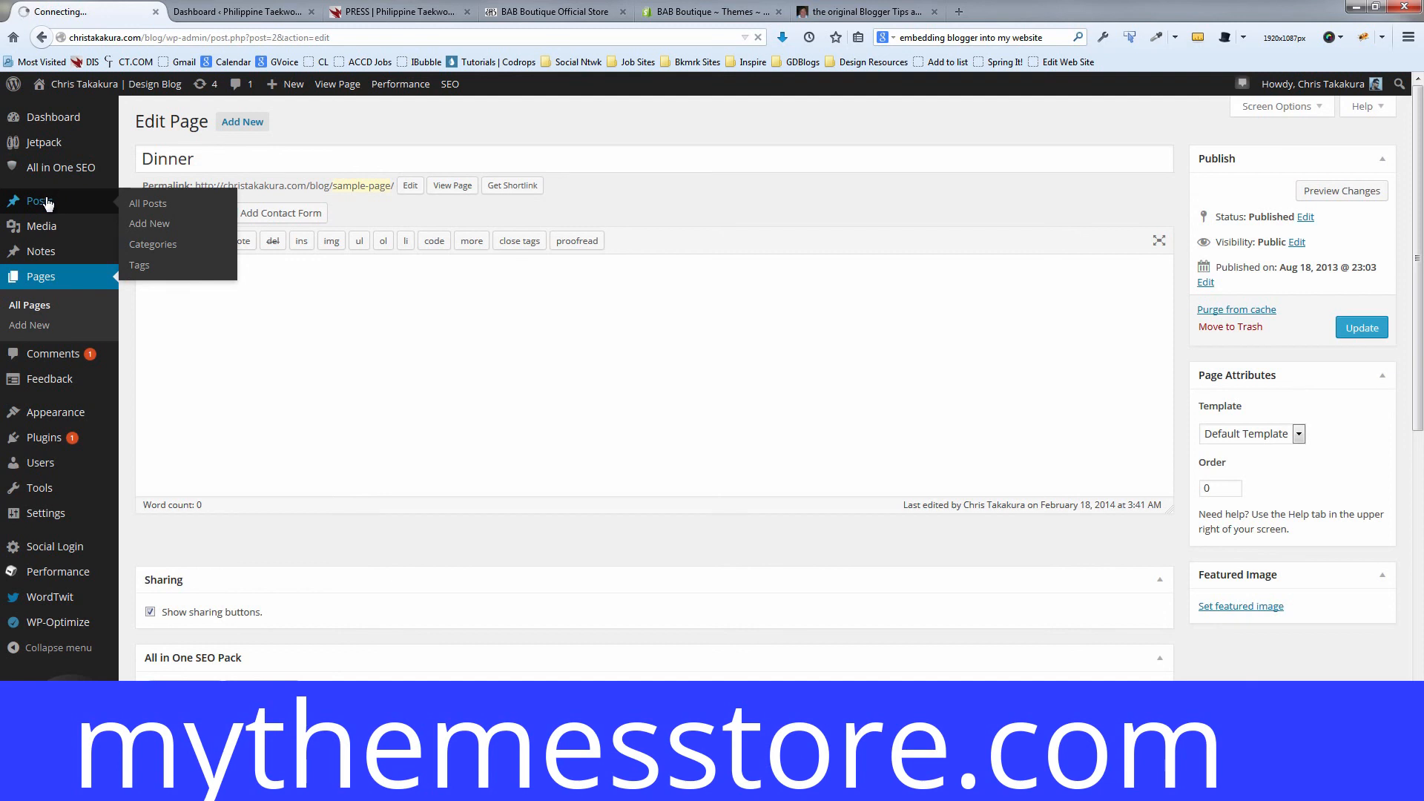
- Go to the All Posts list from the admin sidebar's Posts menu
click(146, 202)
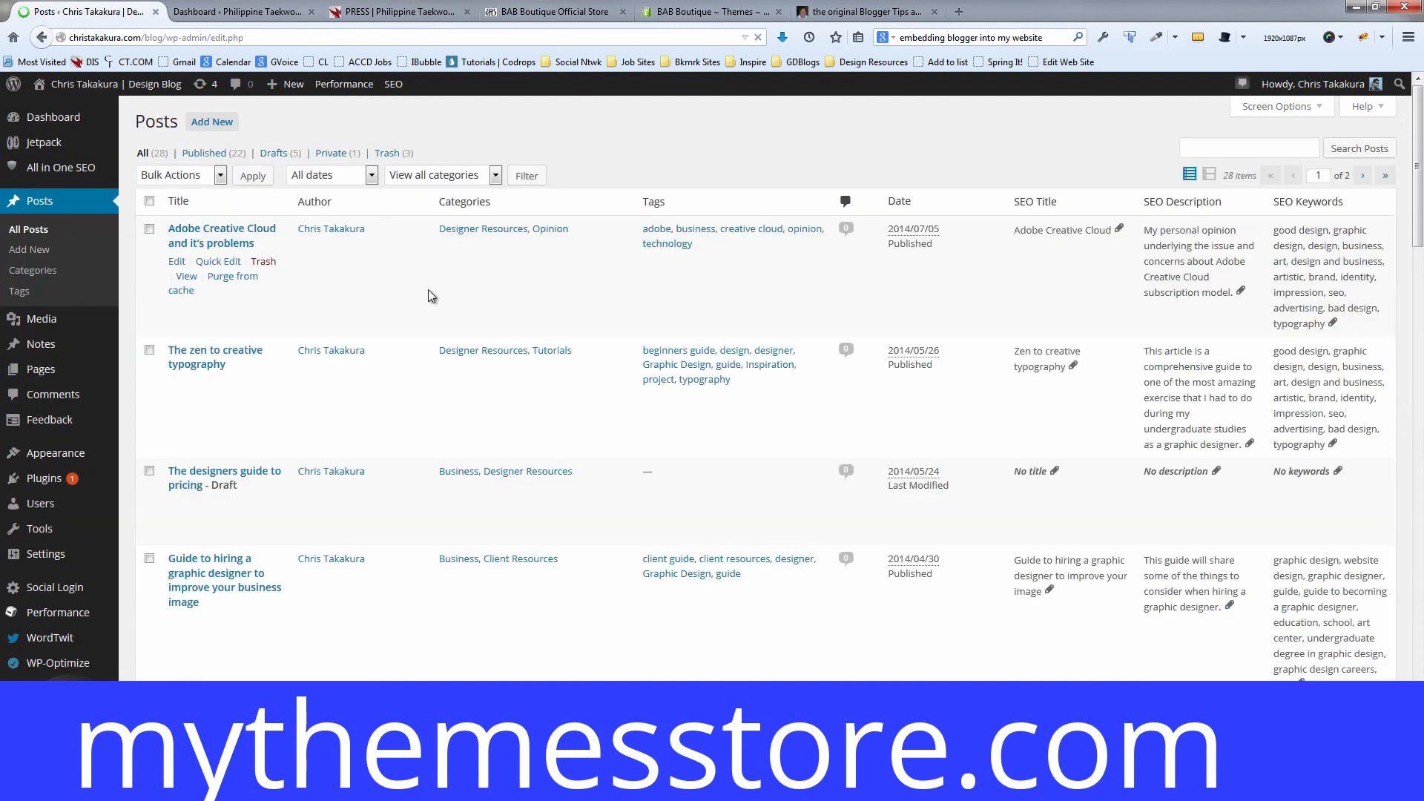